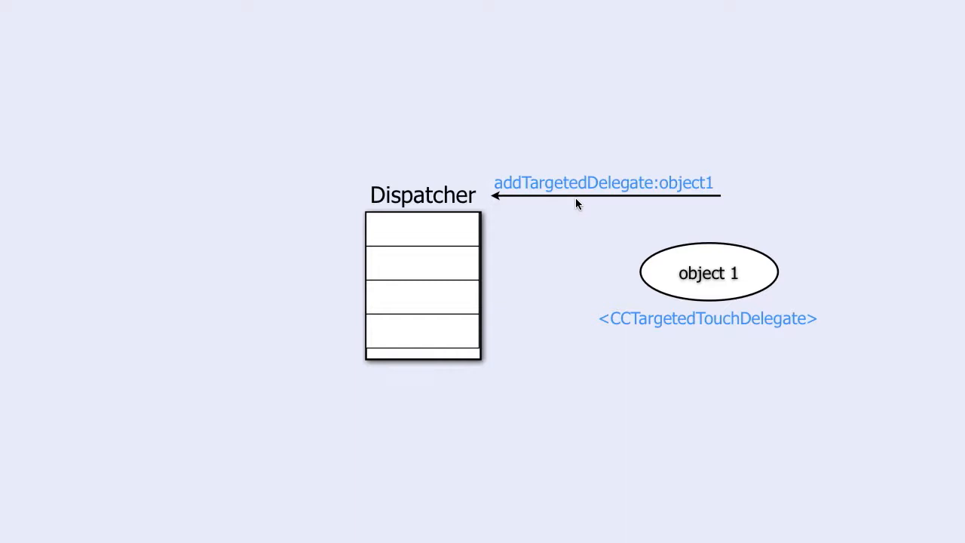
mouse_move(679, 189)
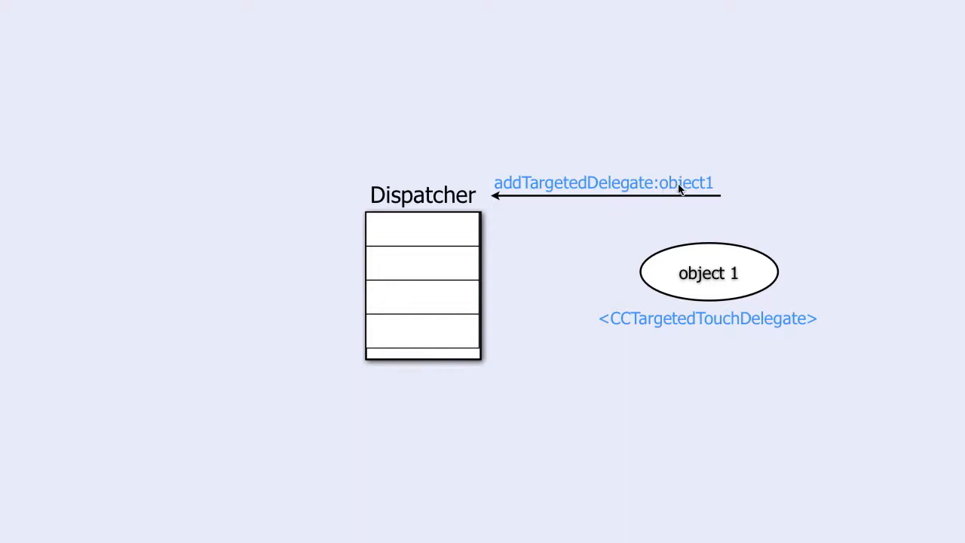
mouse_move(694, 169)
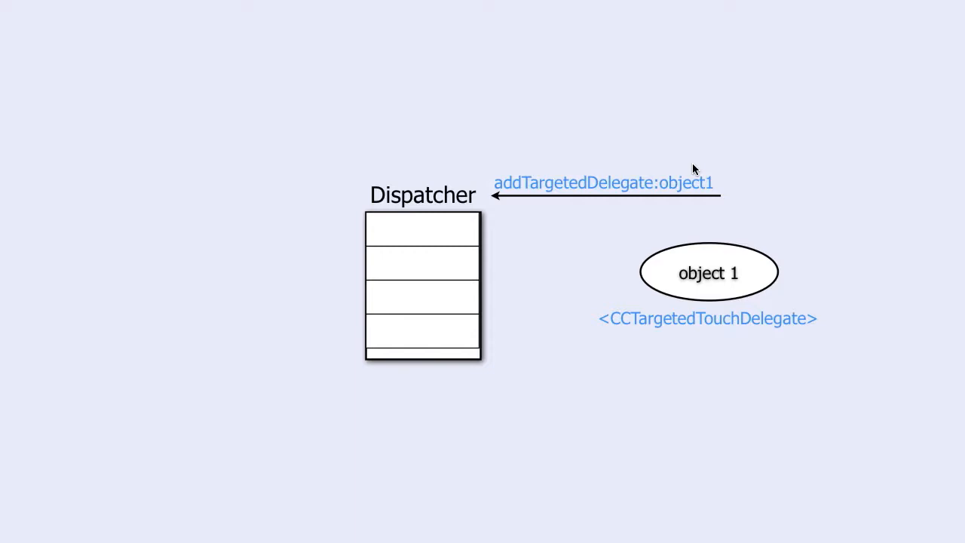
mouse_move(662, 181)
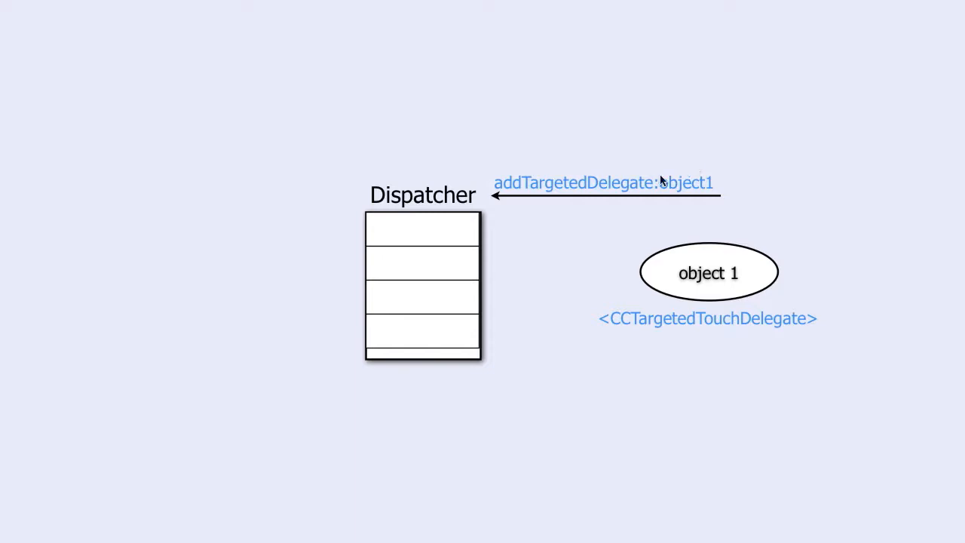
mouse_move(505, 213)
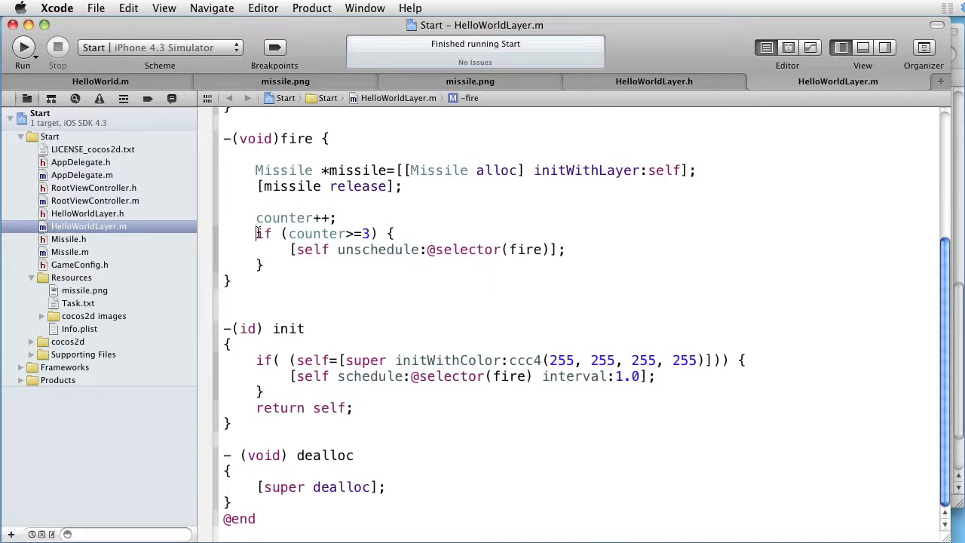
Review Missile.h and its myLayer variable, then open Missile.m at initWithLayer.
click(69, 239)
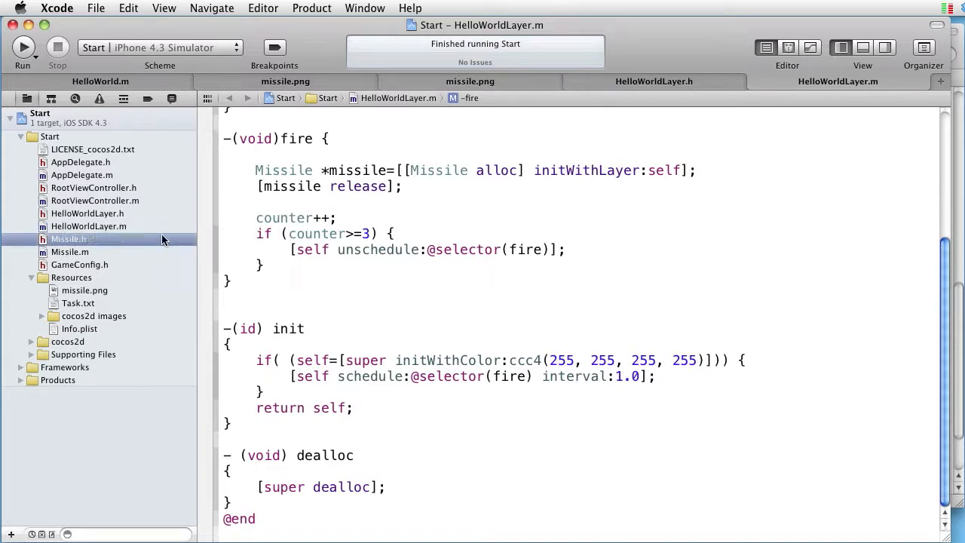
click(67, 239)
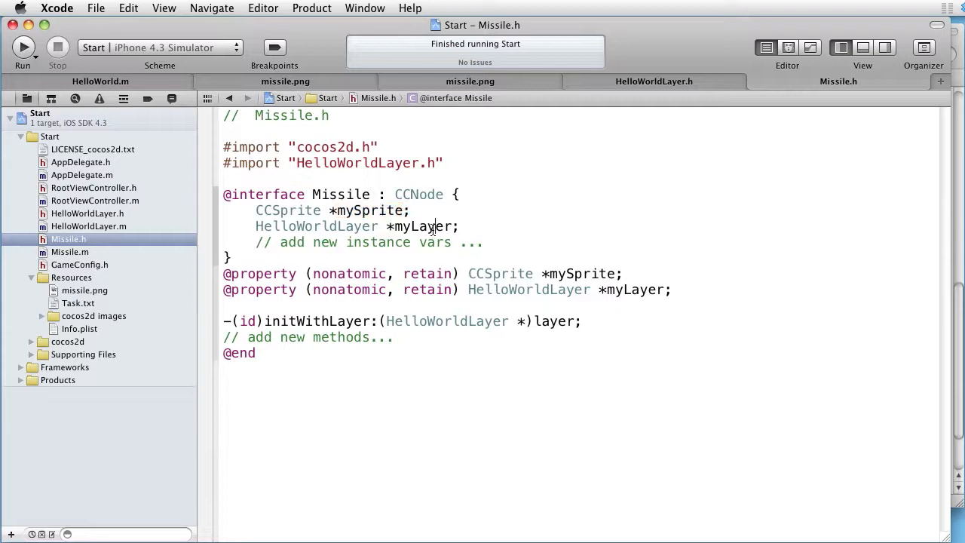
double_click(421, 227)
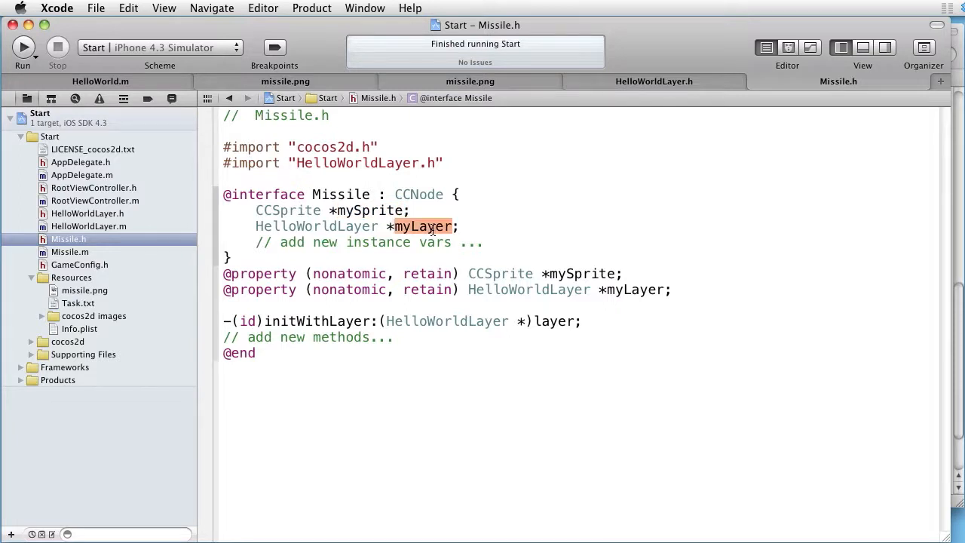
click(70, 252)
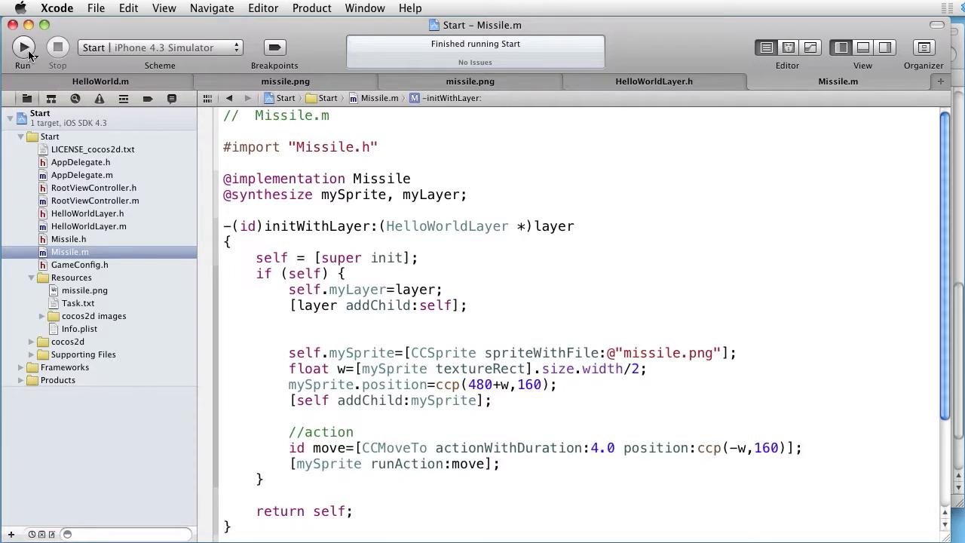
Run the missile game in iPhone Simulator, then open Task.txt under Resources.
click(22, 47)
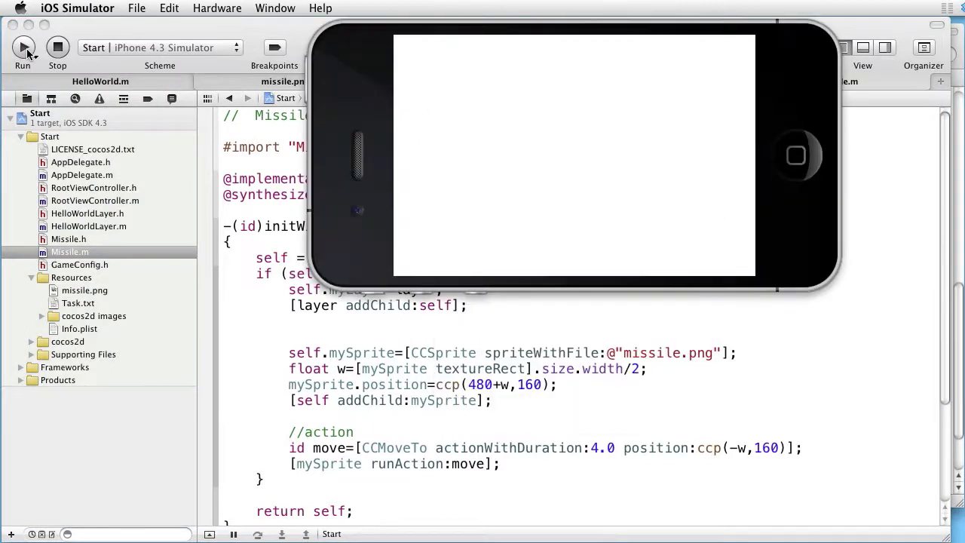
click(23, 47)
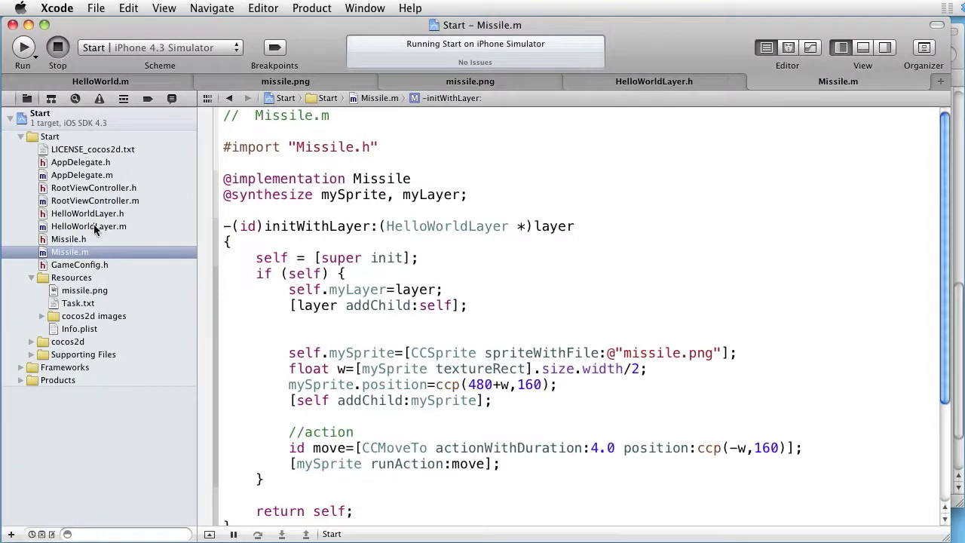
click(79, 303)
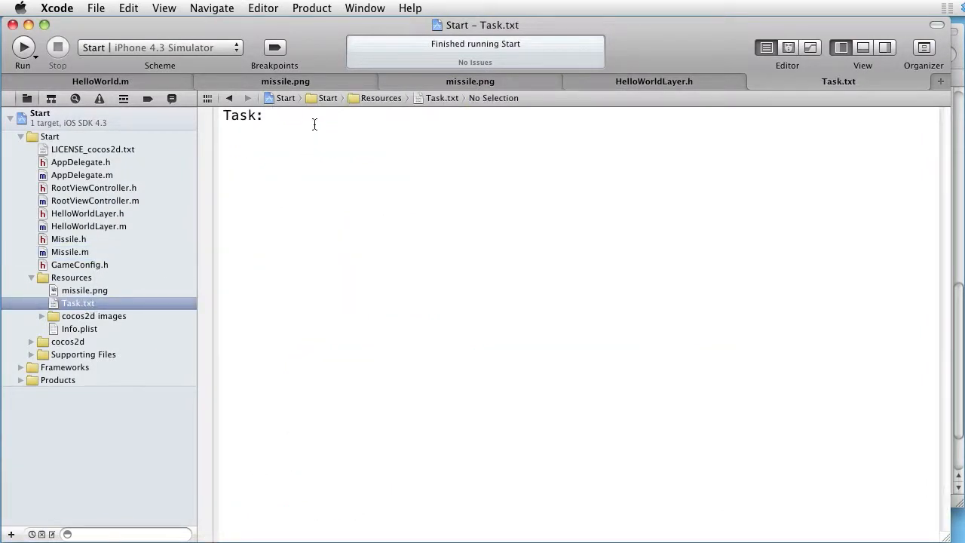
Write the task 'Make missile objects touch sensitive and listen touches.' in Task.txt.
text(Make our)
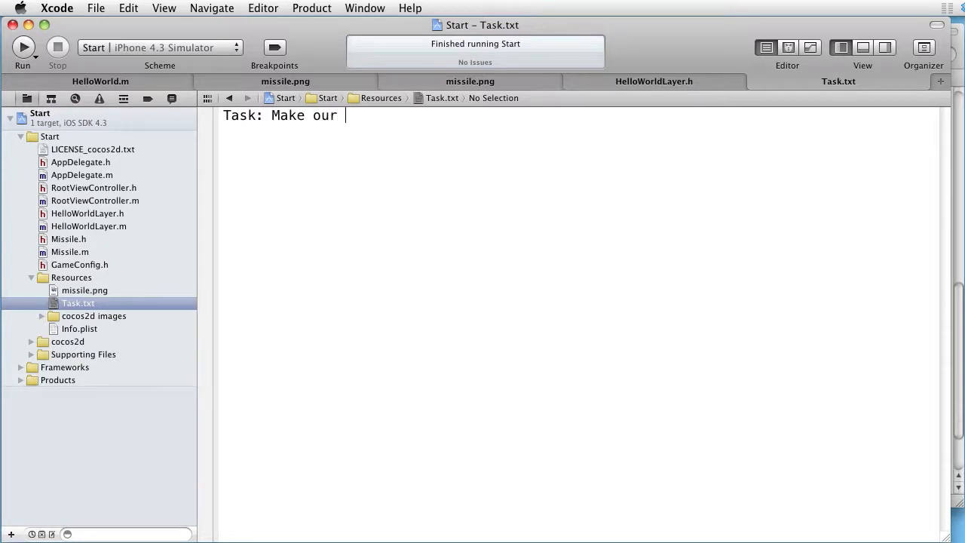
text(missile o)
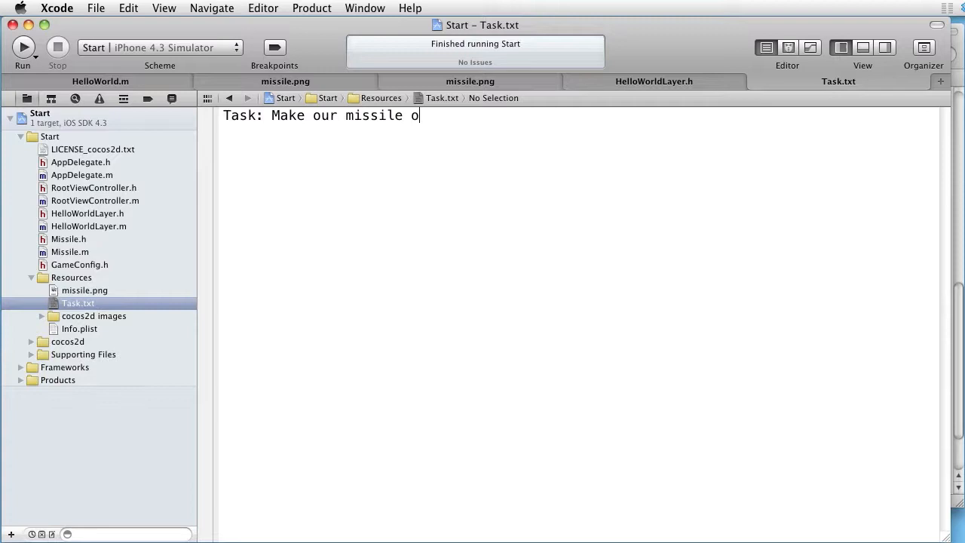
text(bjects)
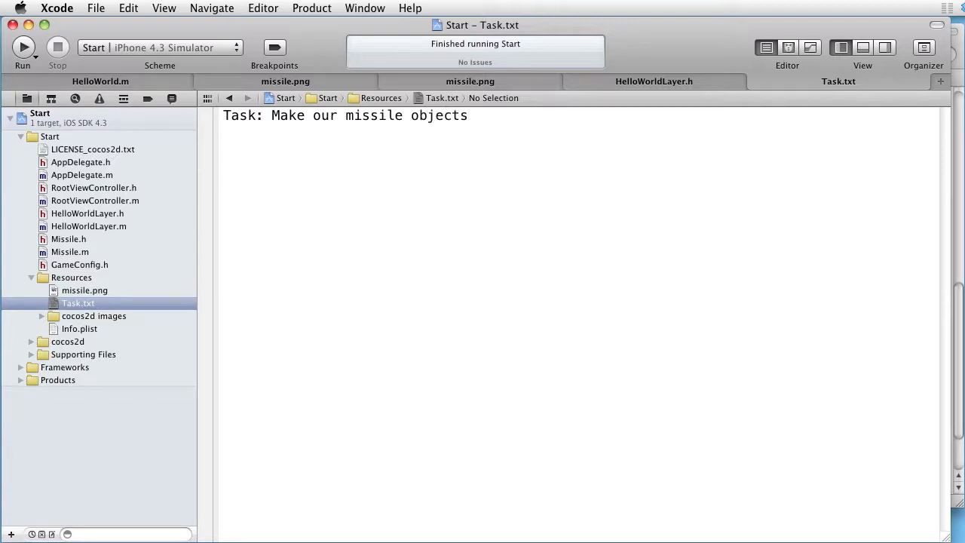
text(touc)
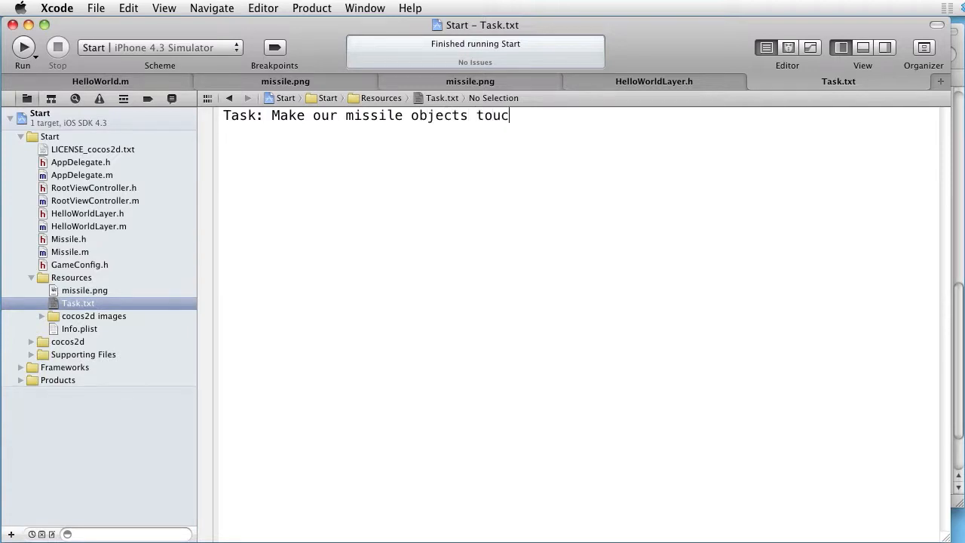
text(h sensi)
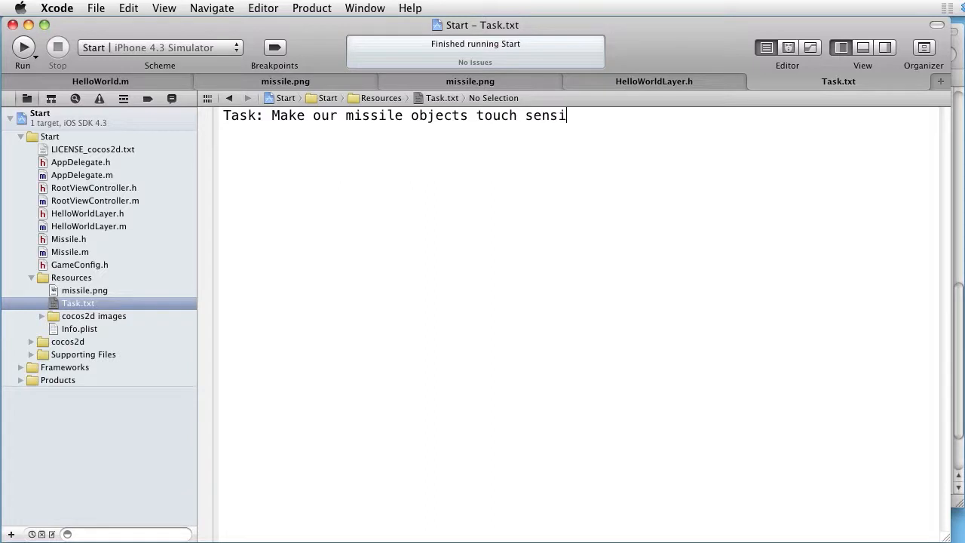
text(tive)
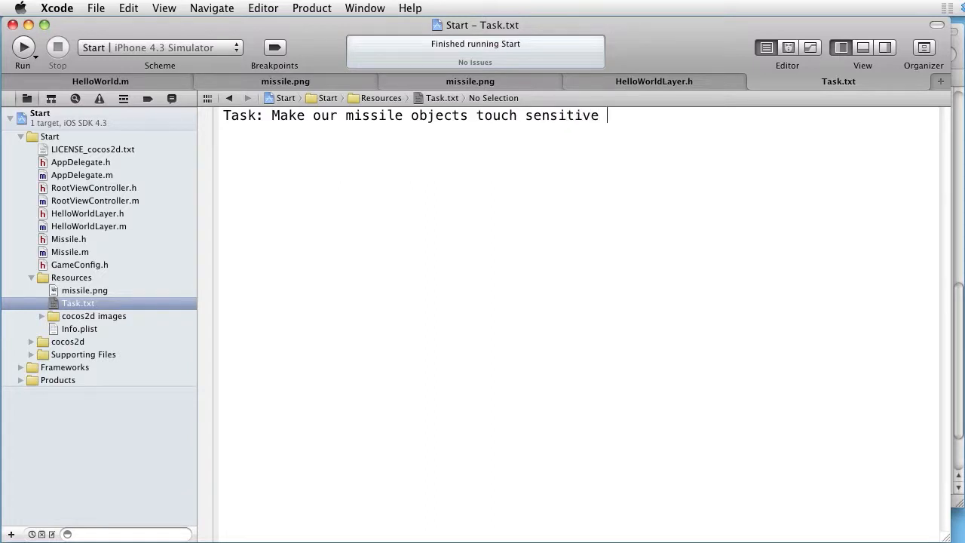
text(and let them handle their ow)
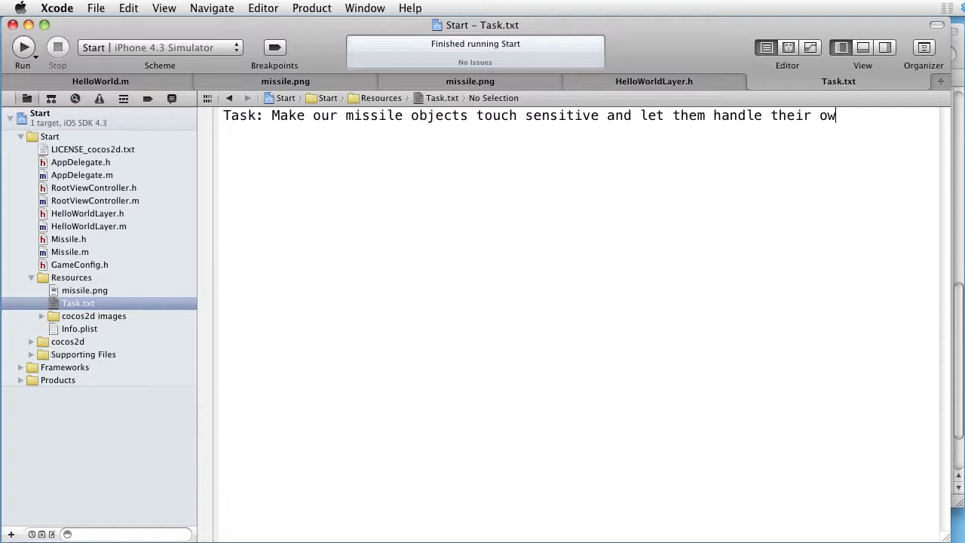
text(n touc)
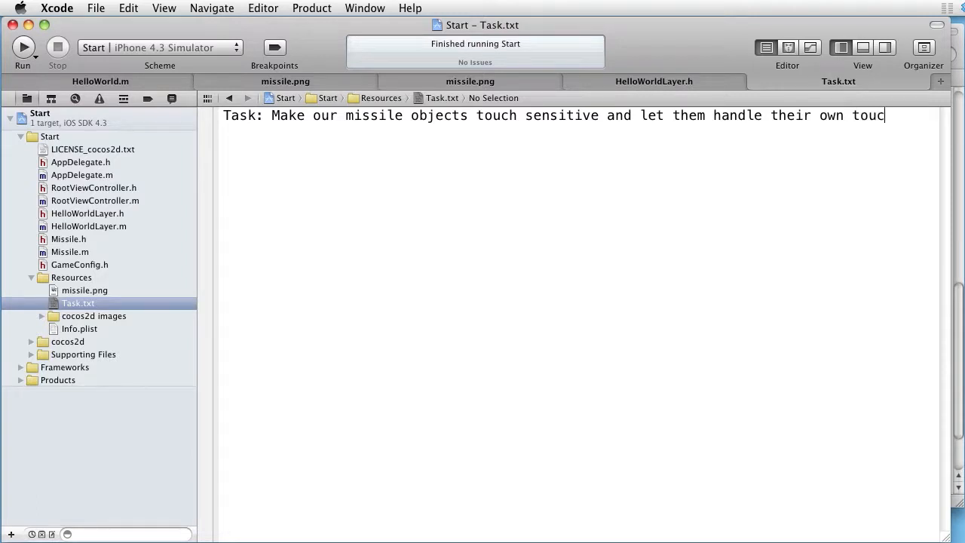
text(hes.)
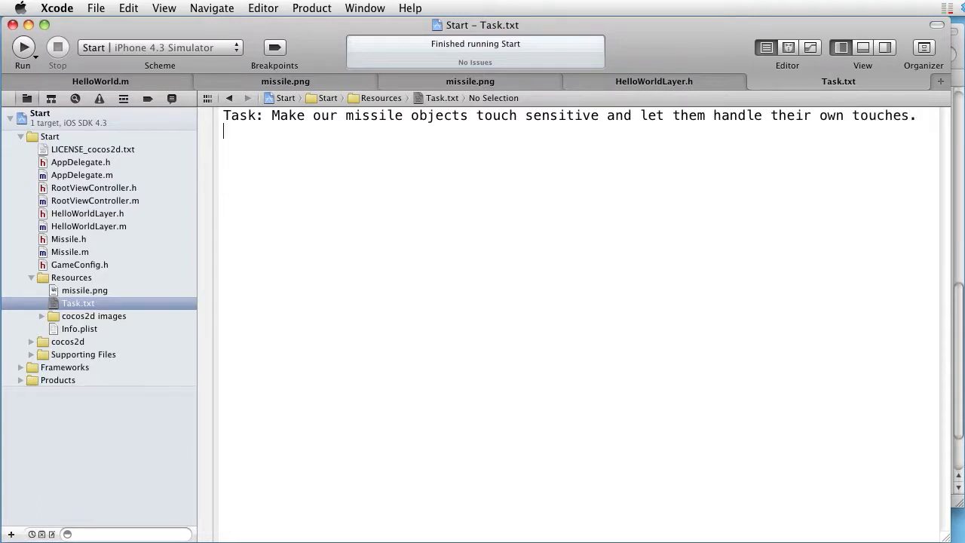
Add the line 'Plan: Use CCTouchDispatcher and CCTargetedTouchDelegate.'.
text(Plan)
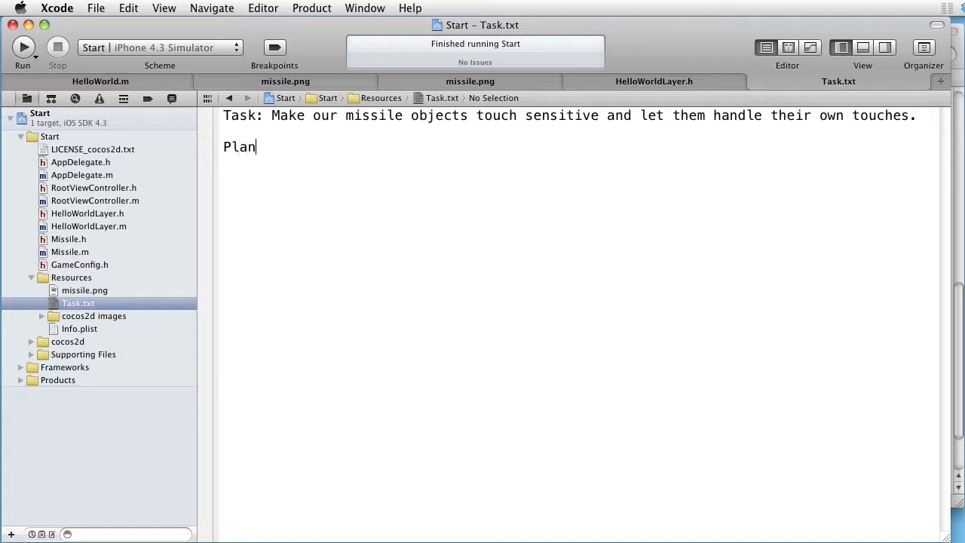
text(:)
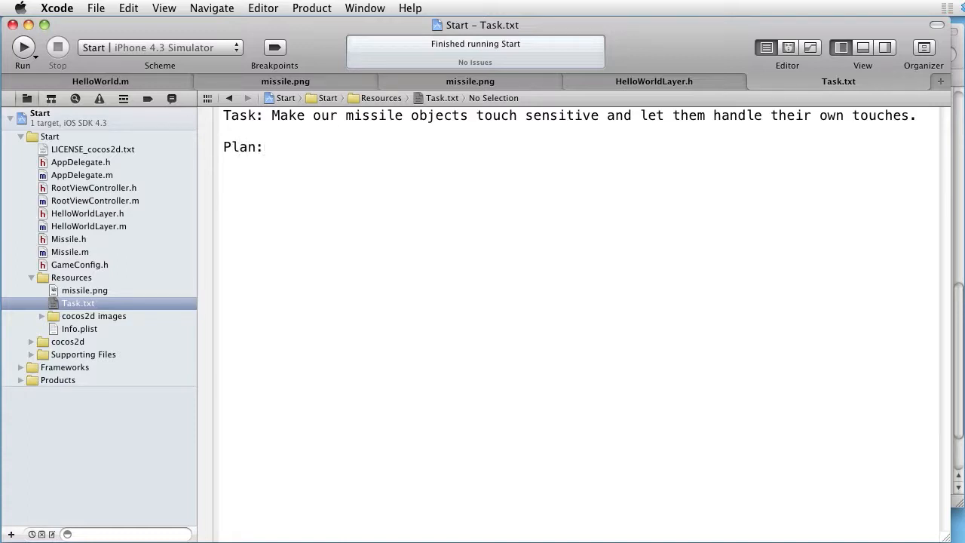
text(Us)
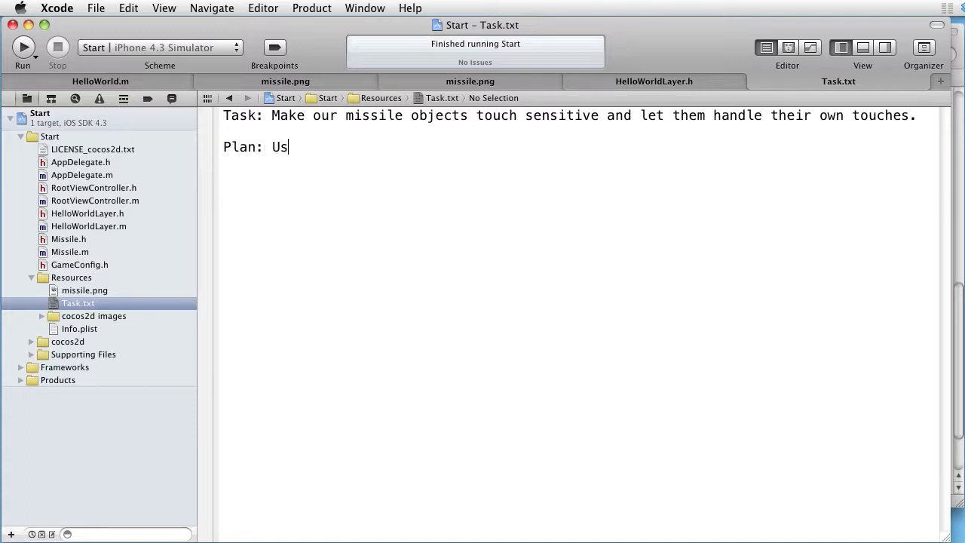
text(e)
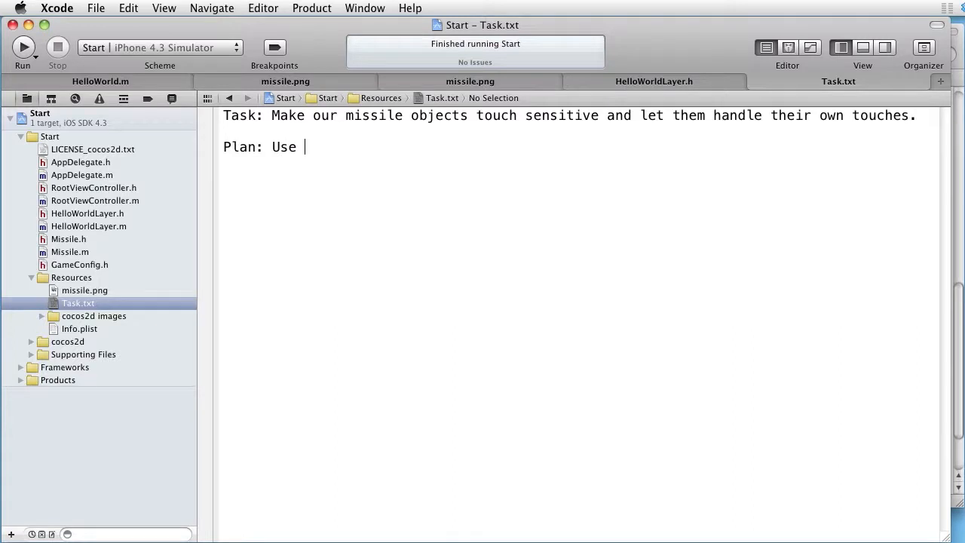
text(CCT)
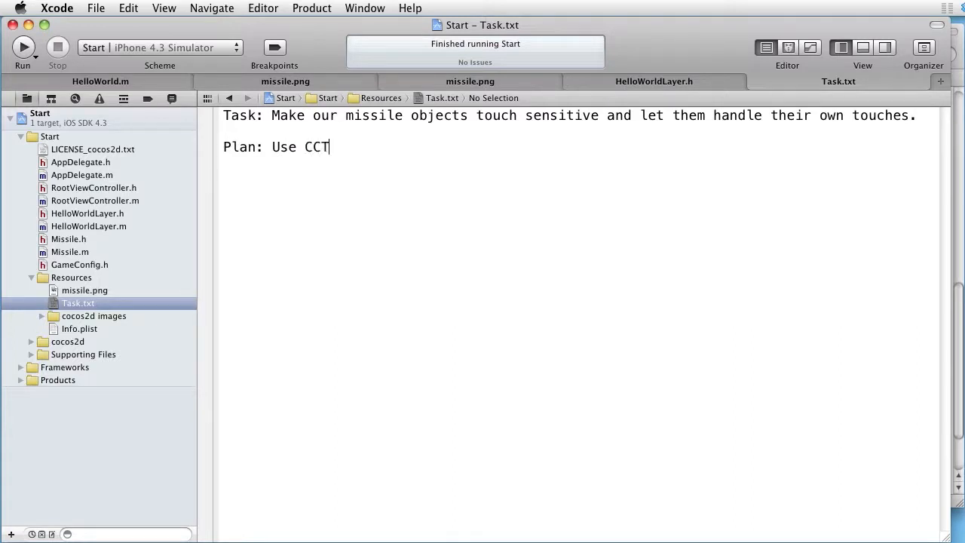
text(ouch)
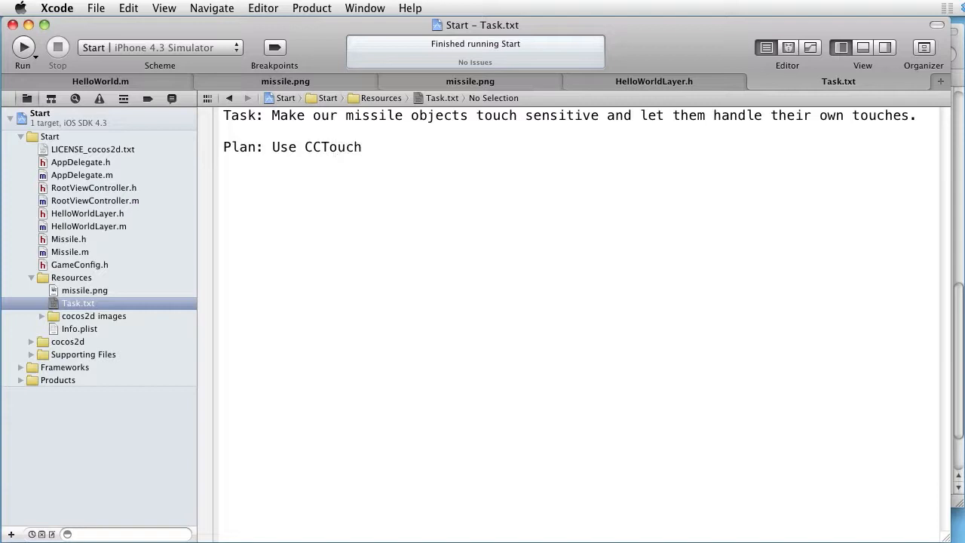
text(Dispatc)
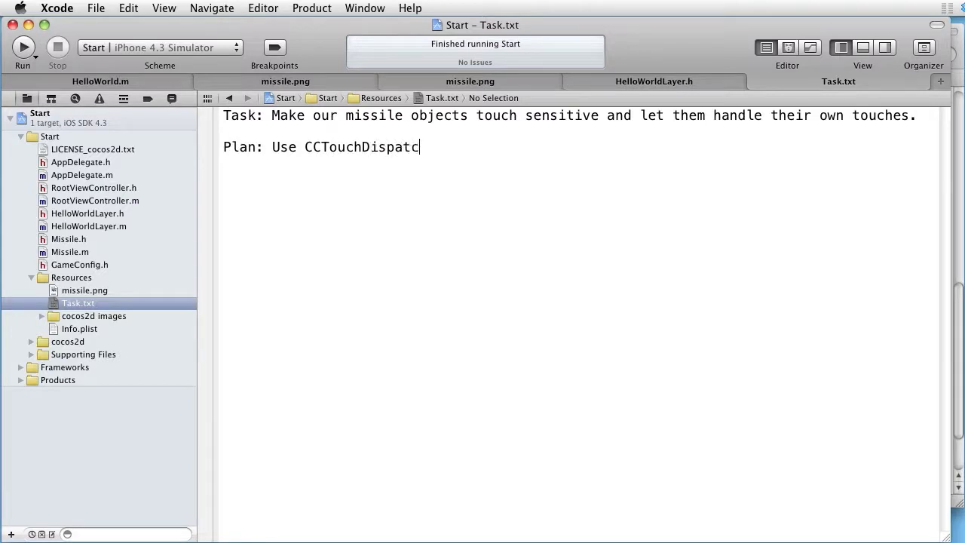
text(her an)
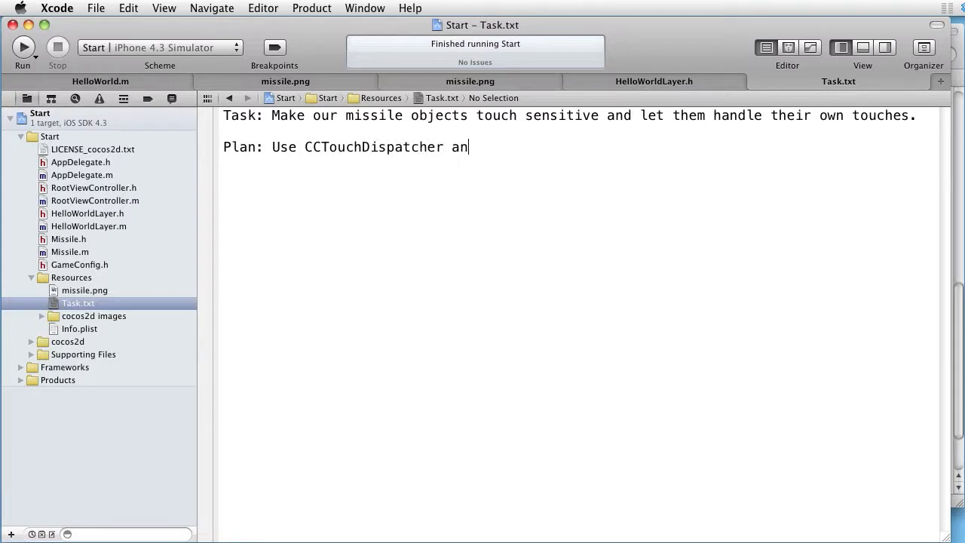
text(d CCTa)
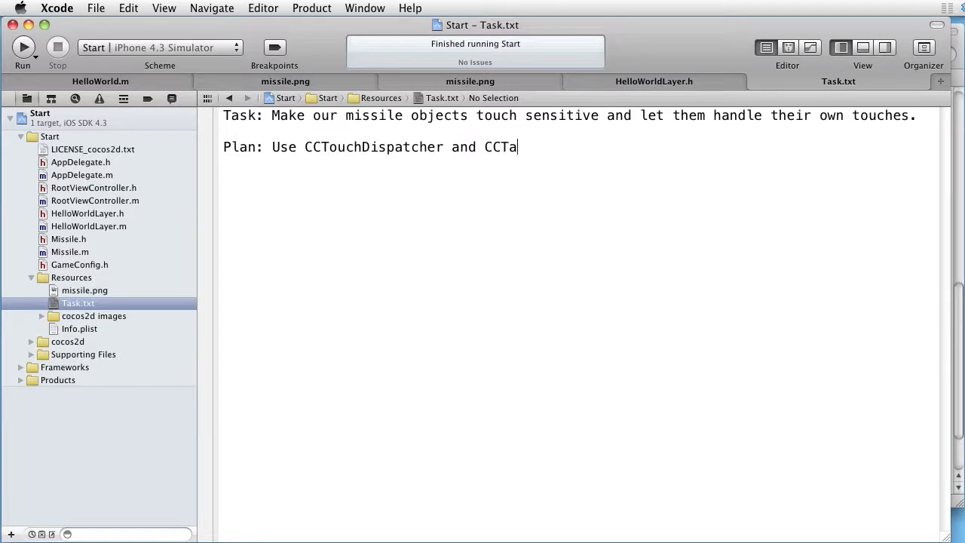
text(rgetedT)
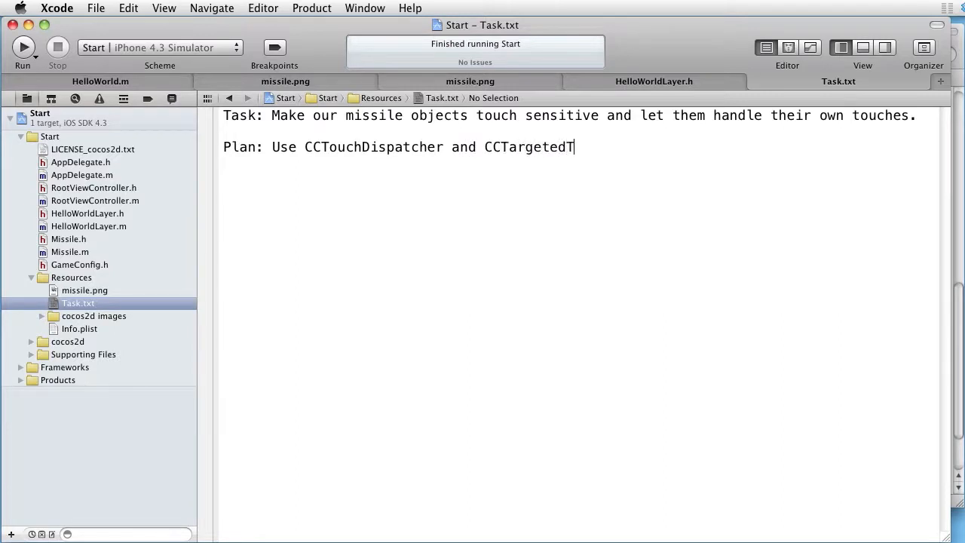
text(ouchDe)
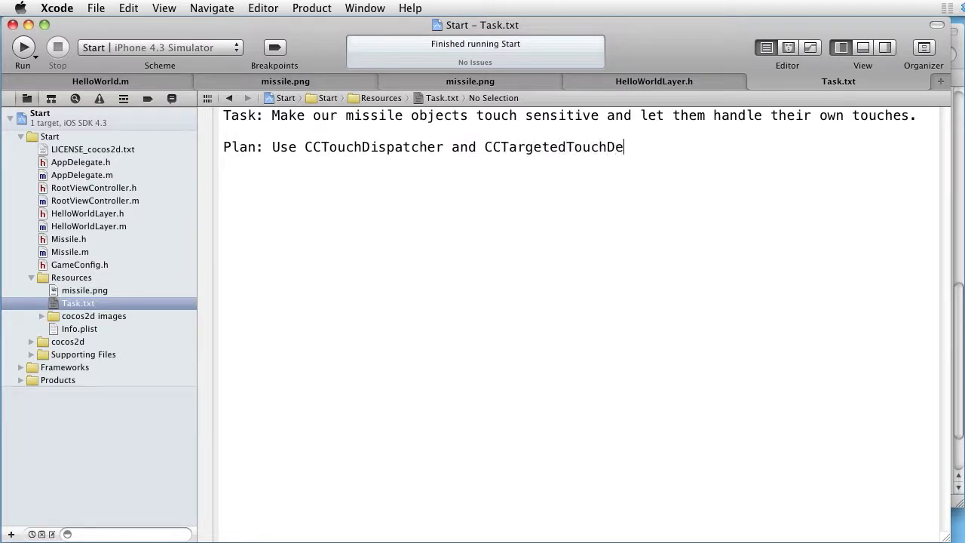
text(legate)
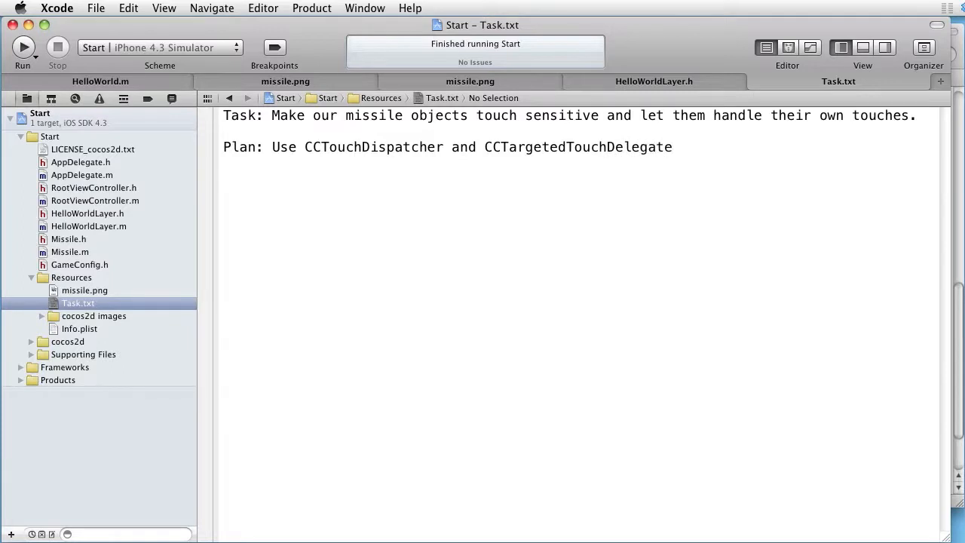
text(.)
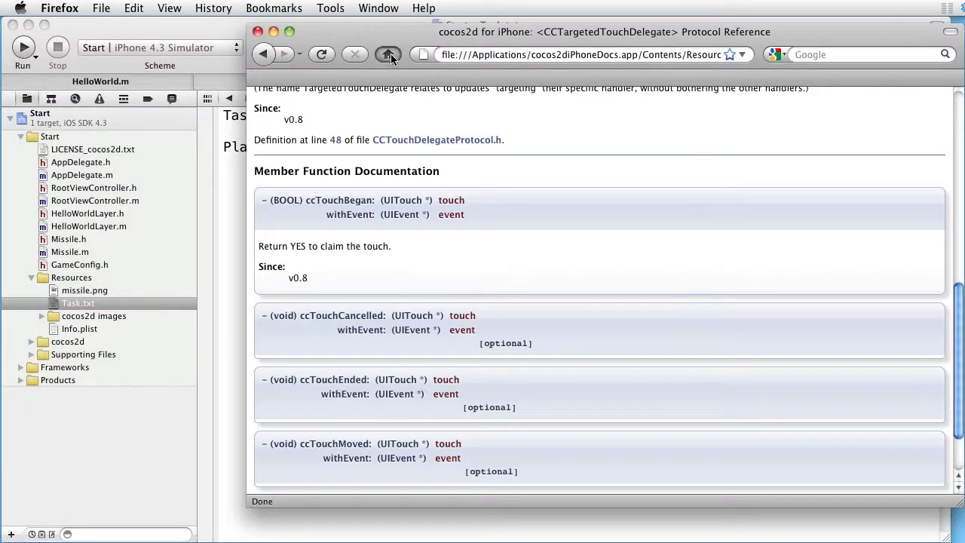
Go back to the alphabetical class list and open the CCTouchDispatcher class reference.
click(389, 54)
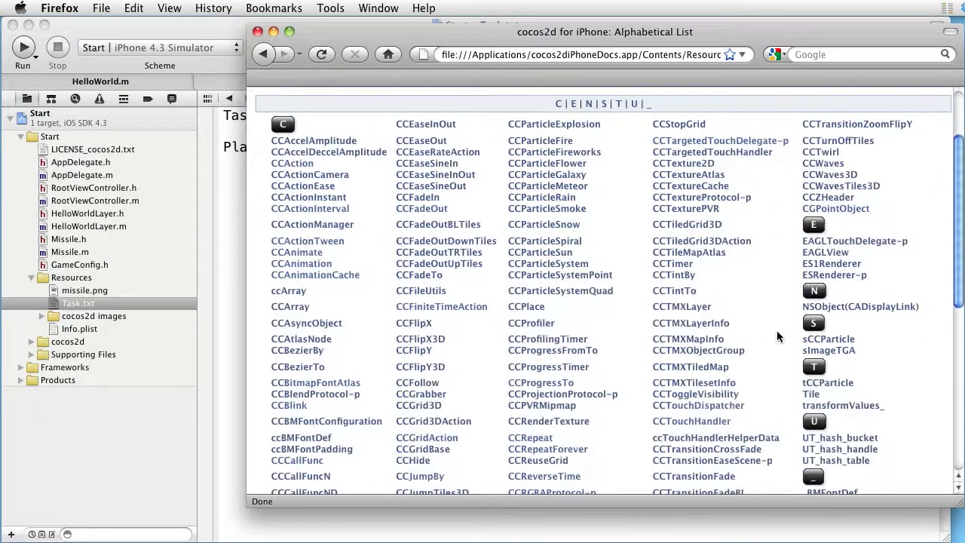
click(697, 405)
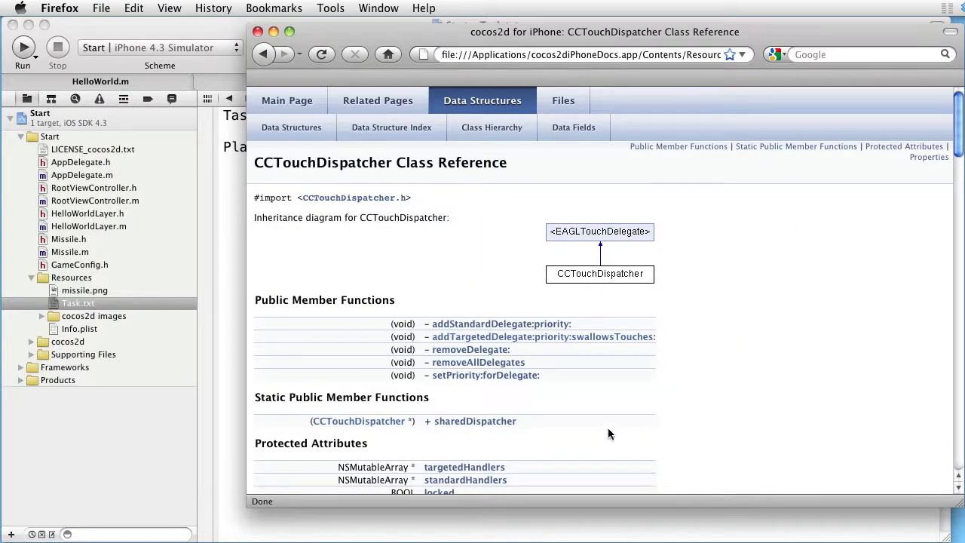
mouse_move(516, 422)
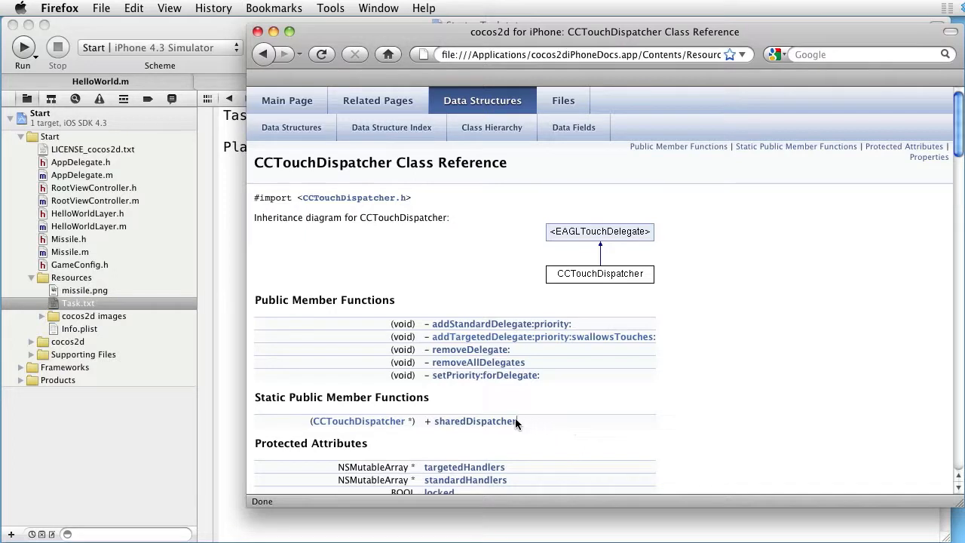
mouse_move(472, 421)
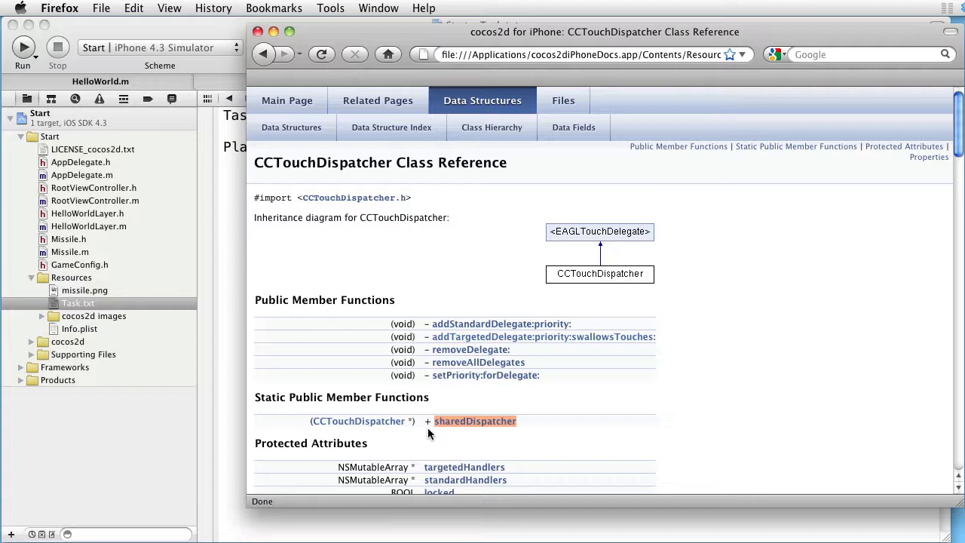
mouse_move(427, 342)
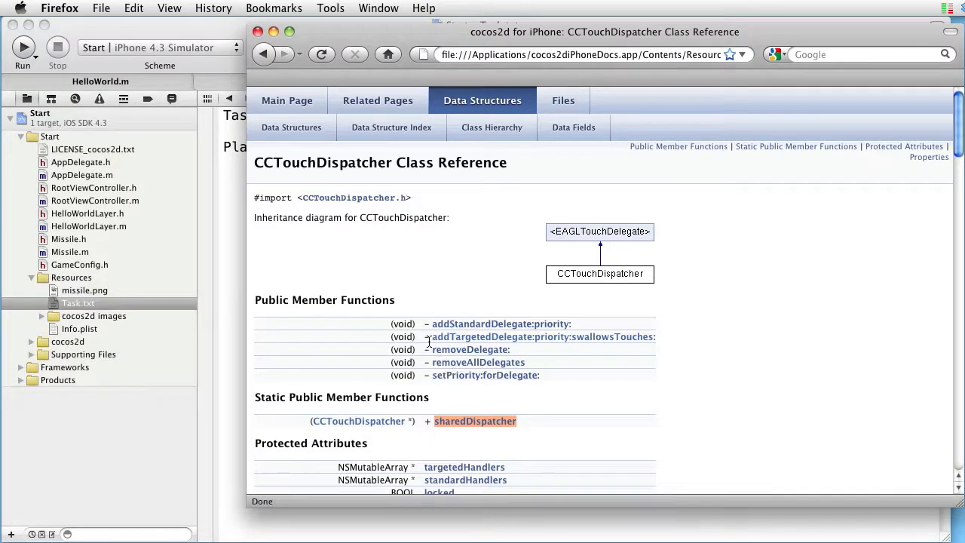
mouse_move(542, 336)
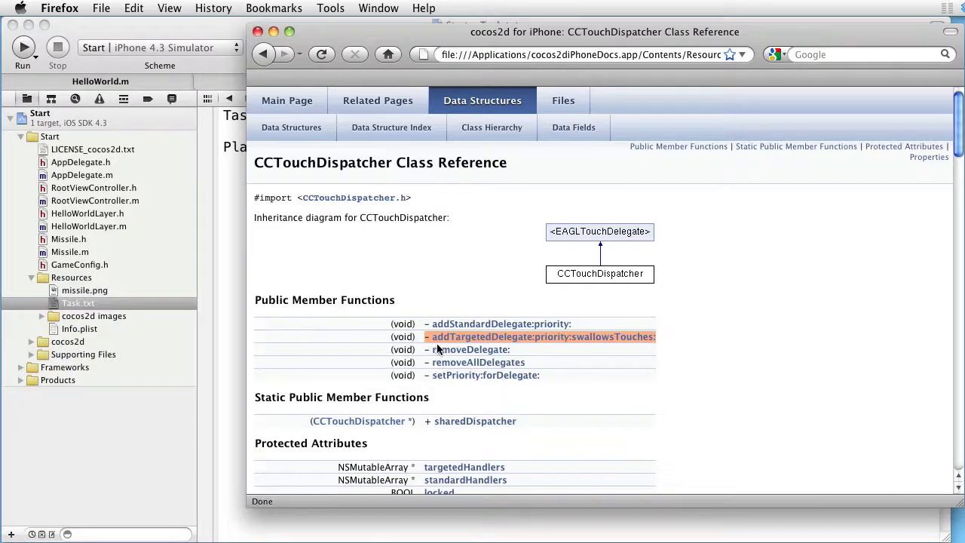
mouse_move(424, 353)
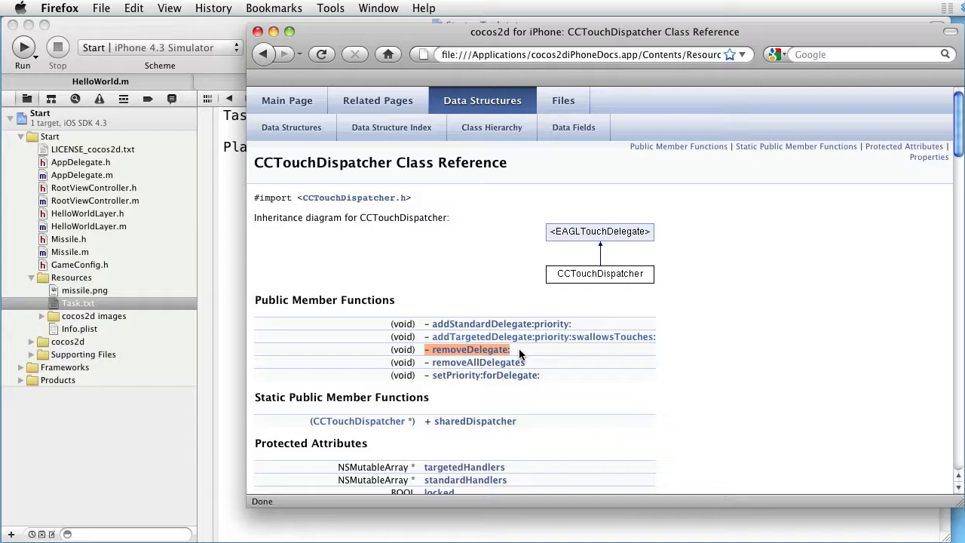
mouse_move(483, 222)
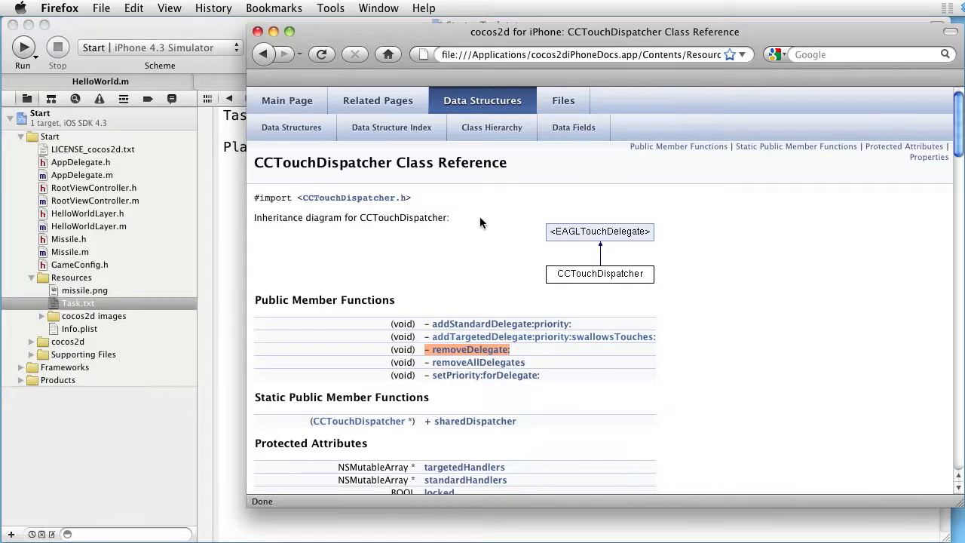
From the Data Structure Index, open the CCTargetedTouchDelegate-p protocol page.
click(391, 126)
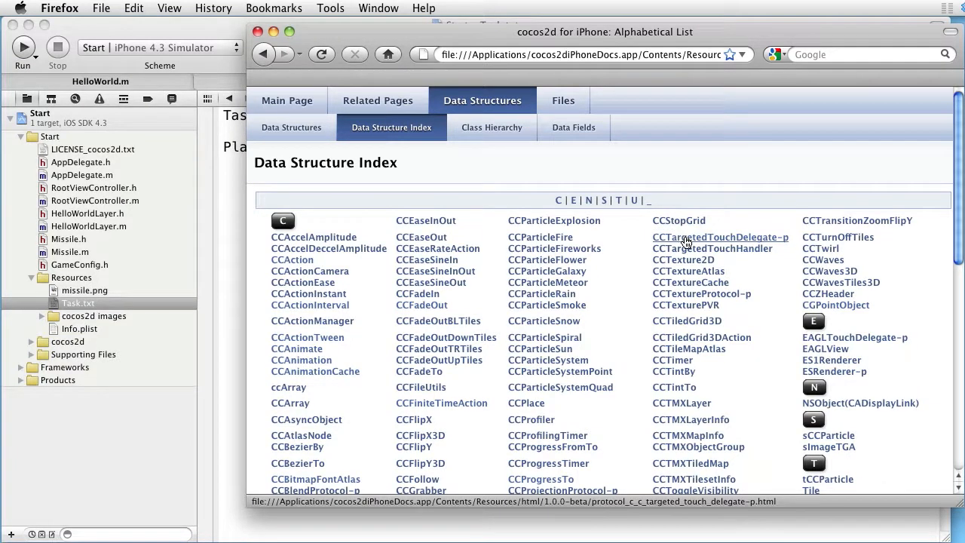
click(719, 237)
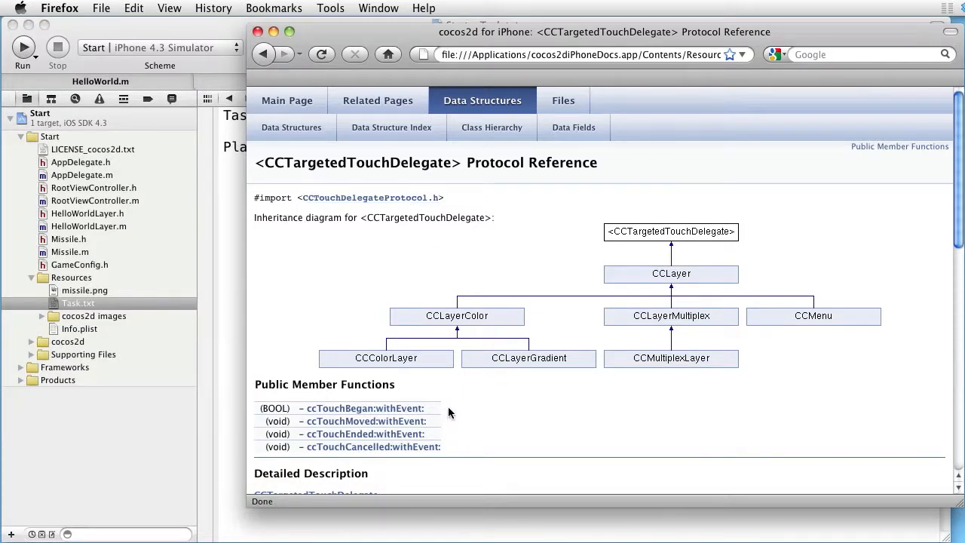
Highlight the Detailed Description's two benefits, ending on claiming touches in ccTouchBegan.
scroll(down, 3)
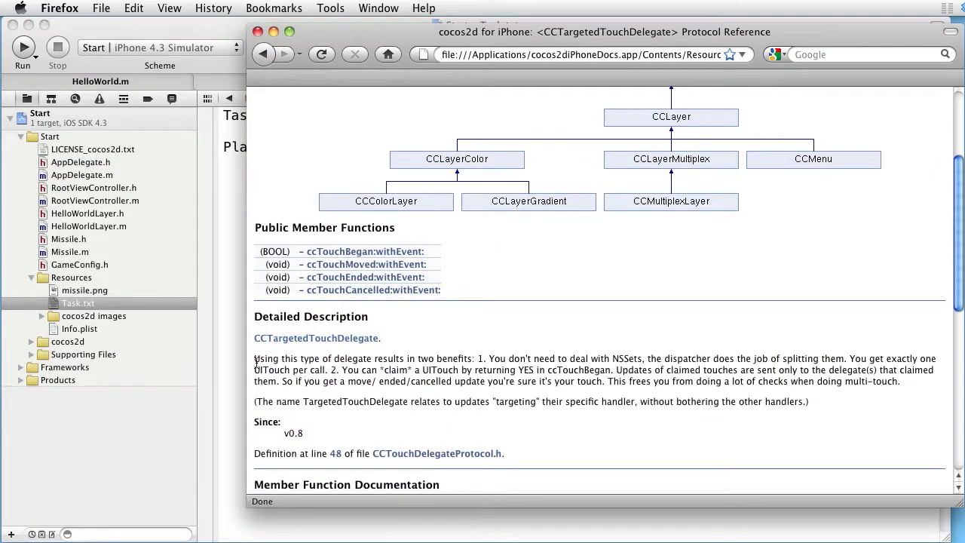
drag(254, 359, 434, 358)
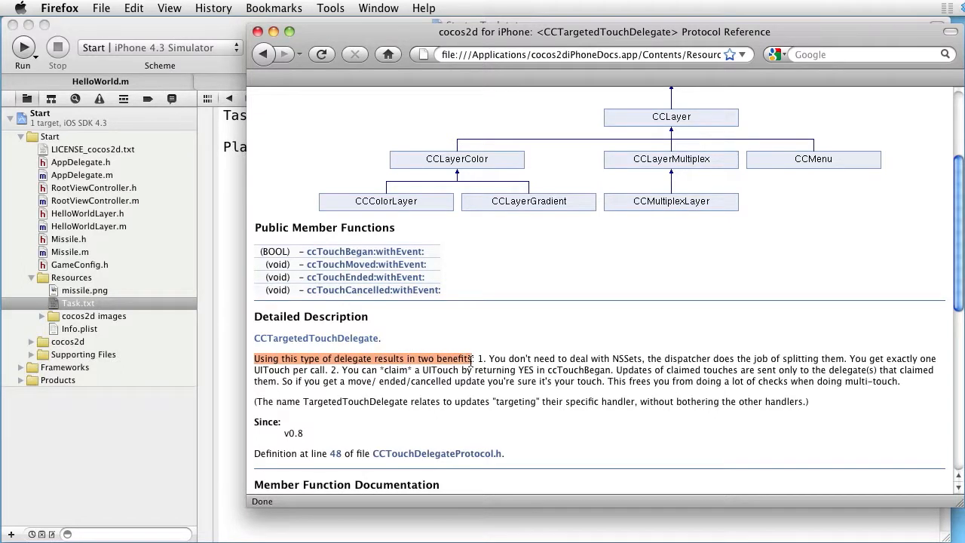
click(478, 358)
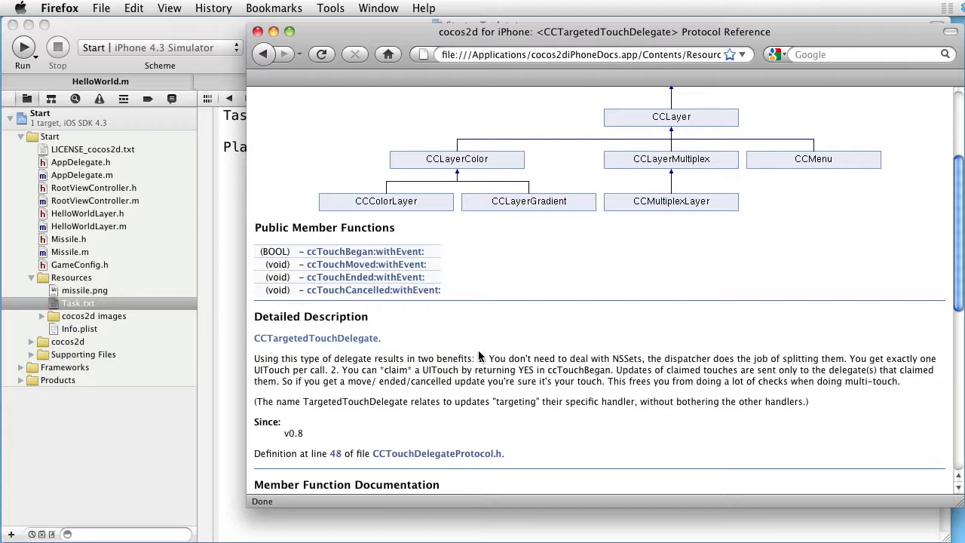
drag(481, 358, 341, 370)
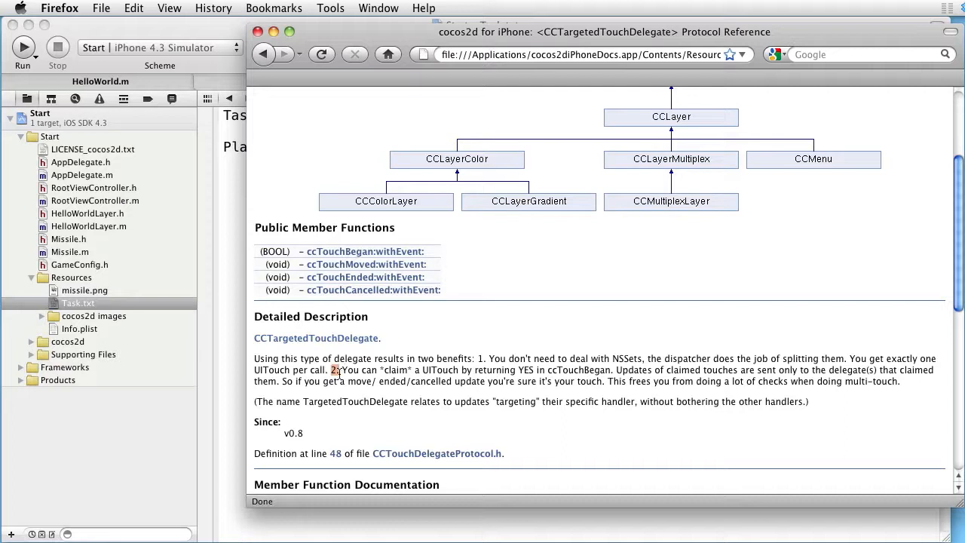
drag(330, 369, 558, 381)
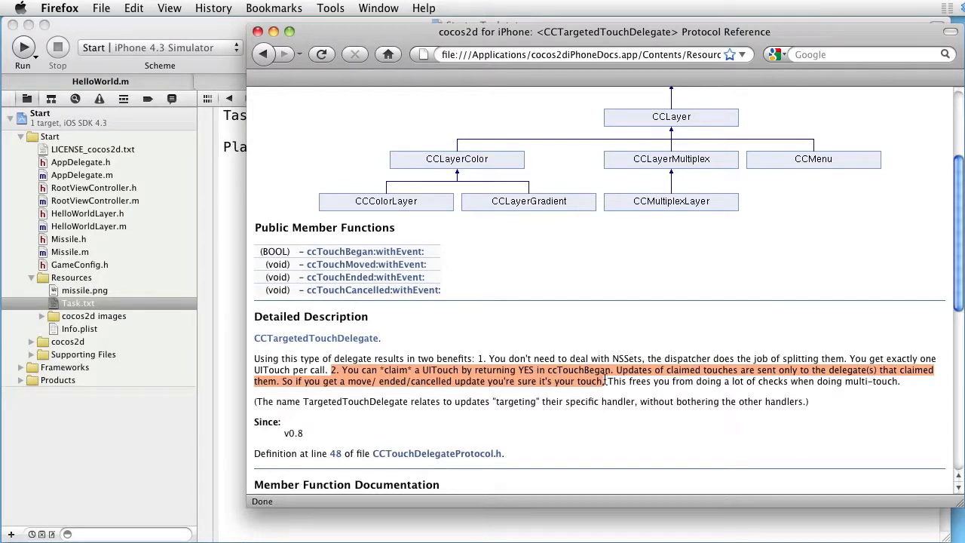
mouse_move(603, 381)
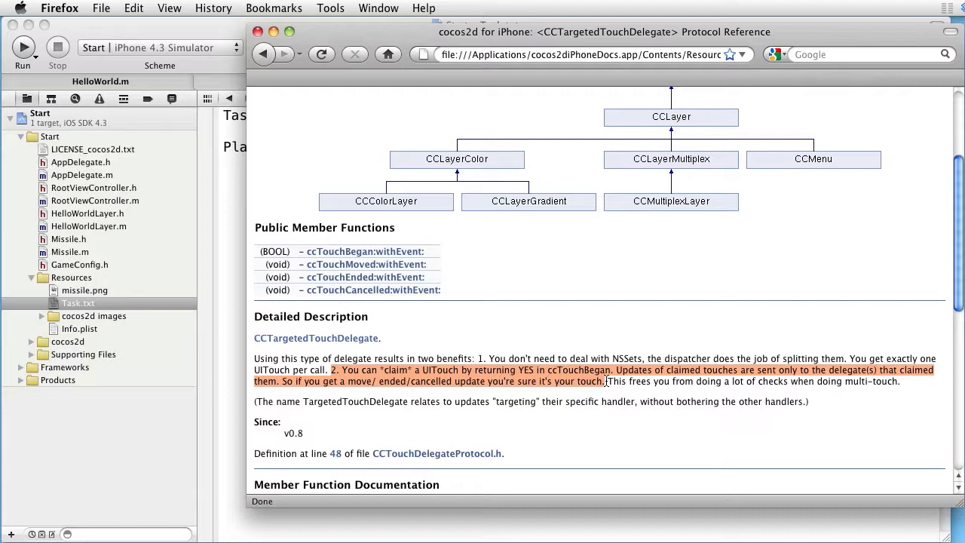
Scroll to the ccTouchBegan member documentation saying 'Return YES to claim the touch'.
scroll(down, 3)
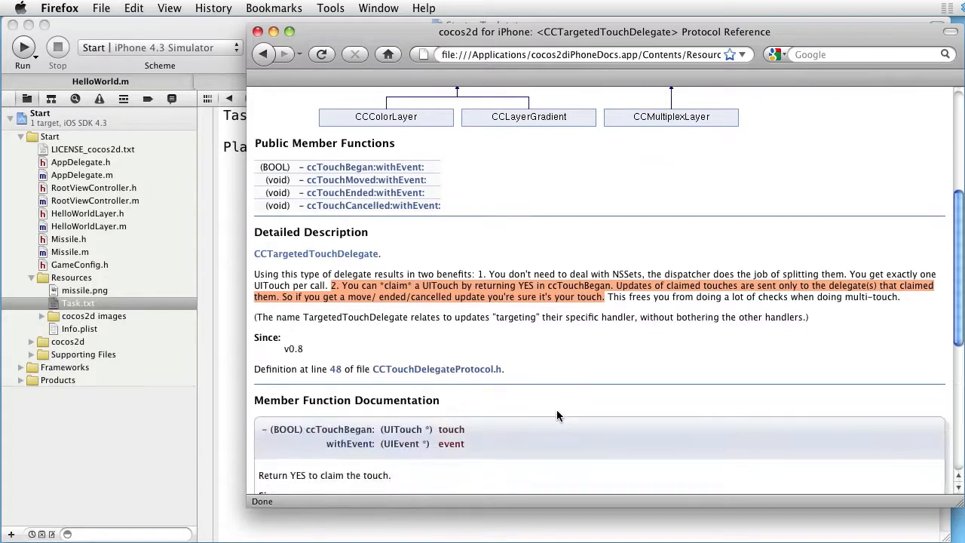
scroll(down, 3)
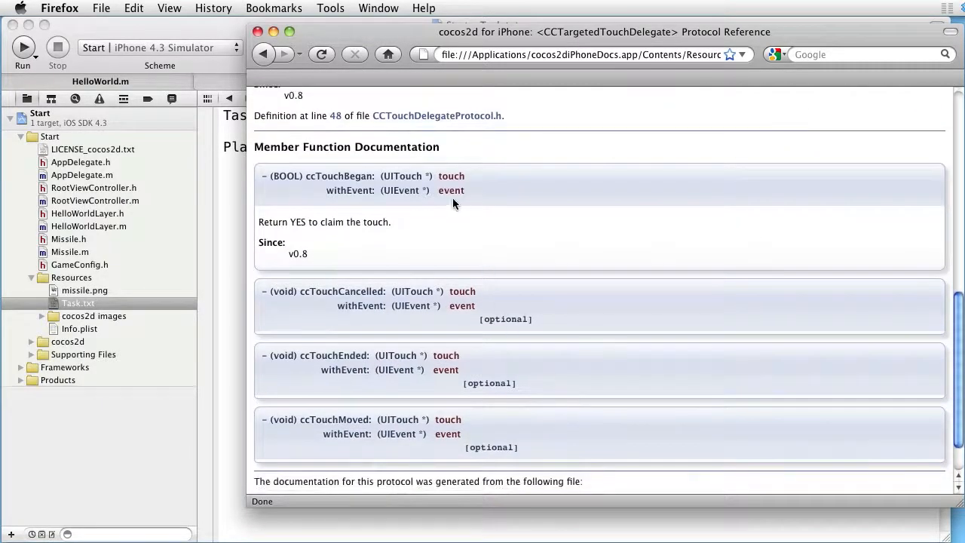
mouse_move(465, 241)
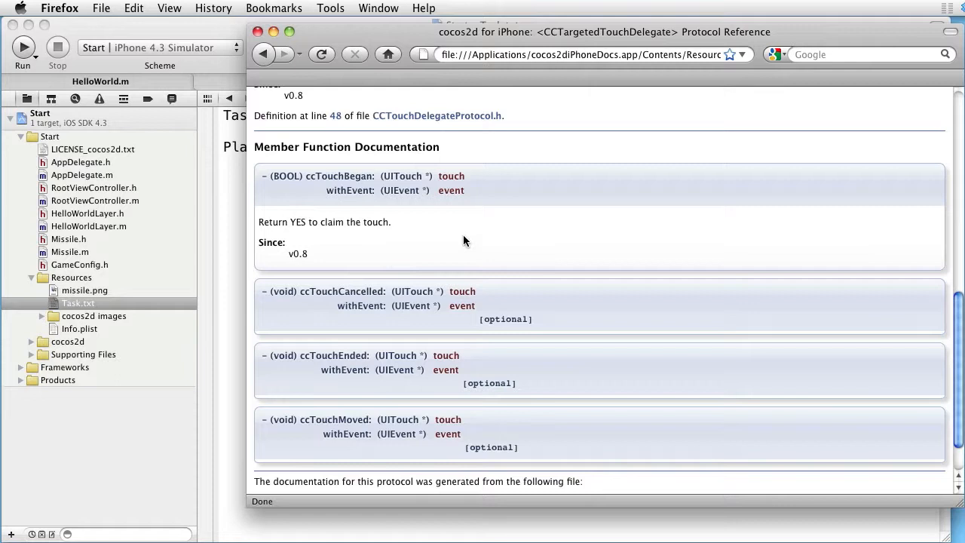
mouse_move(475, 248)
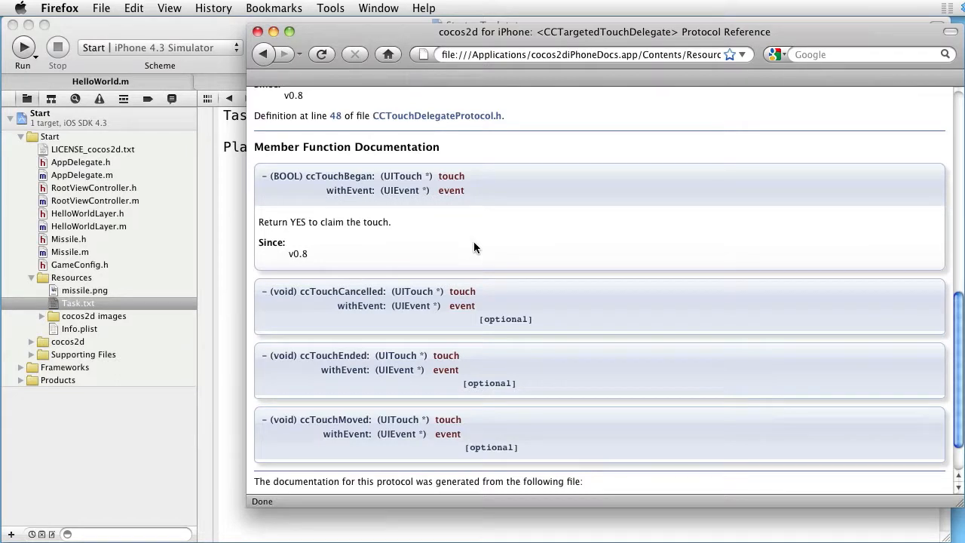
mouse_move(496, 429)
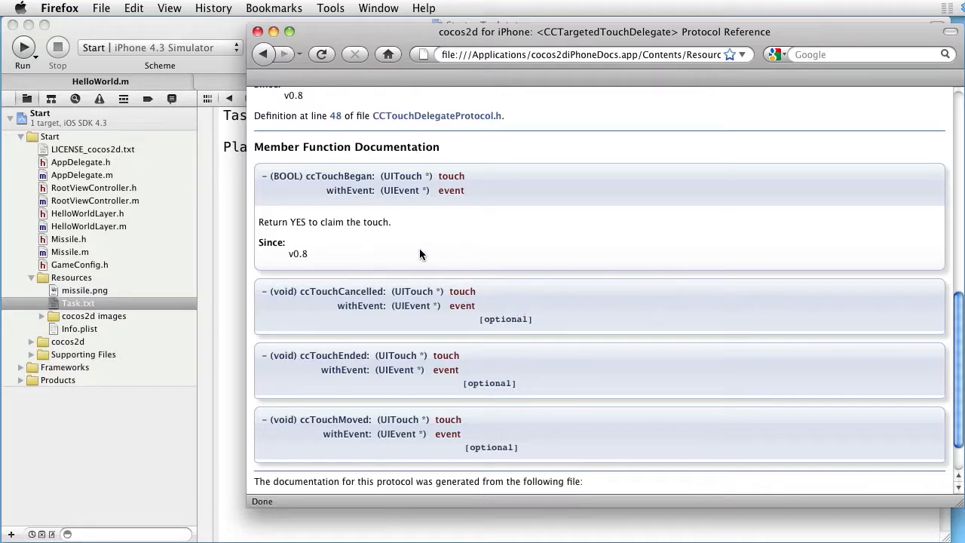
mouse_move(293, 189)
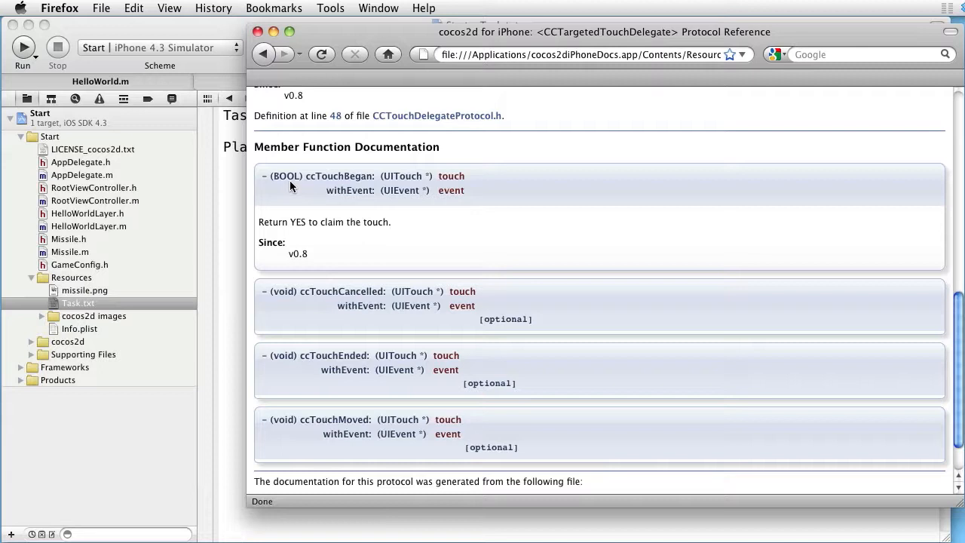
mouse_move(298, 220)
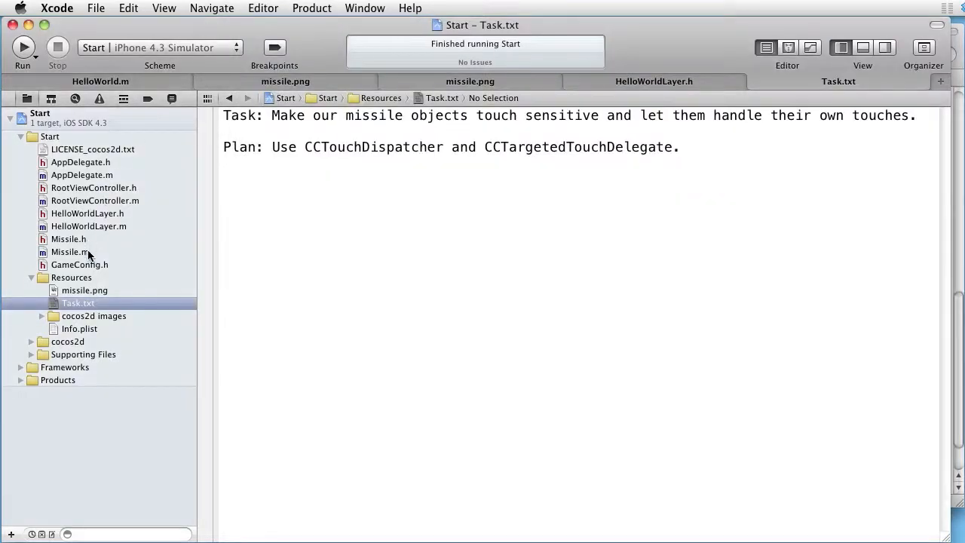
Open Missile.m and type '//onEnter' and '//onExit' comments below dealloc.
click(69, 252)
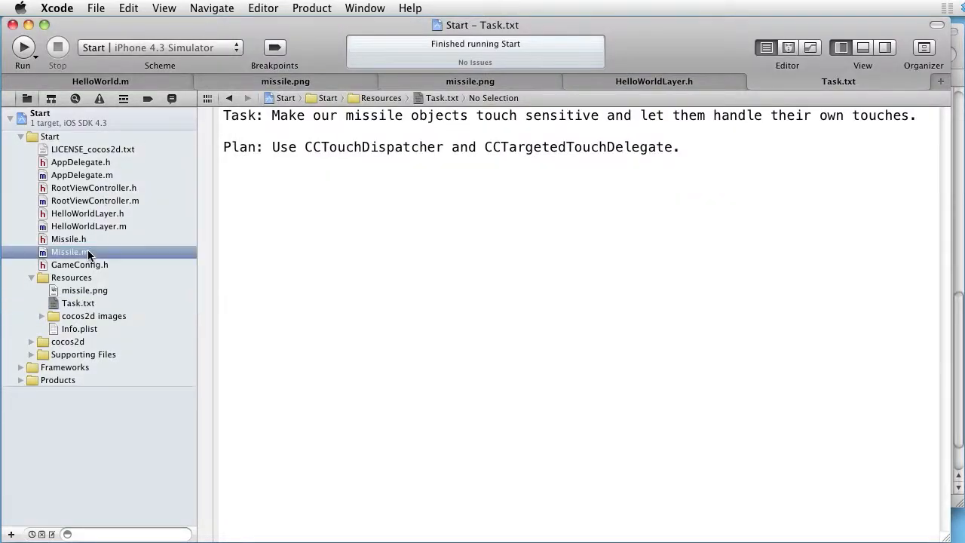
click(69, 251)
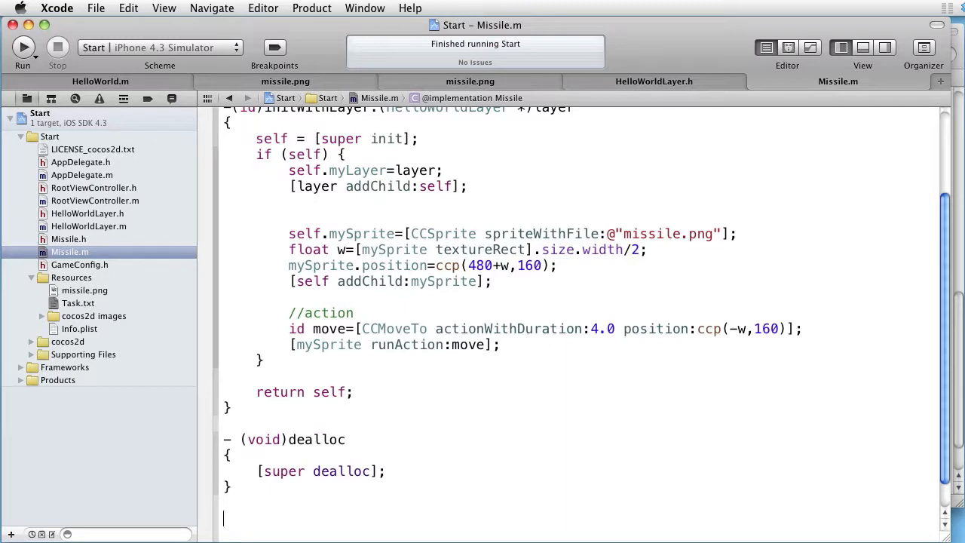
text(//)
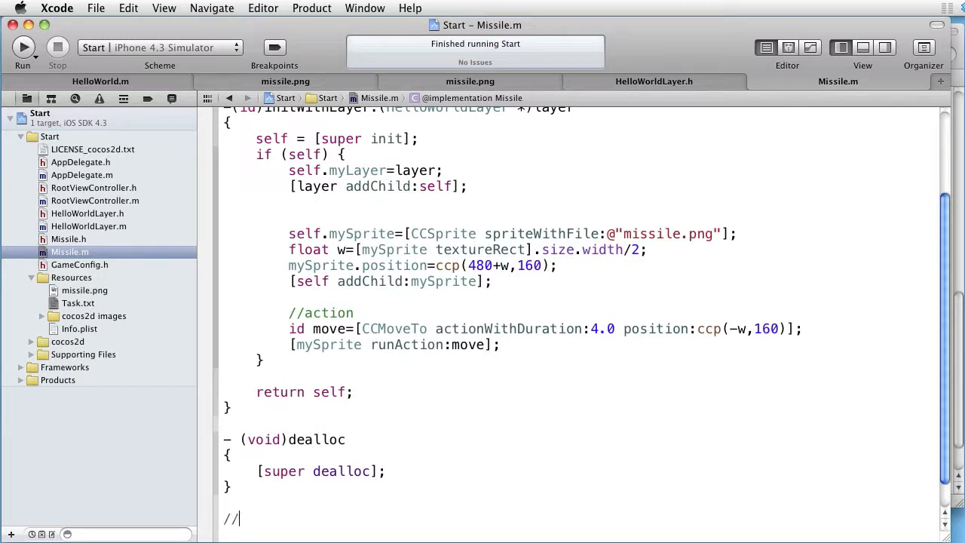
text(onEnter)
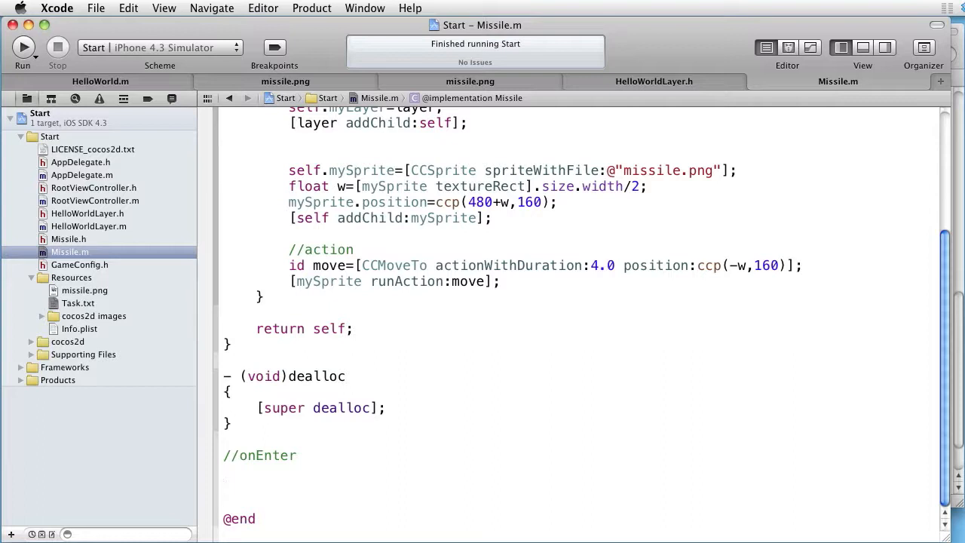
text(//)
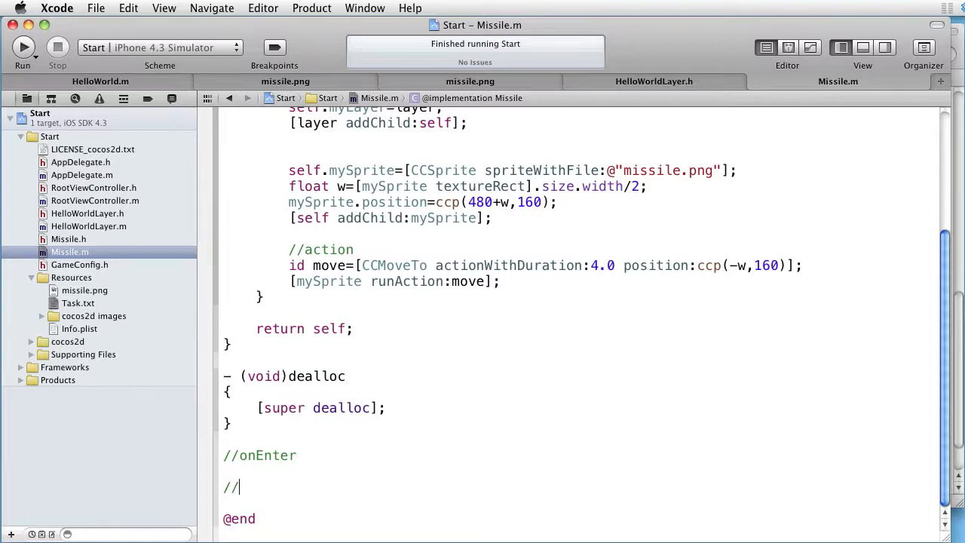
text(onExit)
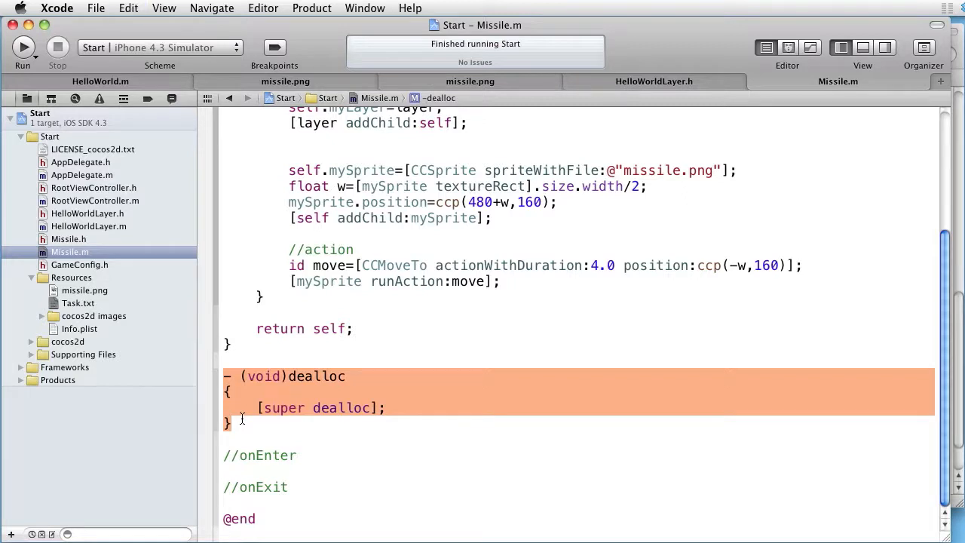
Rename pasted dealloc copies to onEnter and onExit, and edit the onEnter body.
click(298, 455)
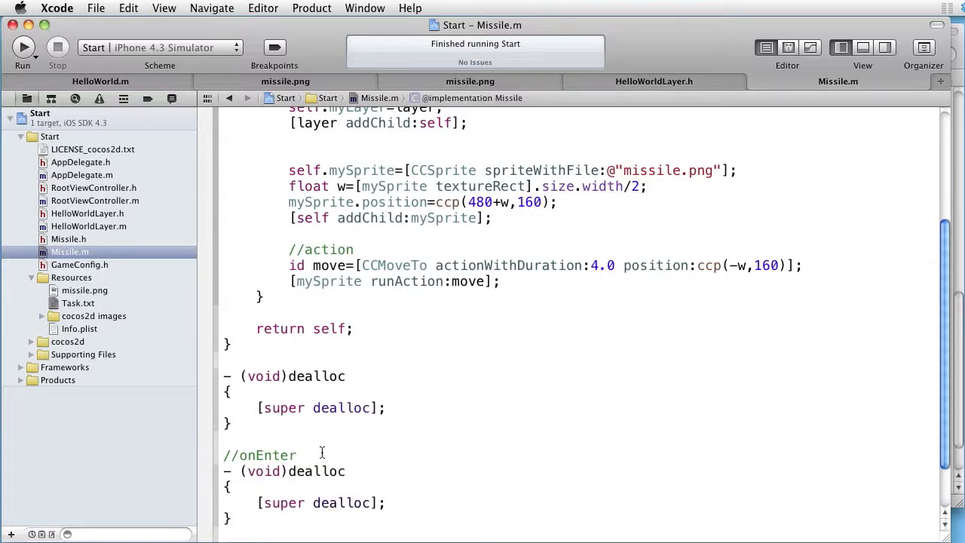
double_click(269, 454)
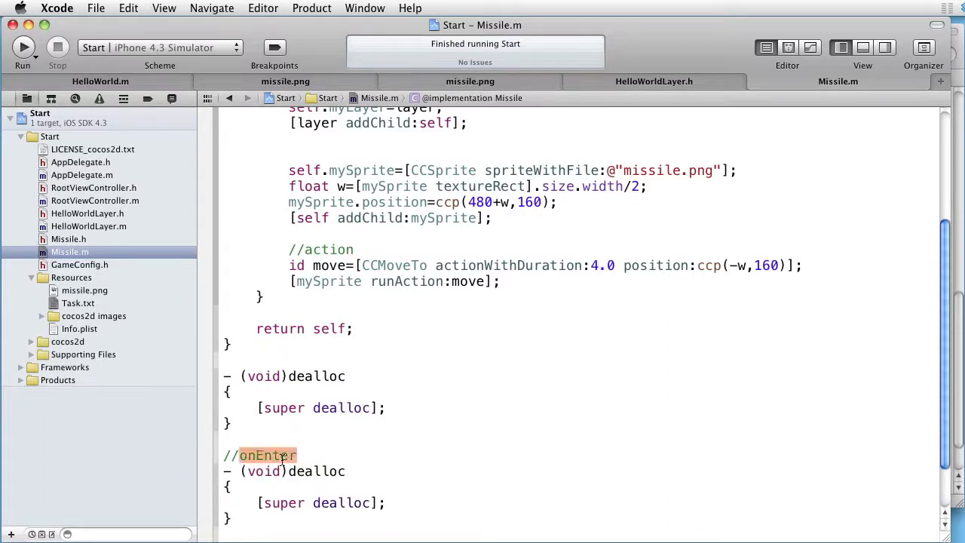
double_click(316, 471)
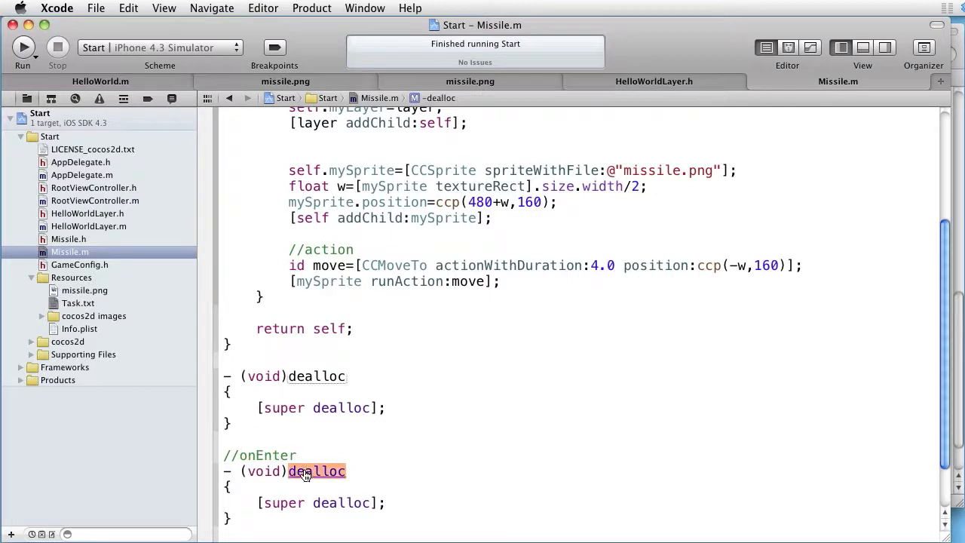
text(onEnter)
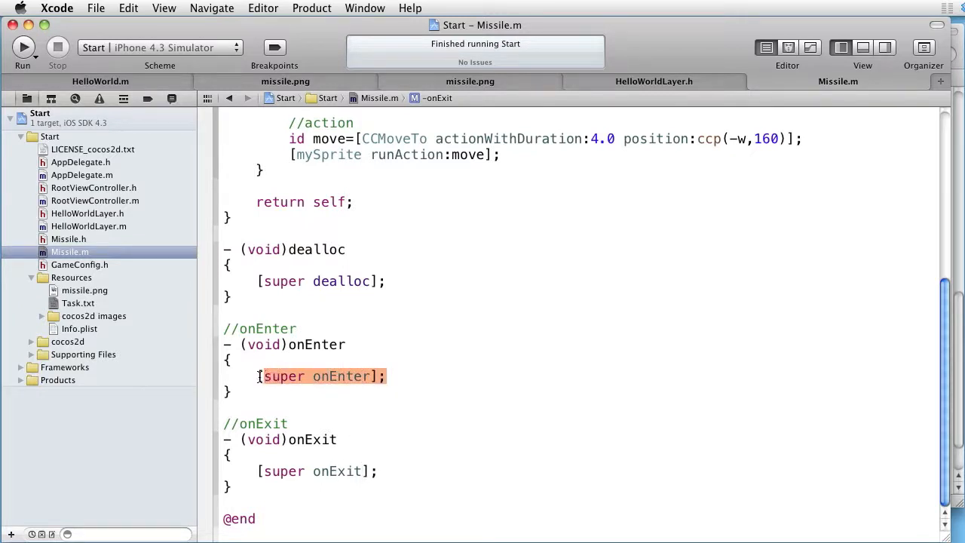
click(261, 377)
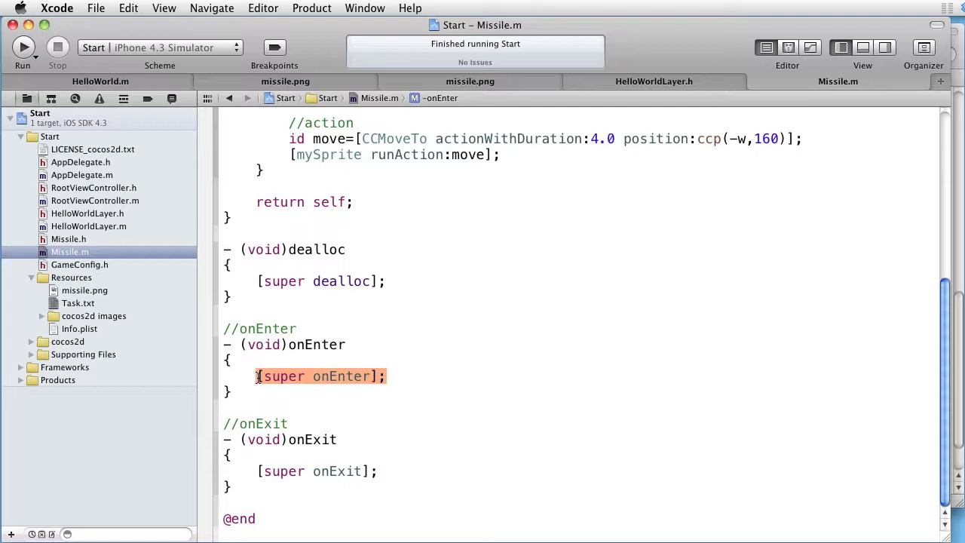
double_click(317, 345)
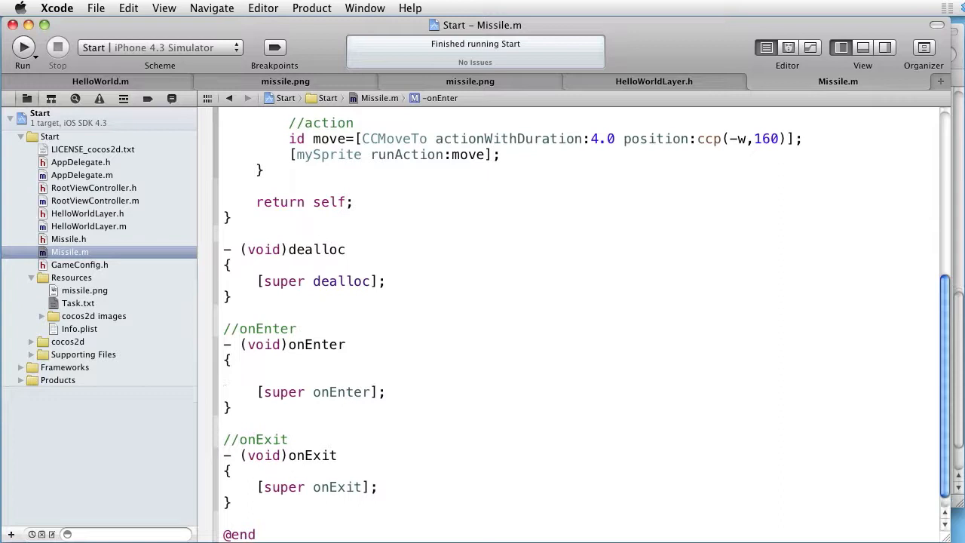
Add NSLog(@"onEnter"); inside onEnter and start an NSLog line in onExit.
text(NSLog(@"string");)
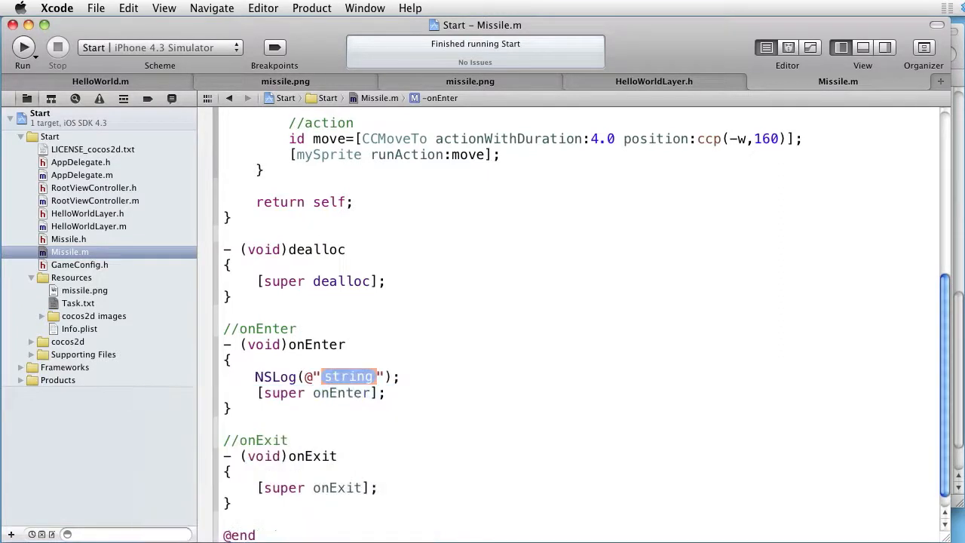
text(onE)
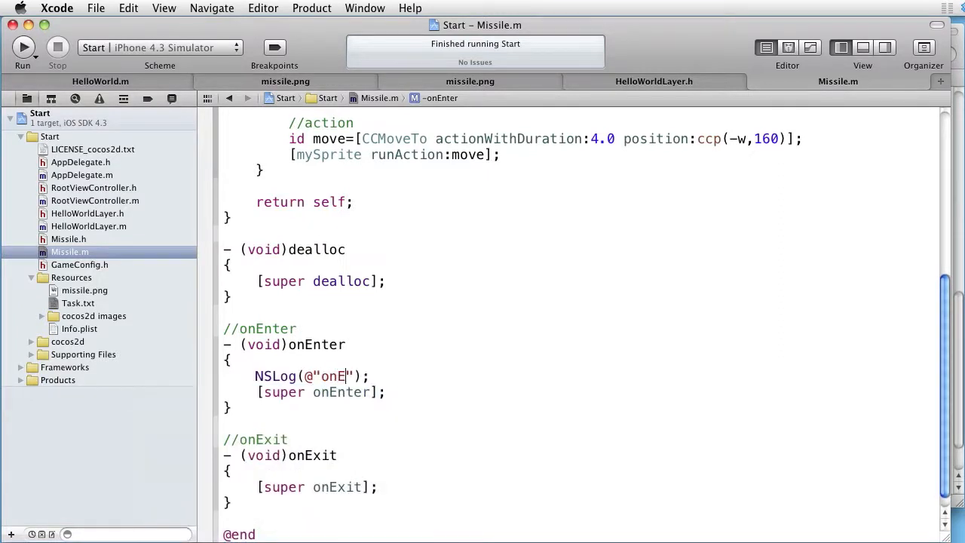
text(nter)
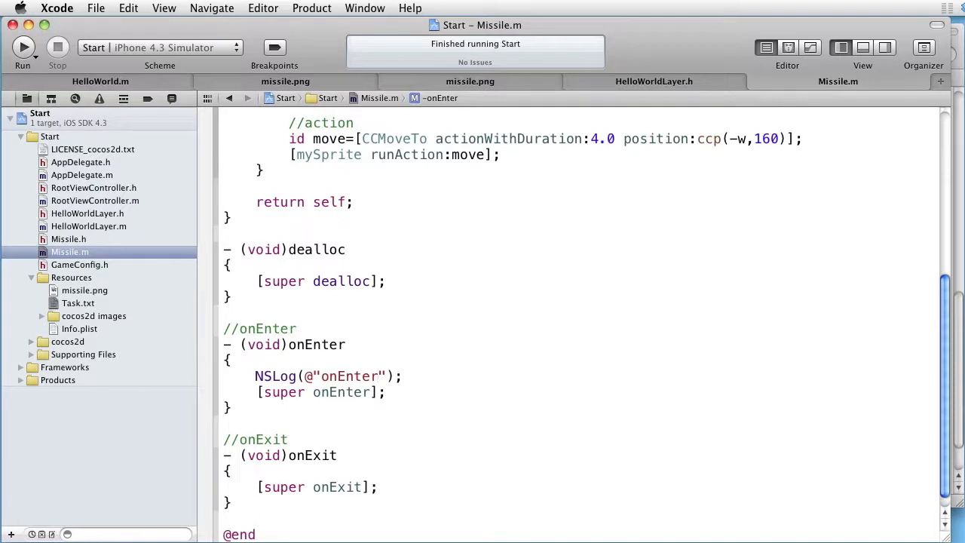
click(230, 471)
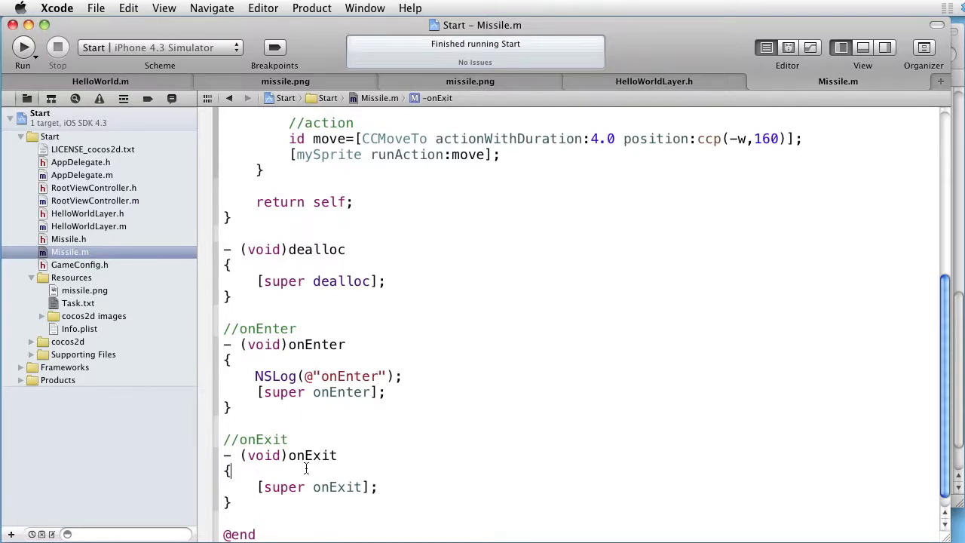
text(log)
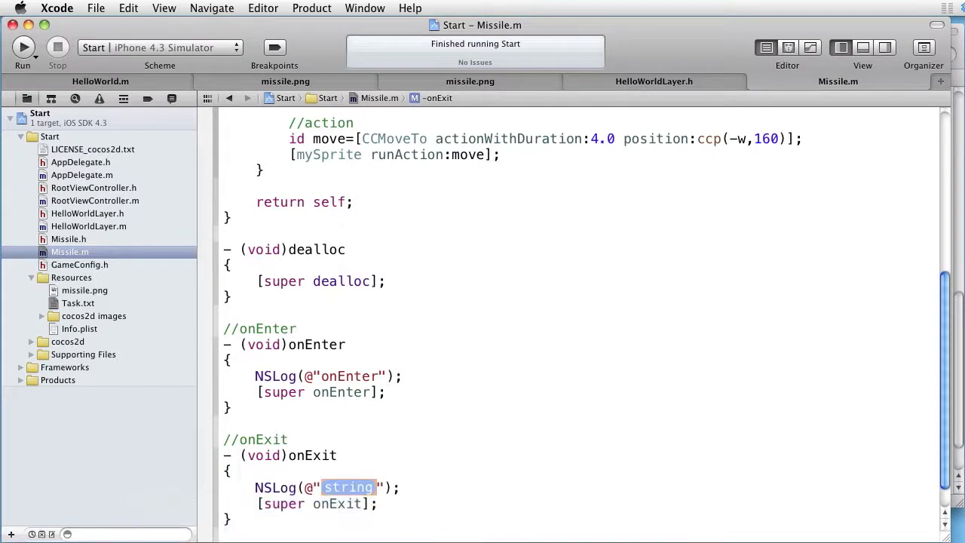
text(on)
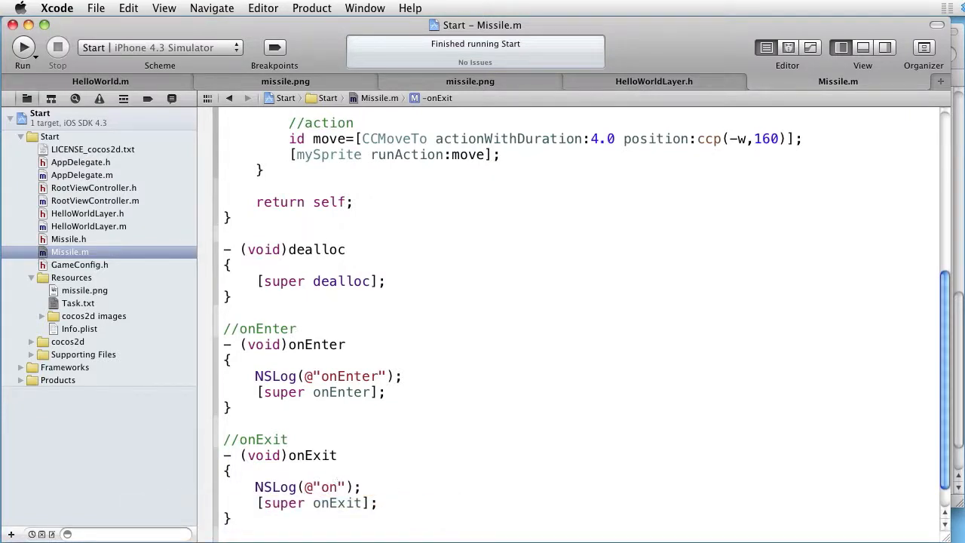
Complete NSLog(@"onExit"), clear the console, and run the app in the simulator.
text(Exit)
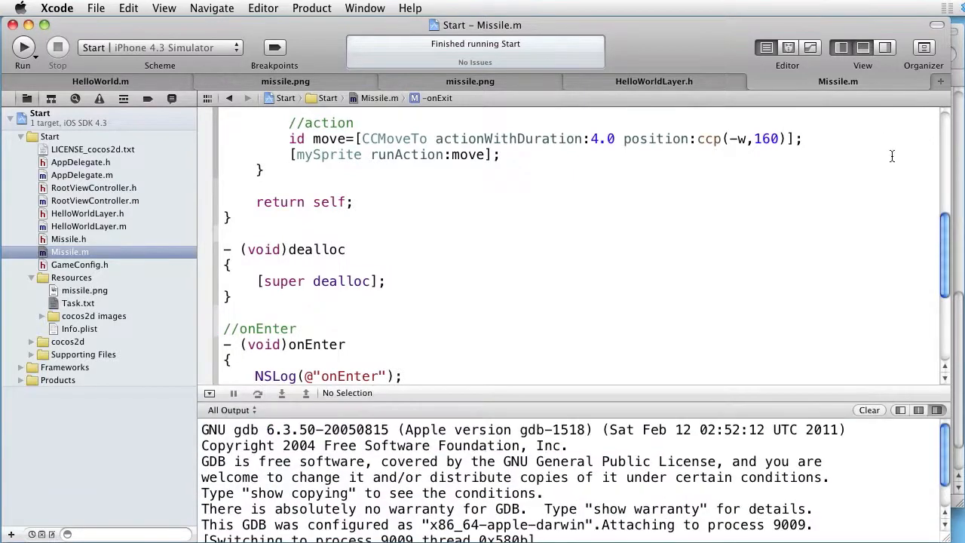
click(869, 410)
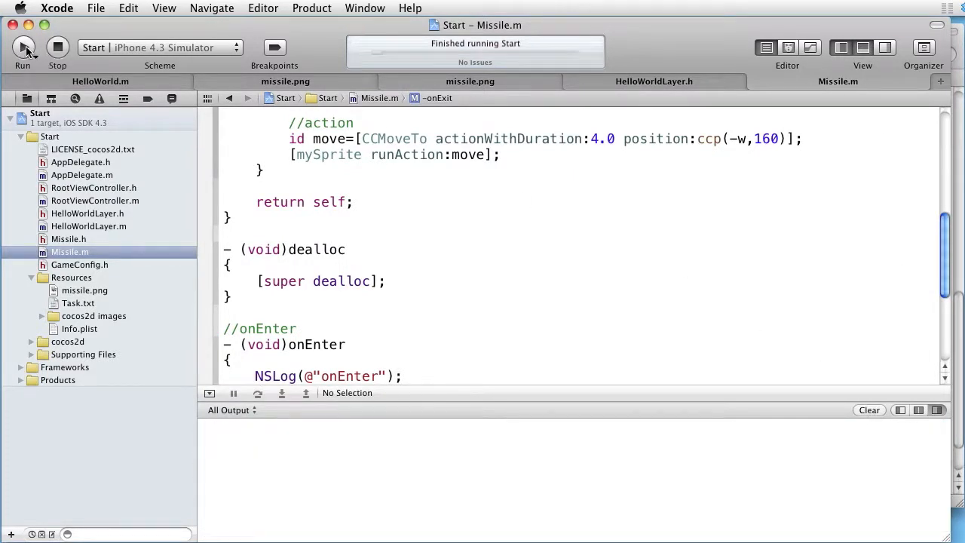
click(22, 48)
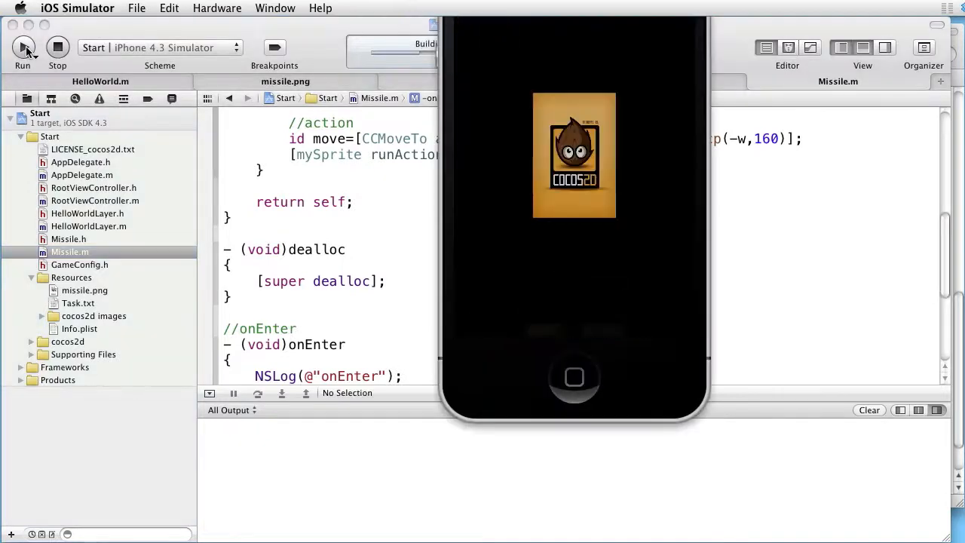
click(22, 48)
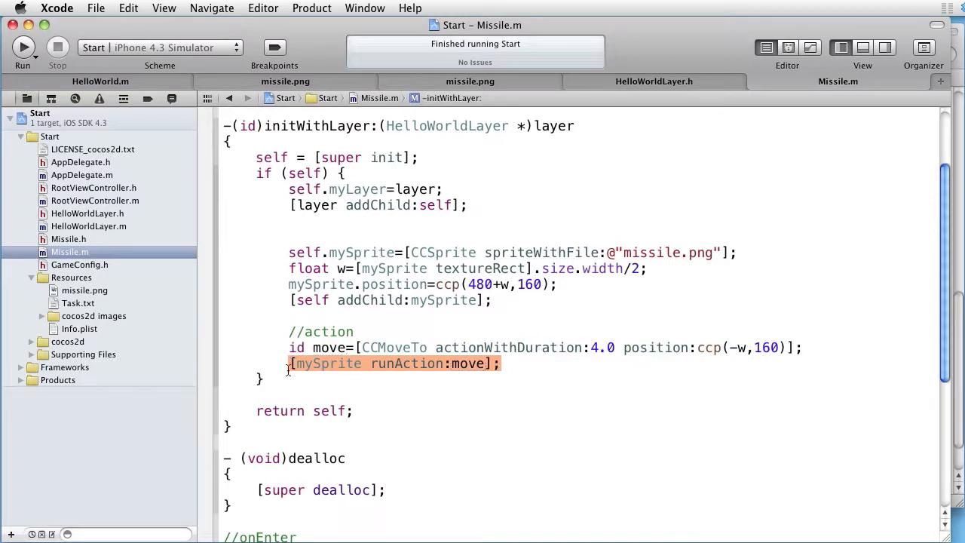
Add a CCCallFunc callback for removeMe and run a CCSequence of move, callback, nil.
text(id callbac+)
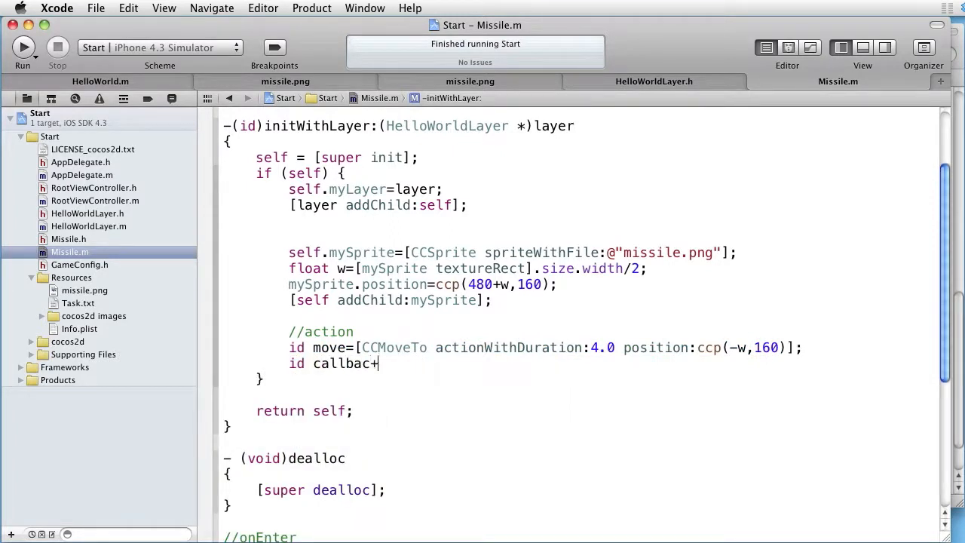
text(k)
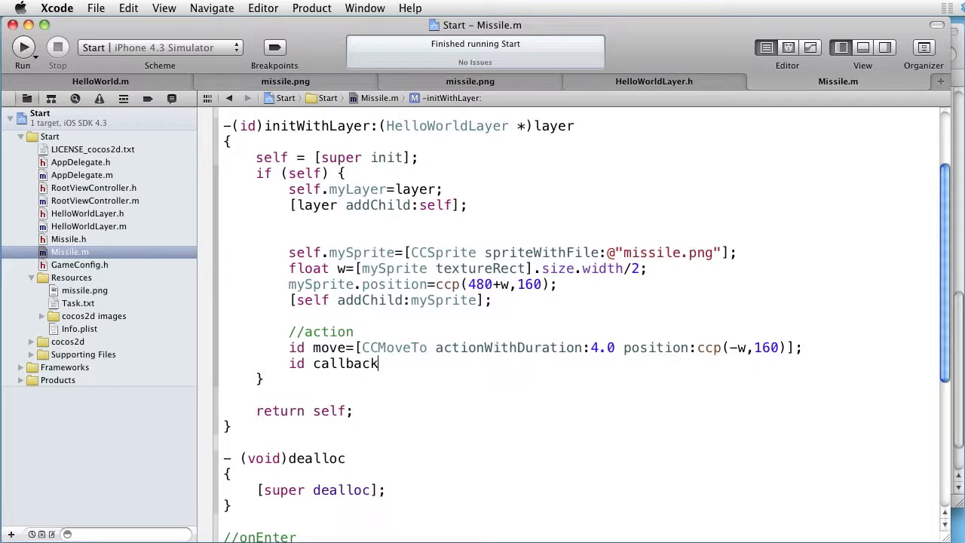
text(=[CCCallFunc actionWithTarget:self selector:@selector(removeMe)];)
text([mySprite runAction:[CCSequence actions:move, callback, nil]];)
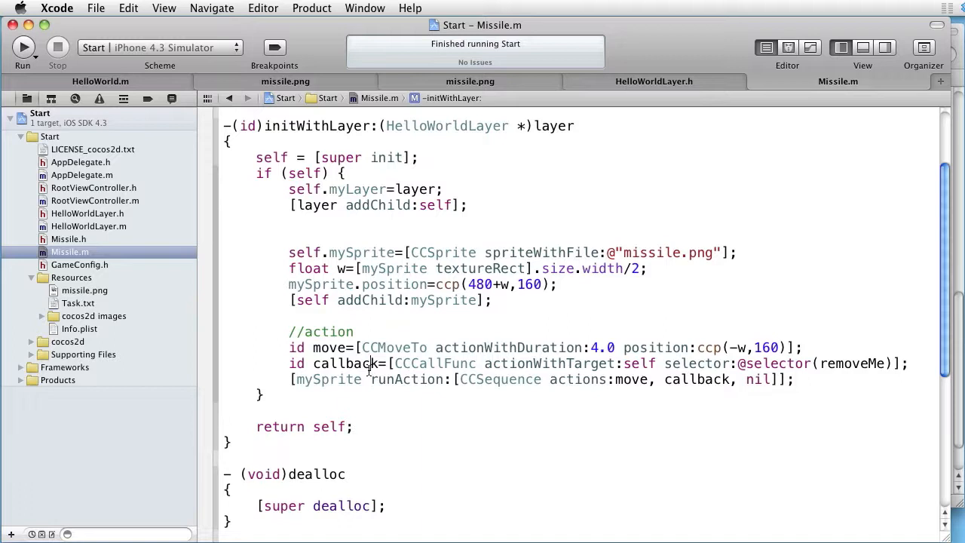
double_click(346, 363)
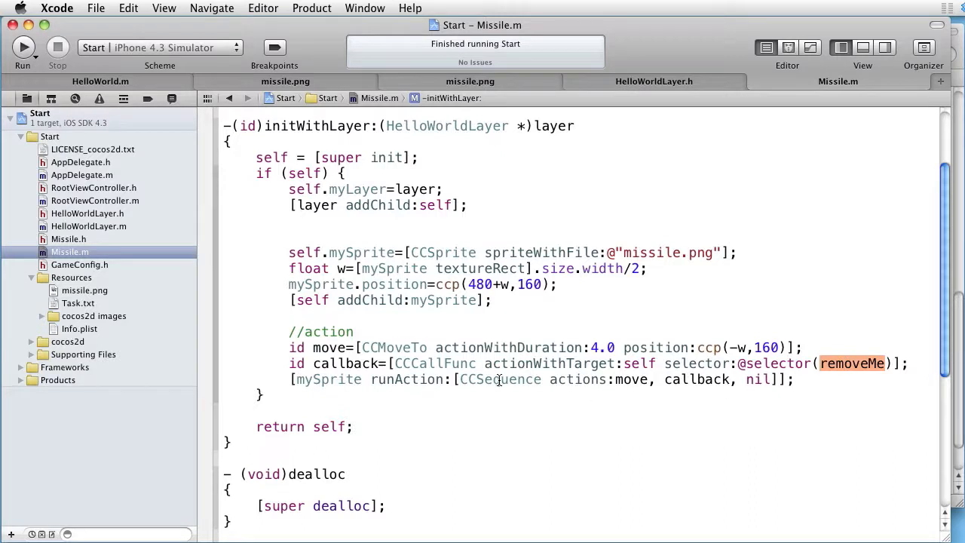
double_click(500, 379)
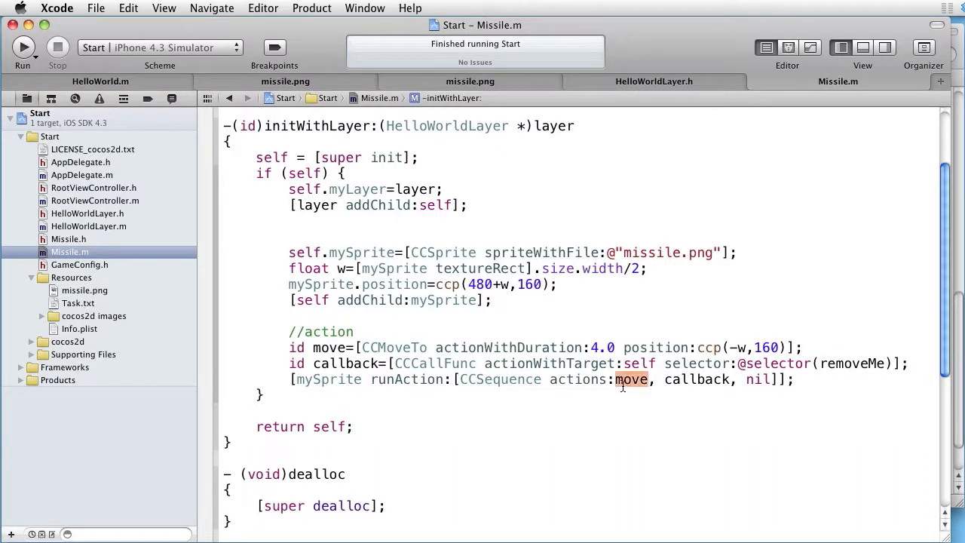
double_click(697, 379)
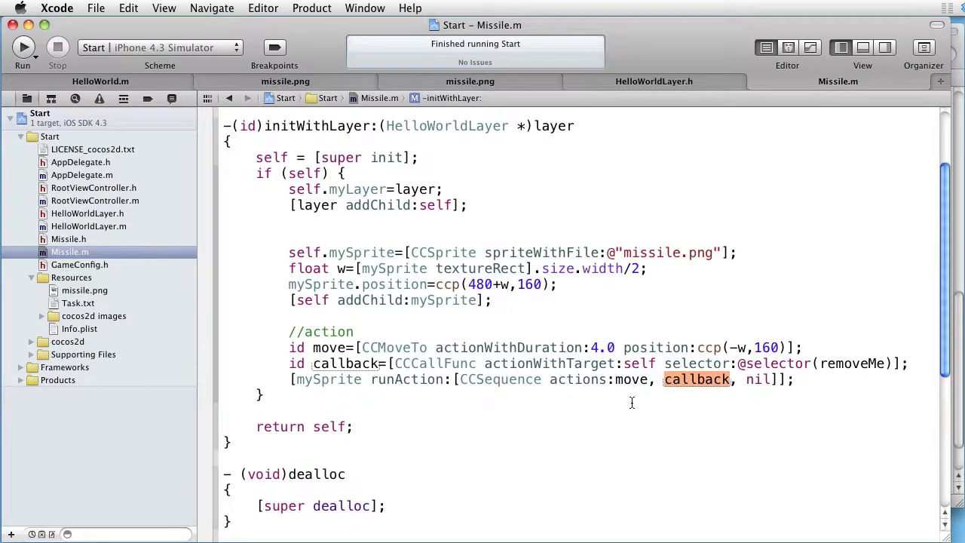
scroll(down, 3)
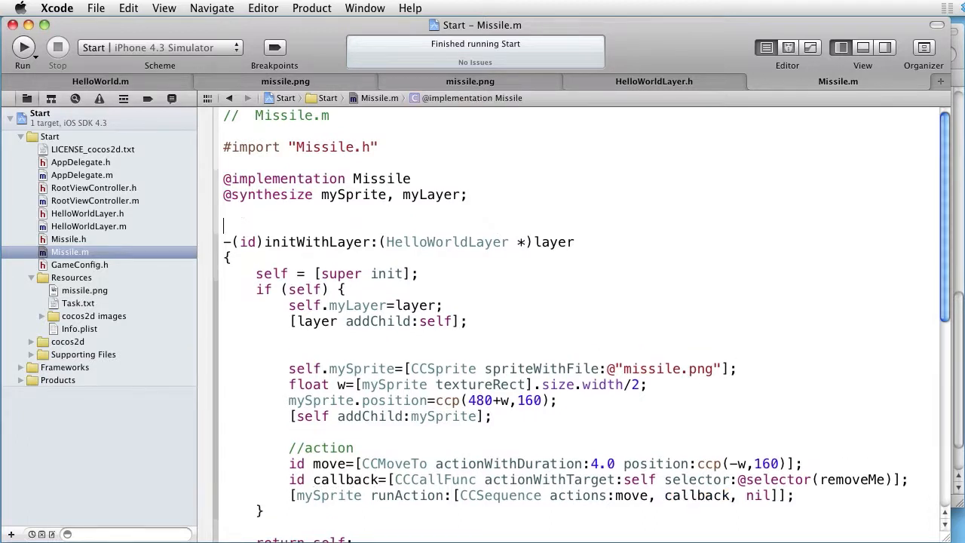
Define -(void)removeMe calling [self removeFromParentAndCleanup:YES] above initWithLayer.
text((void)
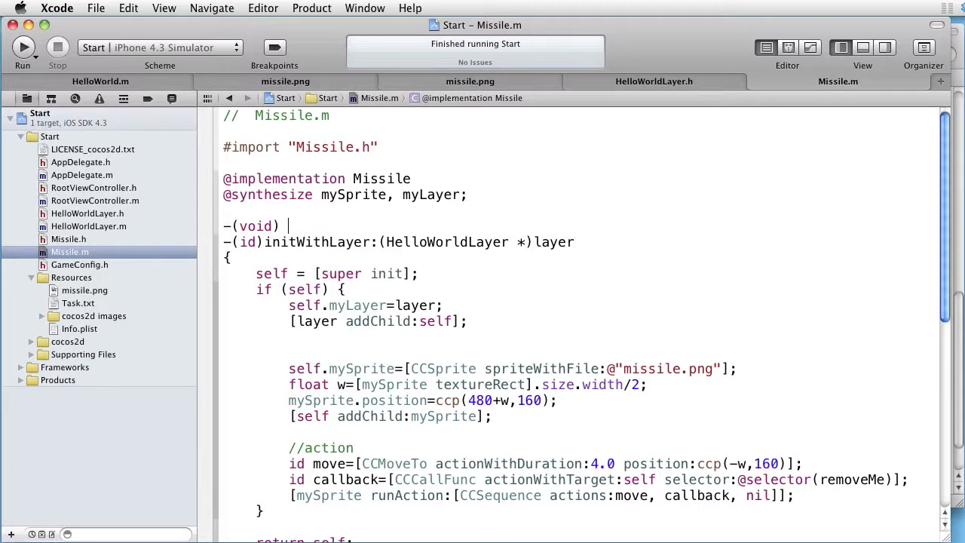
text(removeMe {)
text([self removeFromParentAndCleanup:YES];)
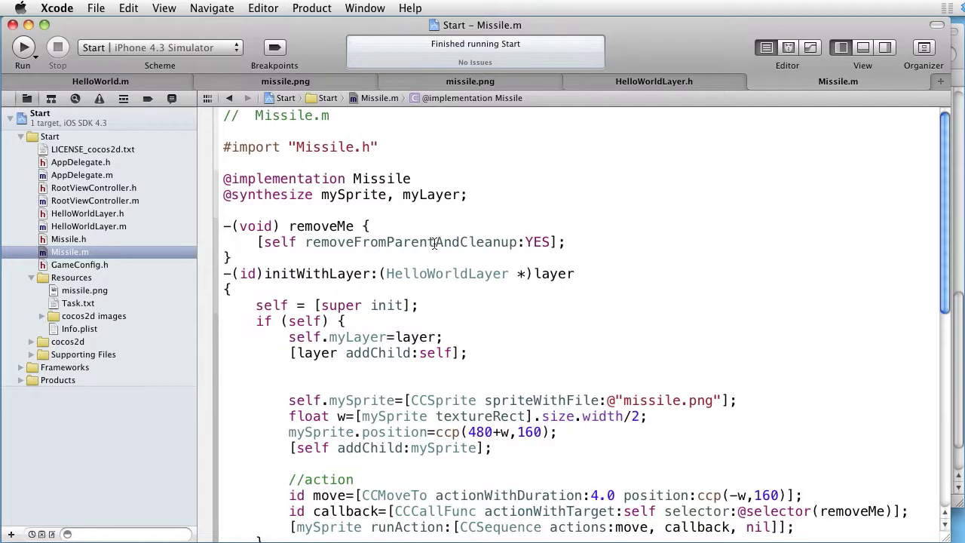
double_click(411, 241)
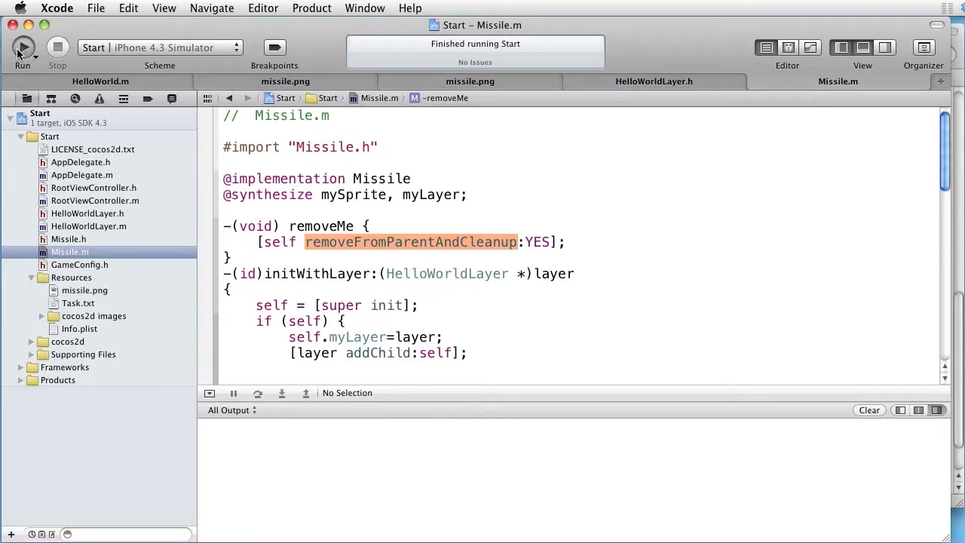
Build and run the updated Missile code in the iPhone 4.3 Simulator.
click(23, 48)
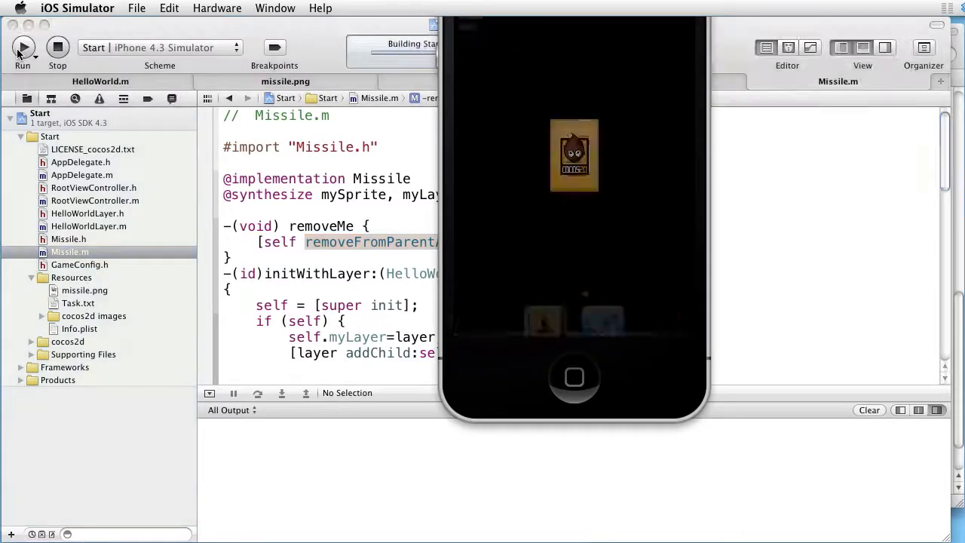
click(23, 48)
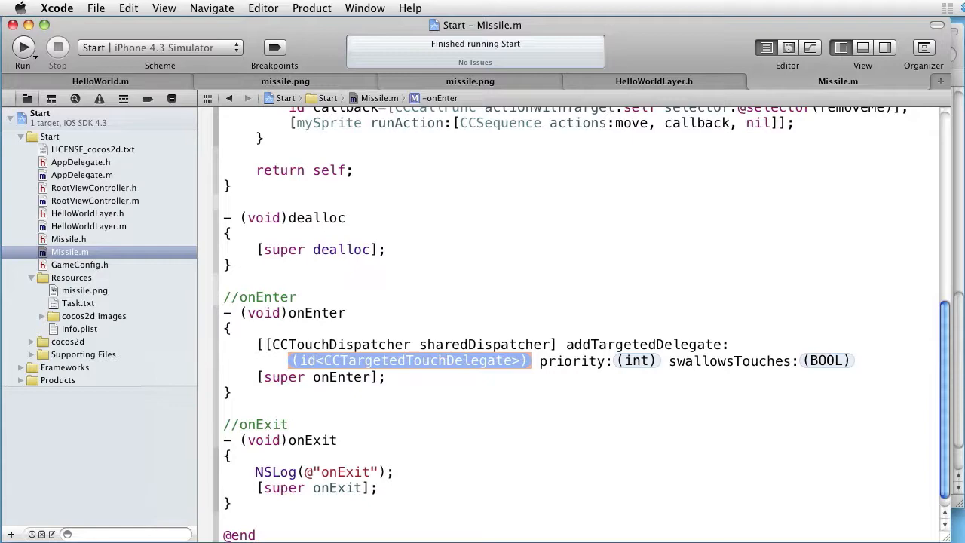
Fill addTargetedDelegate with self, priority 0 and swallowsTouches YES, closing the statement.
text(self priority:)
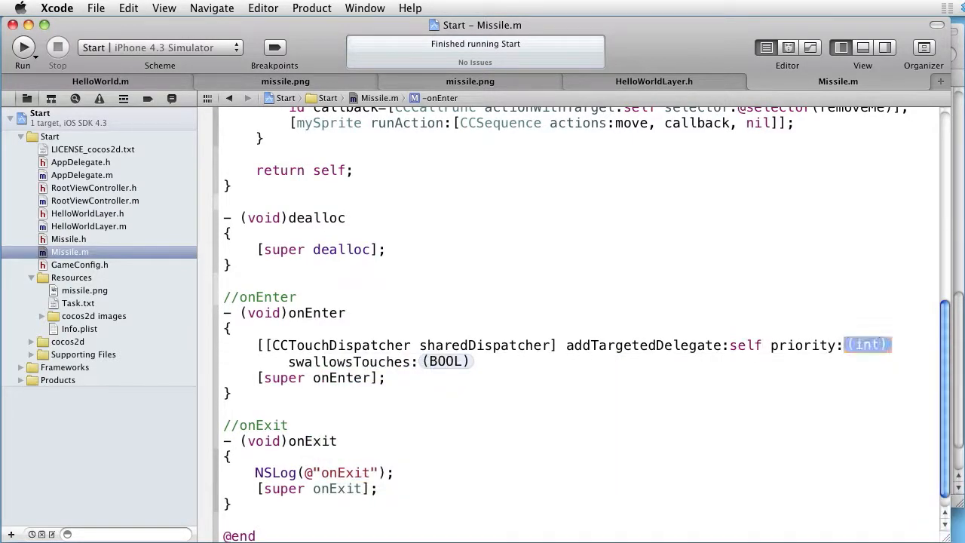
text(0)
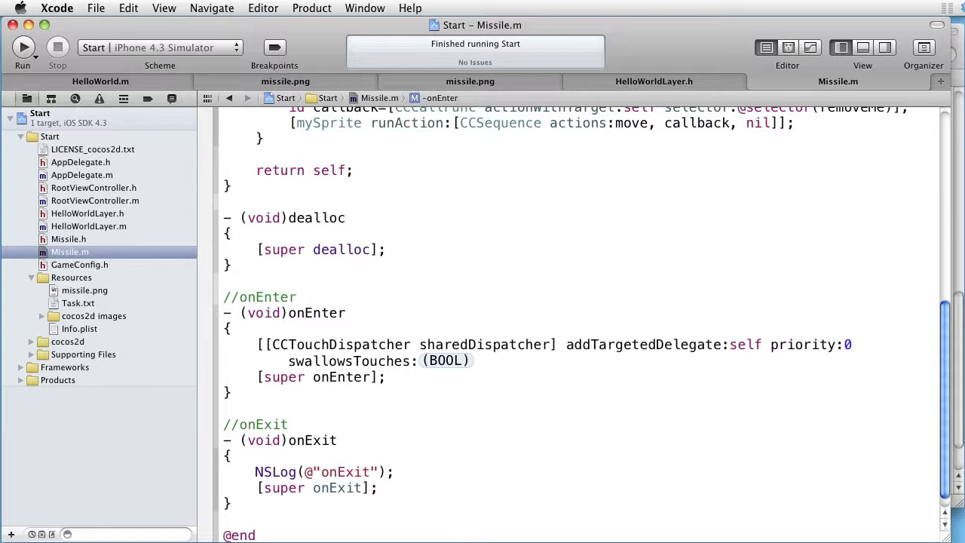
double_click(445, 361)
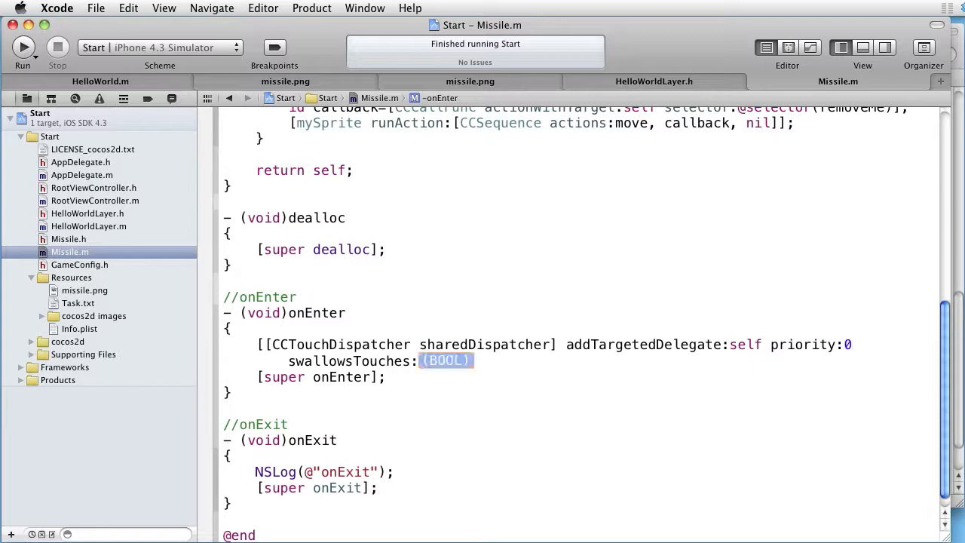
text(YES)
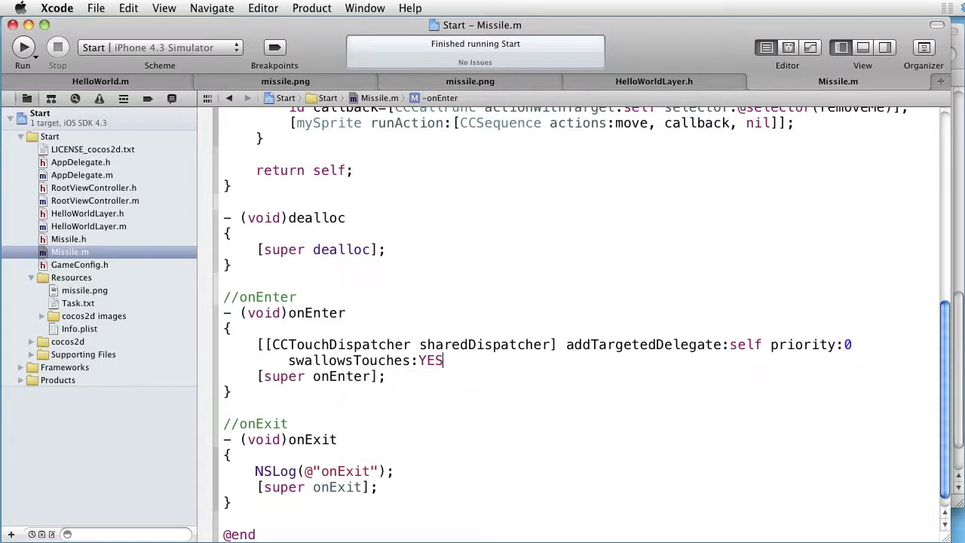
text(];)
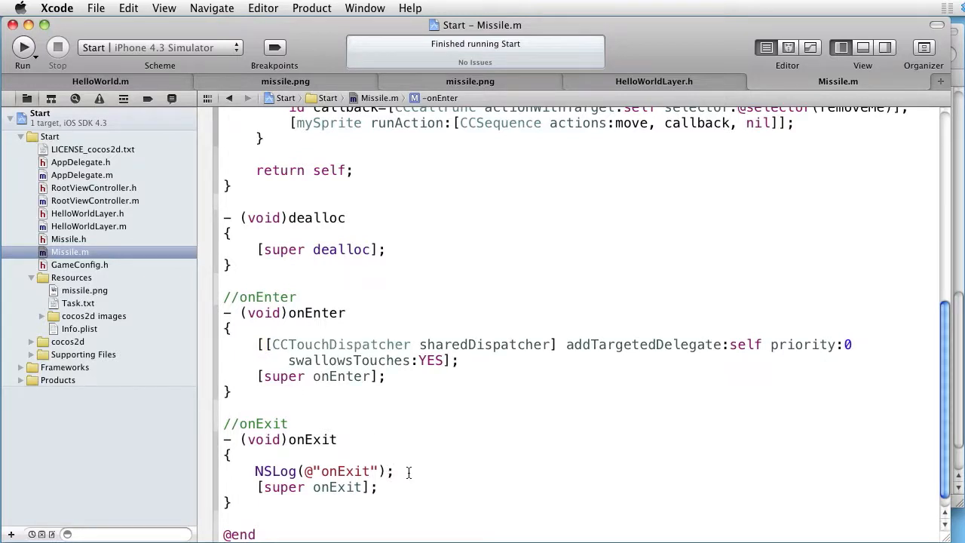
Replace onExit's log line with [[CCTouchDispatcher sharedDispatcher] removeDelegate:self];.
double_click(324, 470)
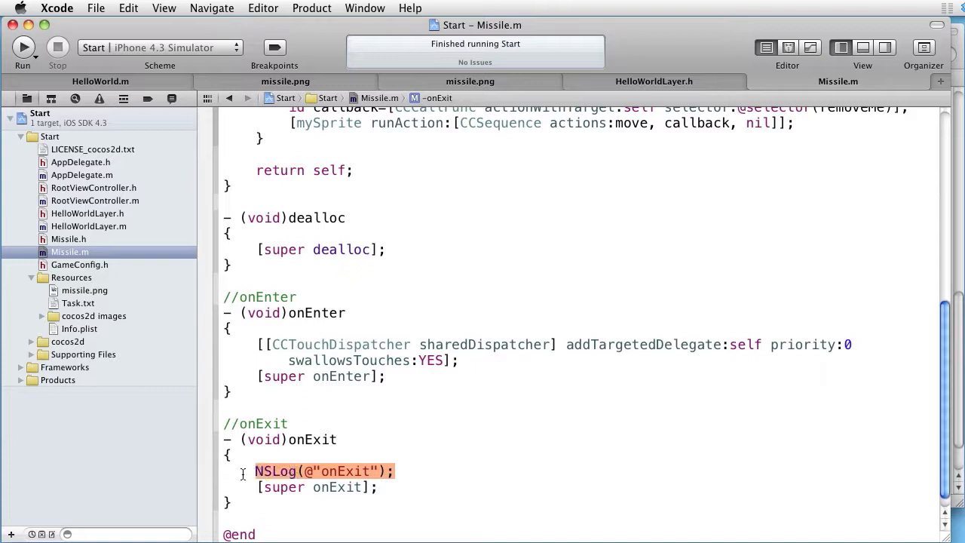
text([[)
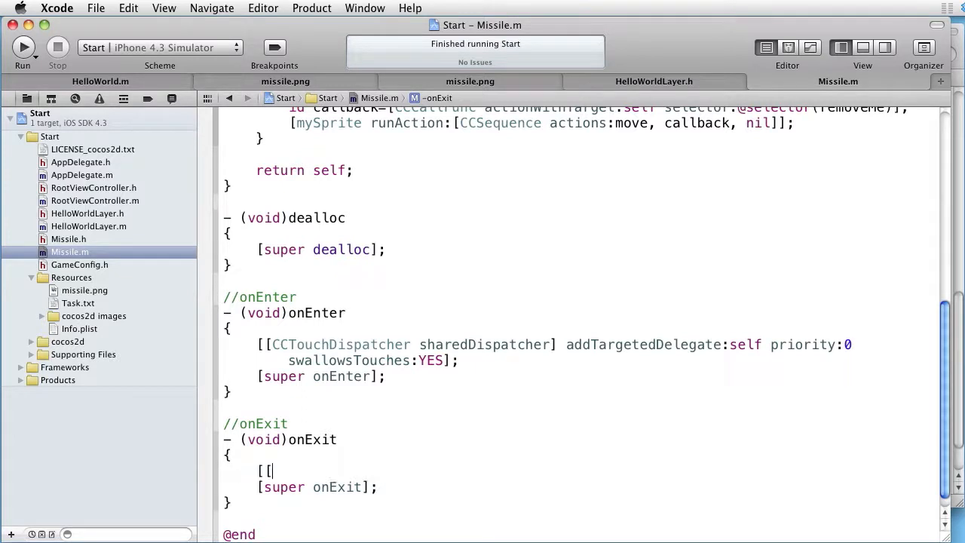
text(CCTouchDispatcher)
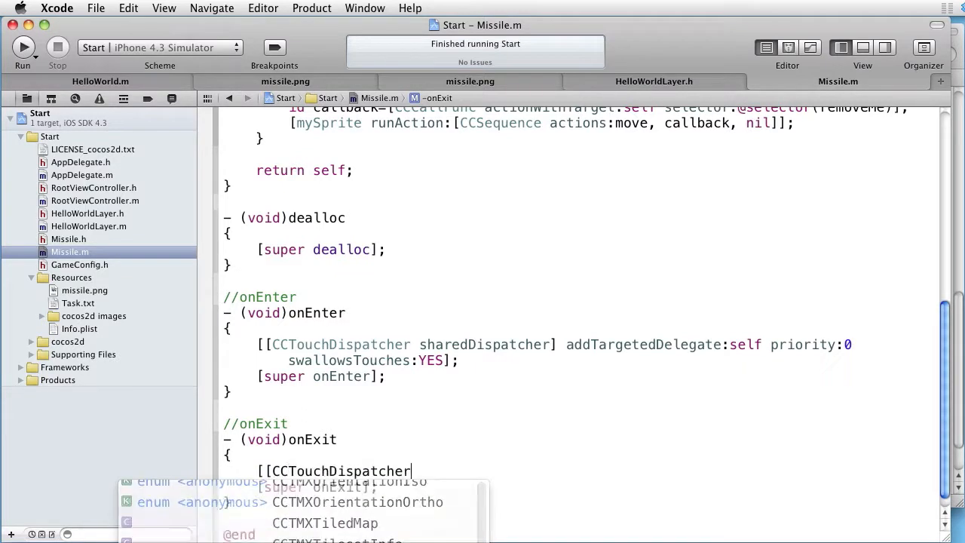
text(sharedDispatcher] removeDelegate:)
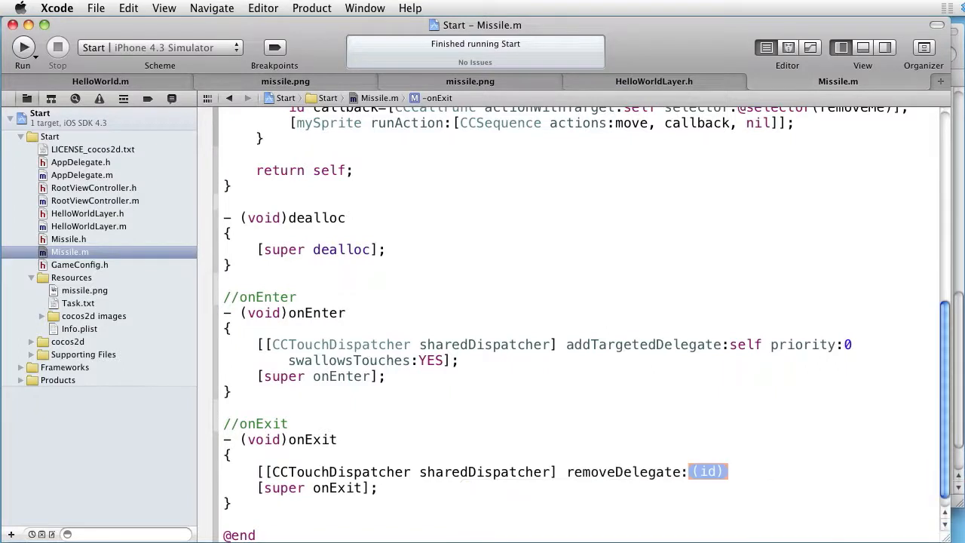
text(self)
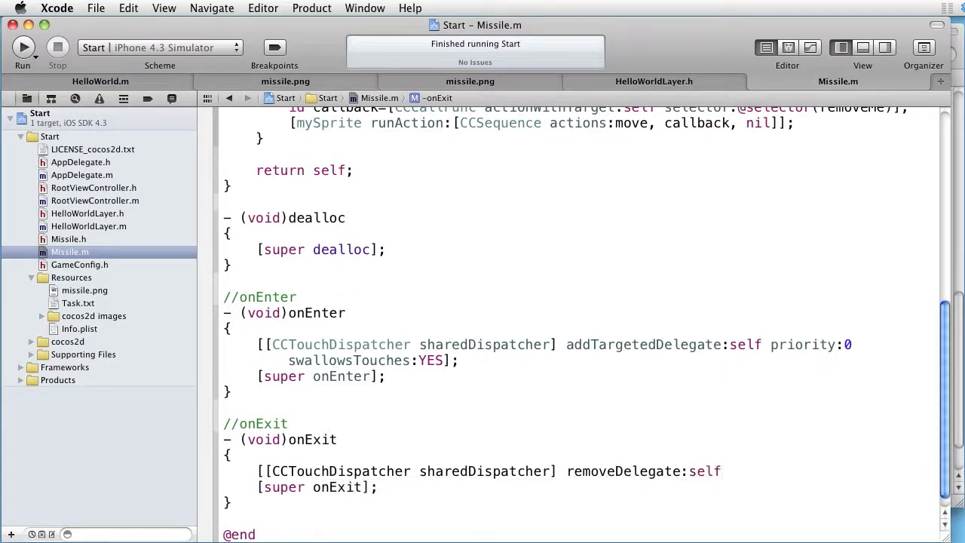
text(];)
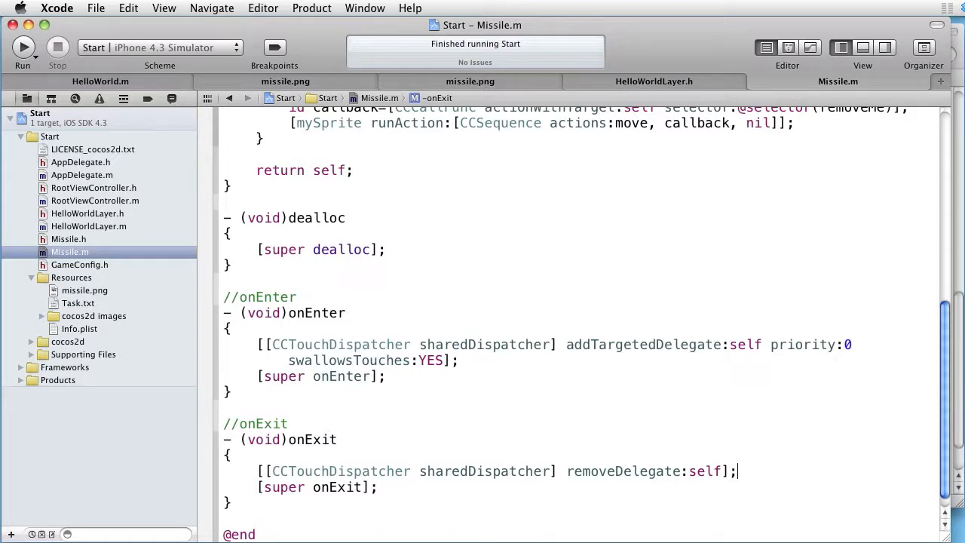
mouse_move(121, 218)
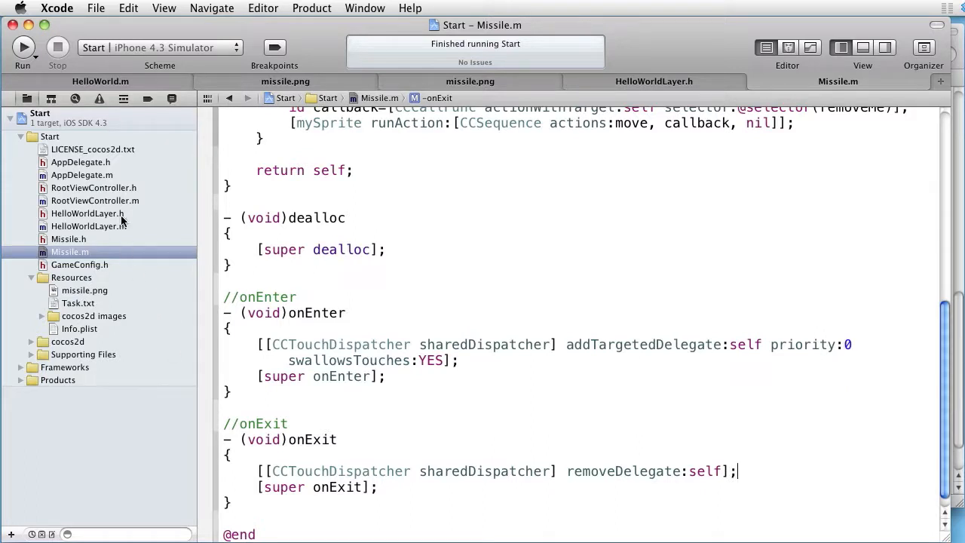
click(69, 239)
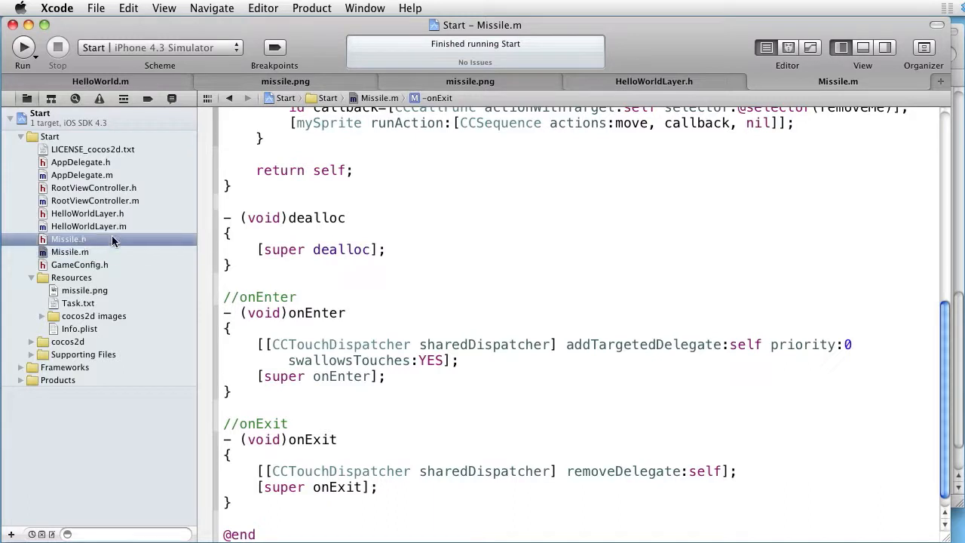
click(68, 239)
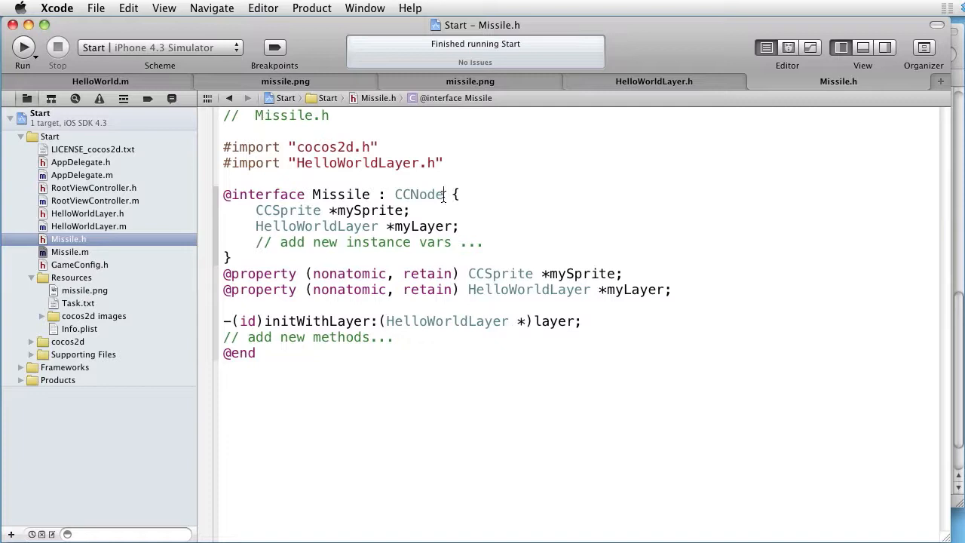
text(<)
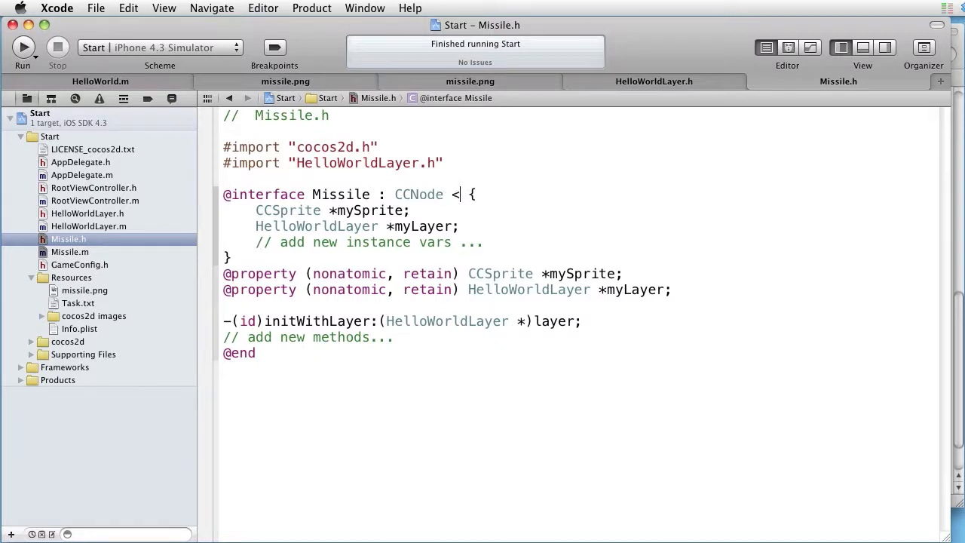
text(CCTargetedTouchDelegate)
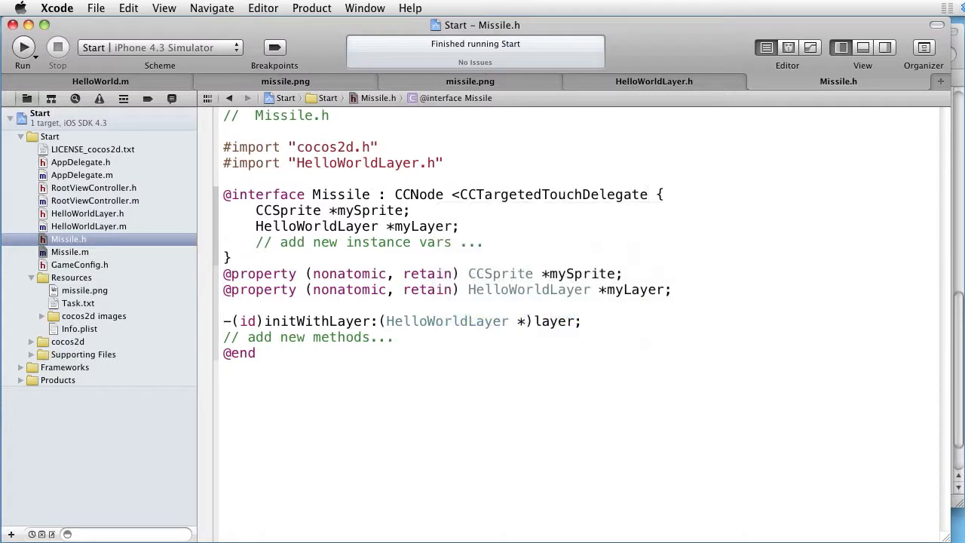
click(658, 195)
text(>)
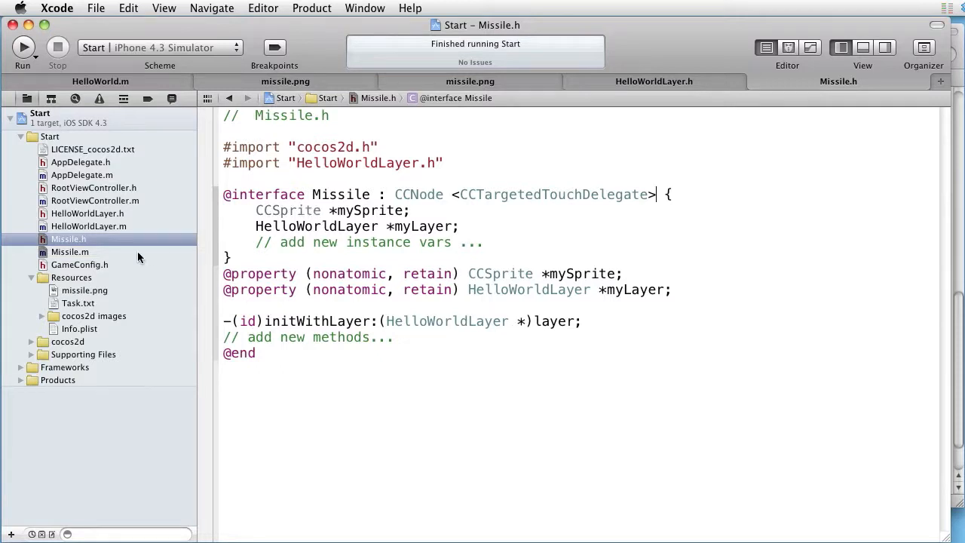
click(69, 252)
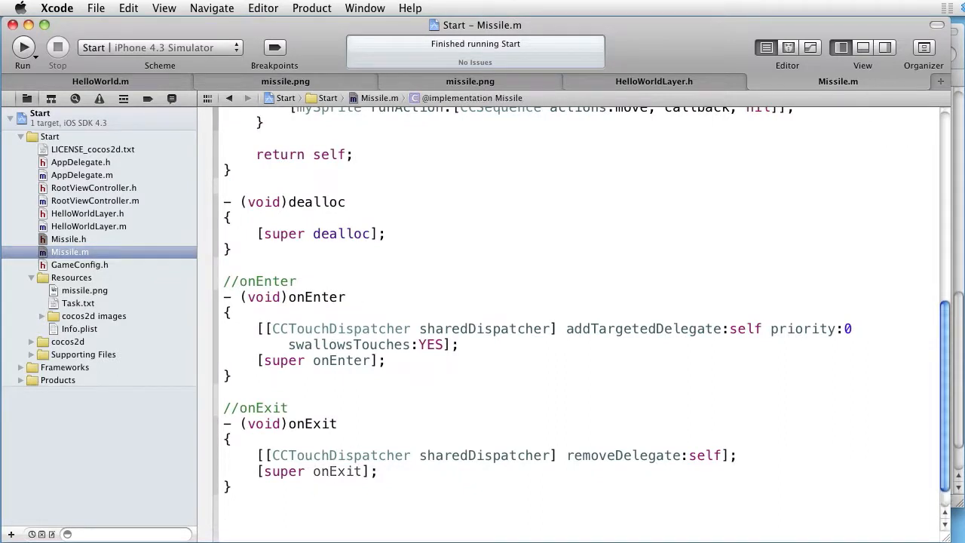
text(-()
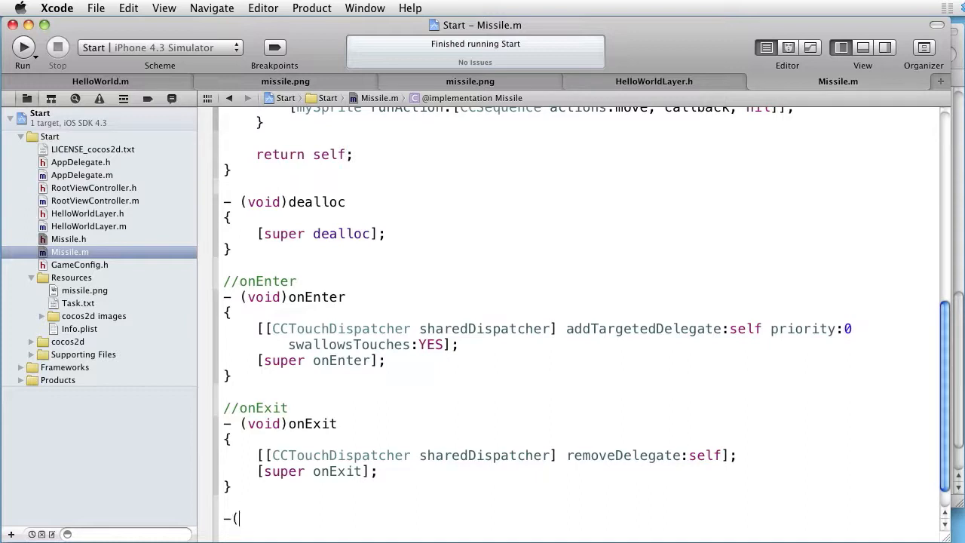
text(BBOL))
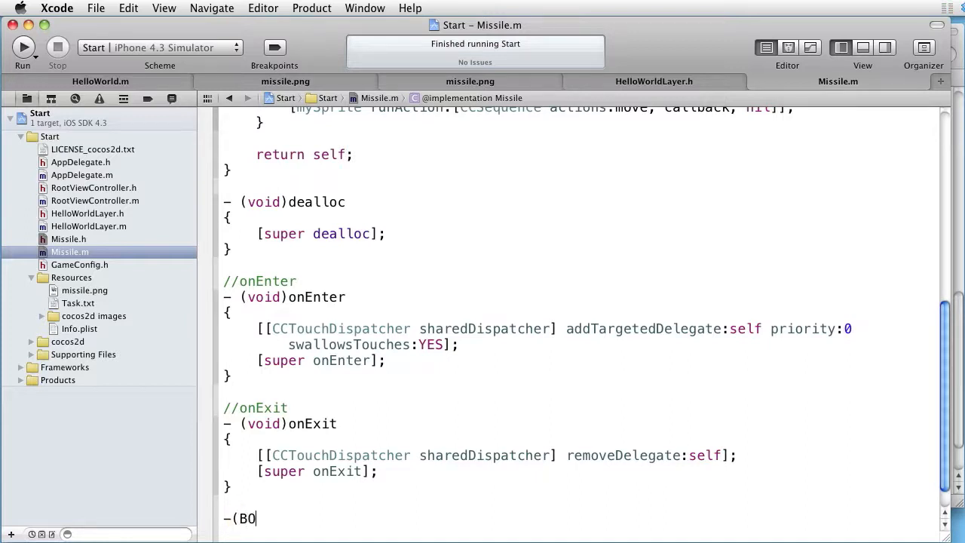
text(OL))
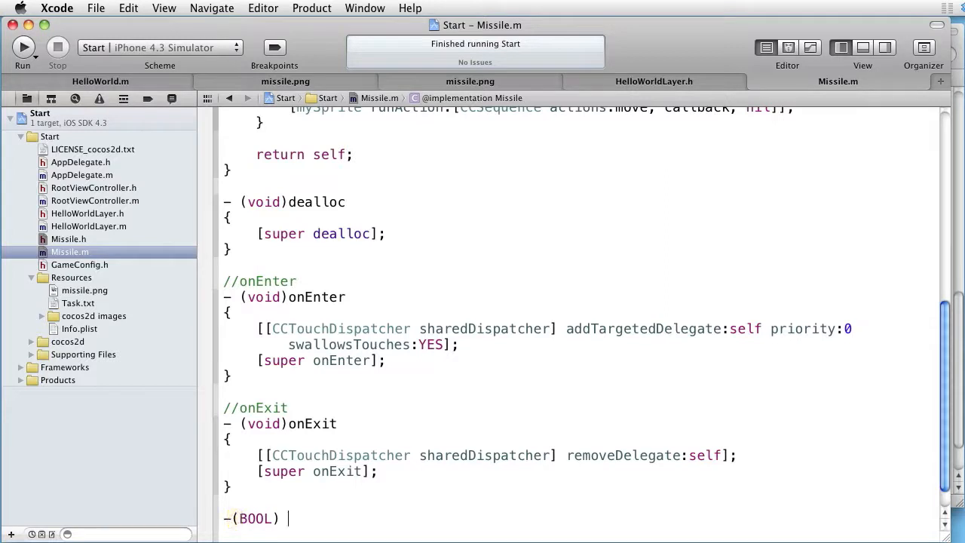
text(cc)
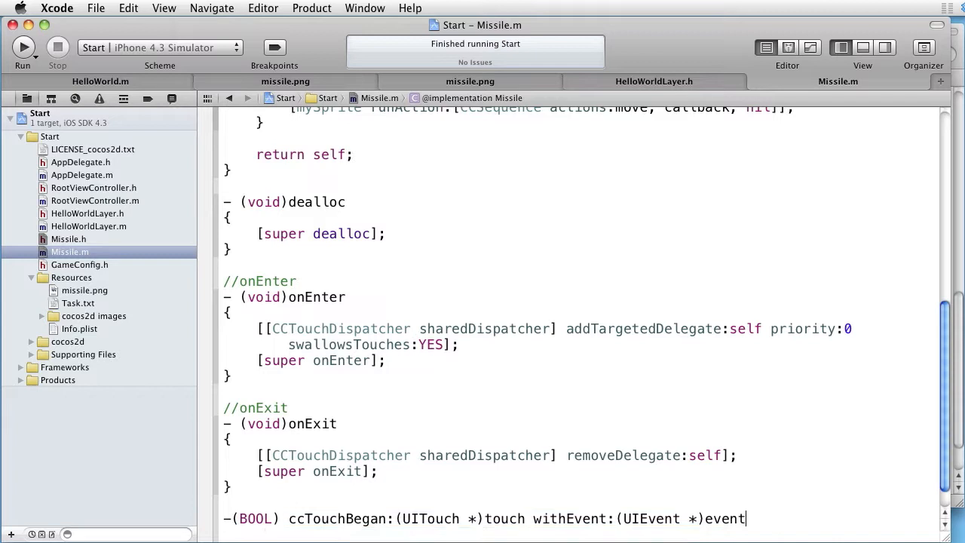
text({)
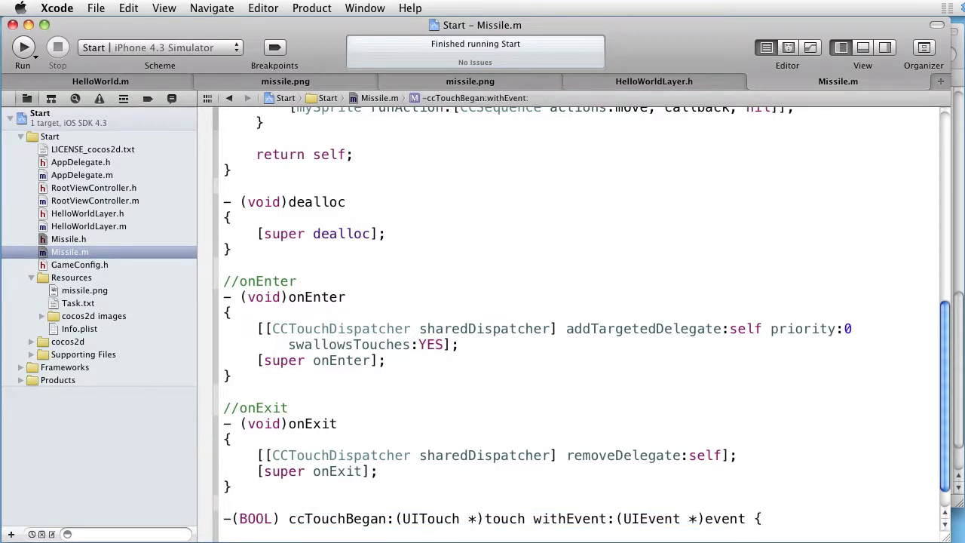
scroll(down, 3)
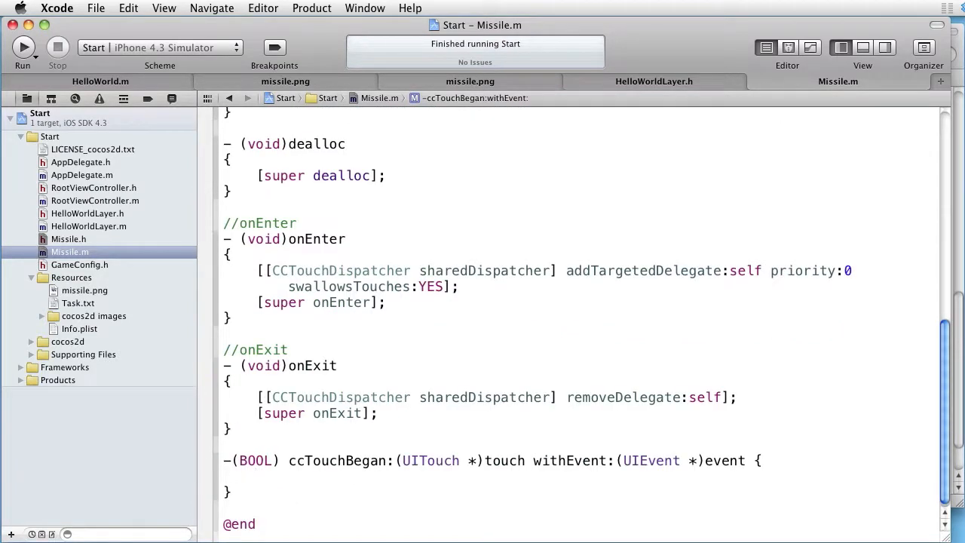
text(log)
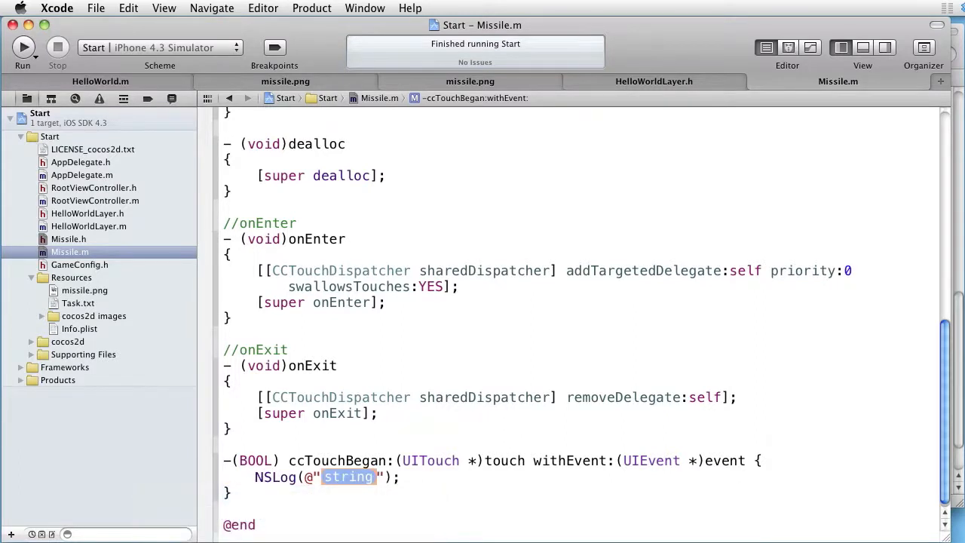
text(touch)
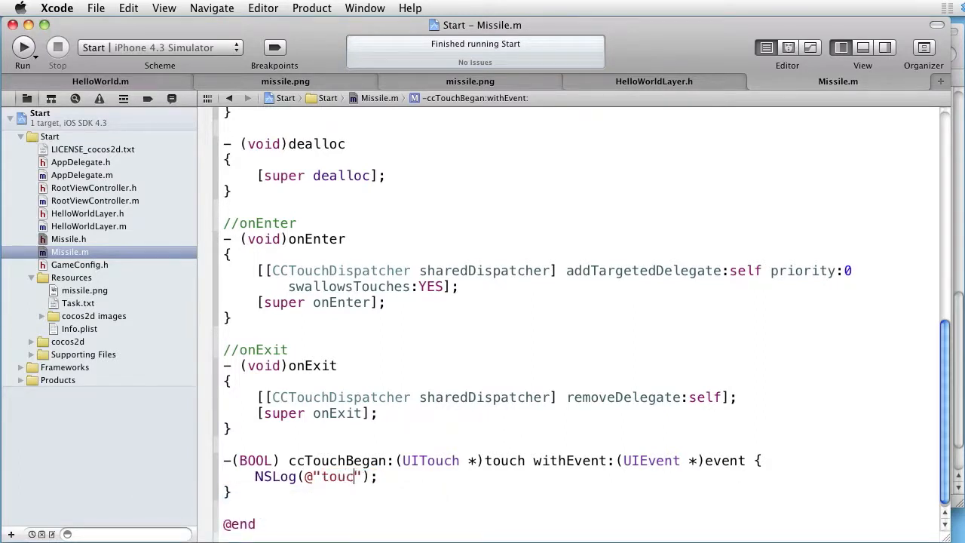
text(h)
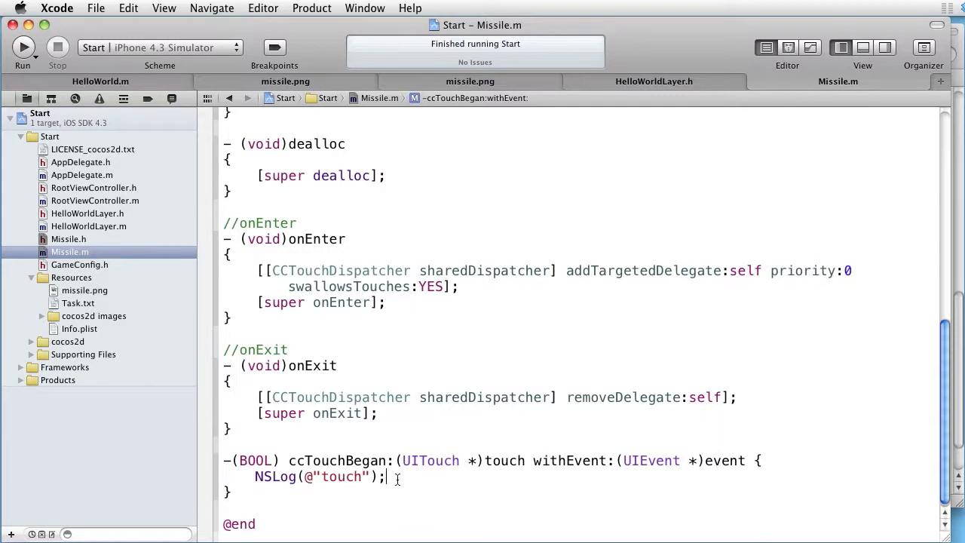
text(return)
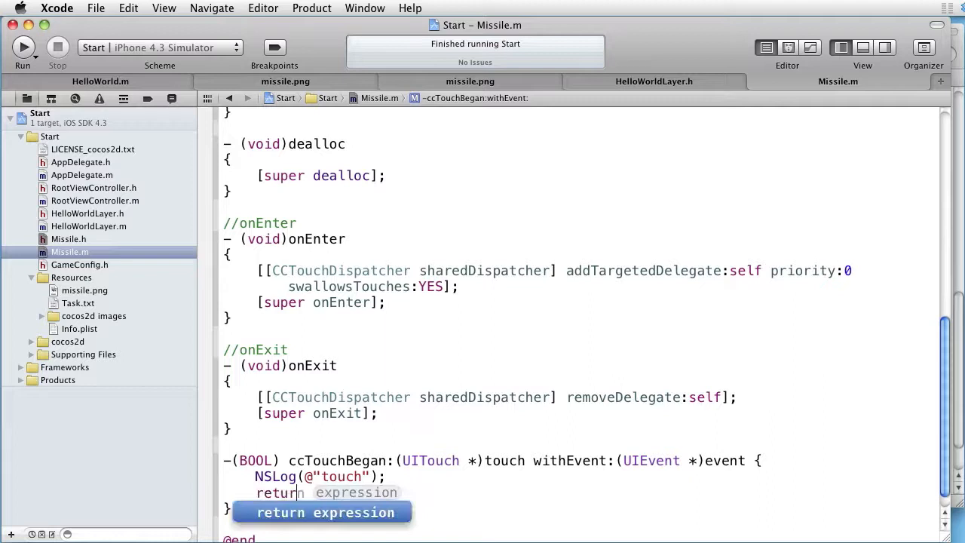
text(YES)
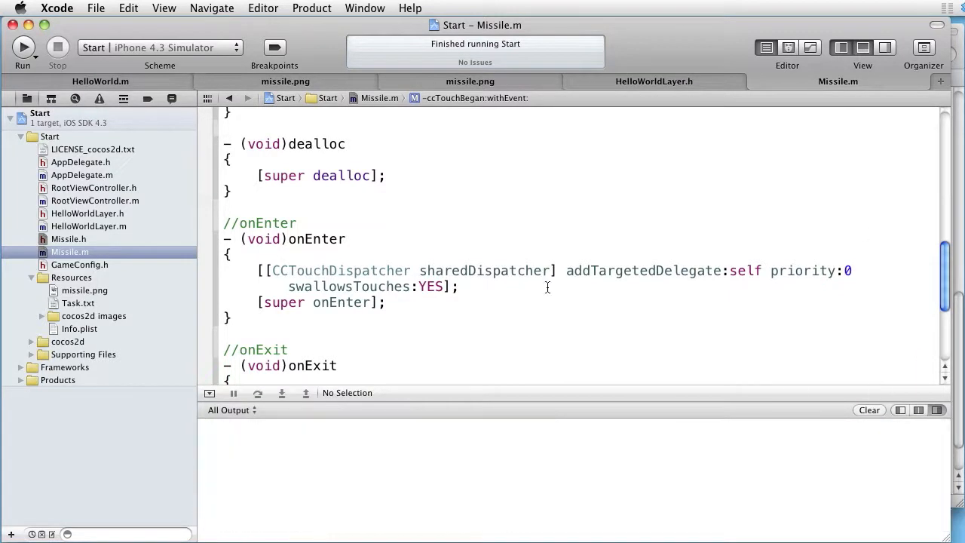
Run the game in iOS Simulator and tap to see "touch" logged.
click(23, 46)
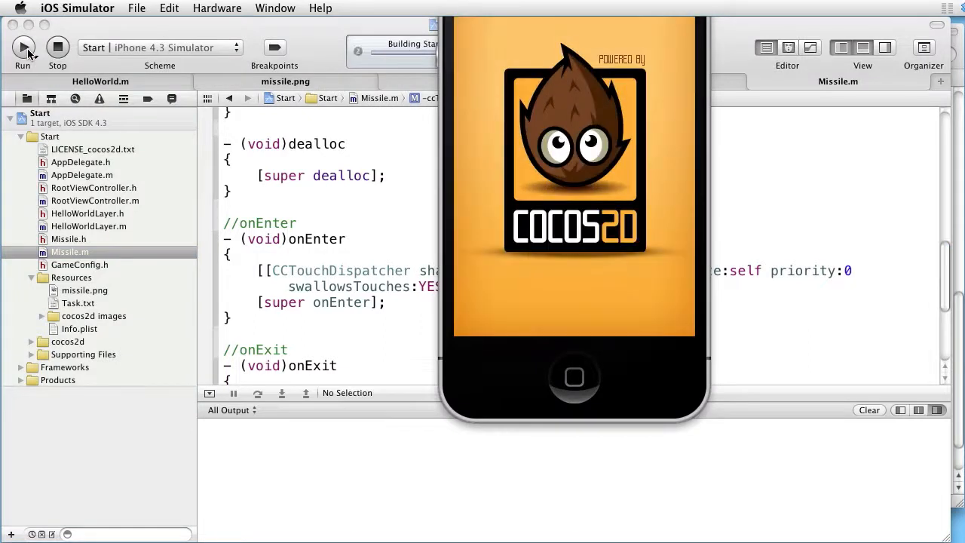
click(23, 48)
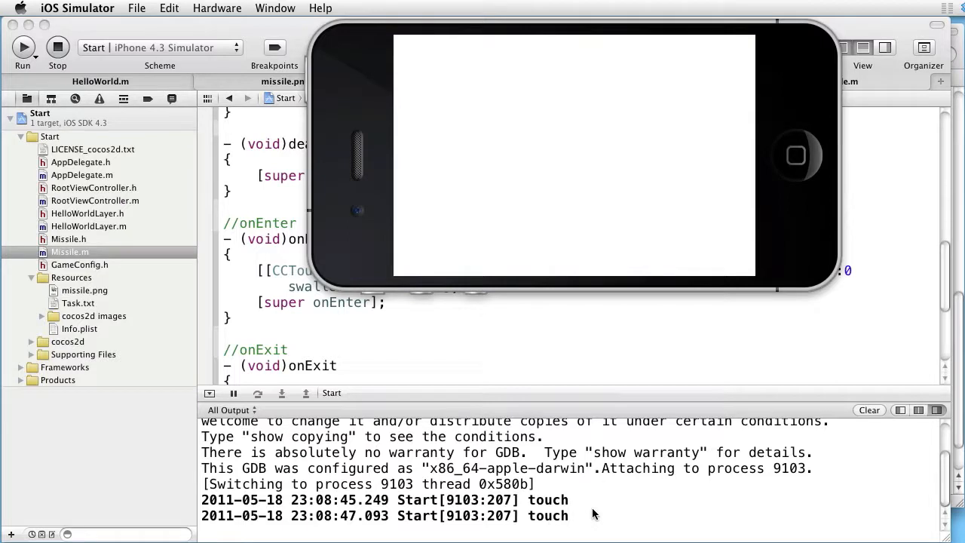
mouse_move(591, 505)
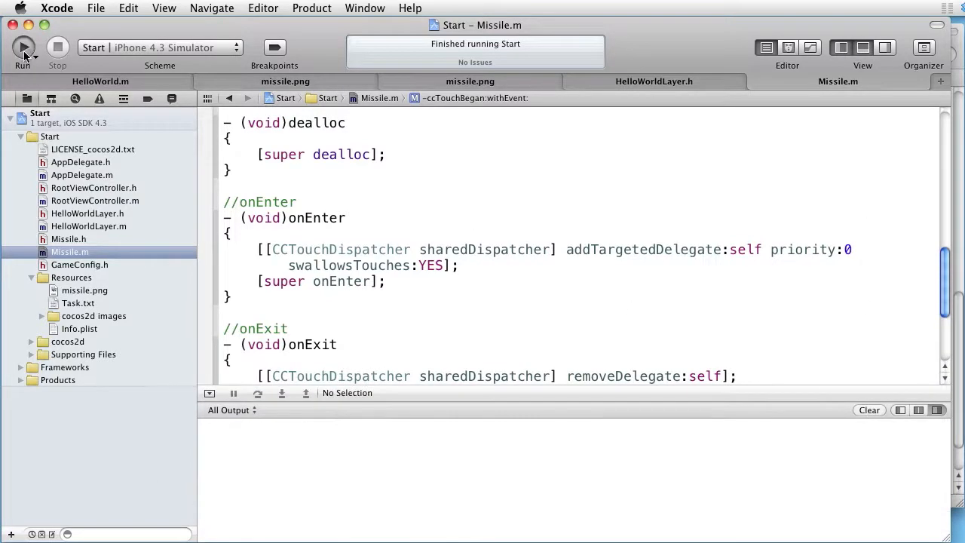
Rerun the game and tap the screen, producing three "touch" log lines.
click(23, 47)
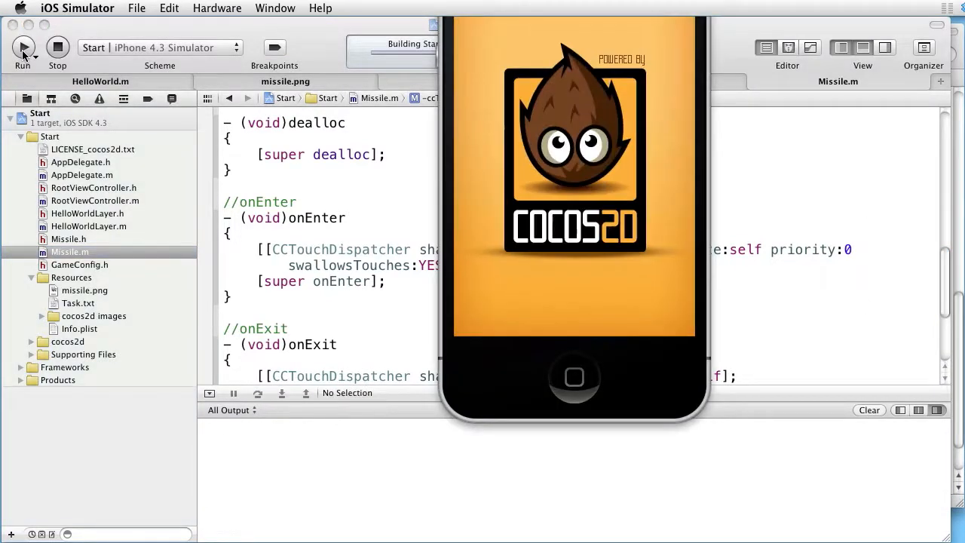
click(23, 48)
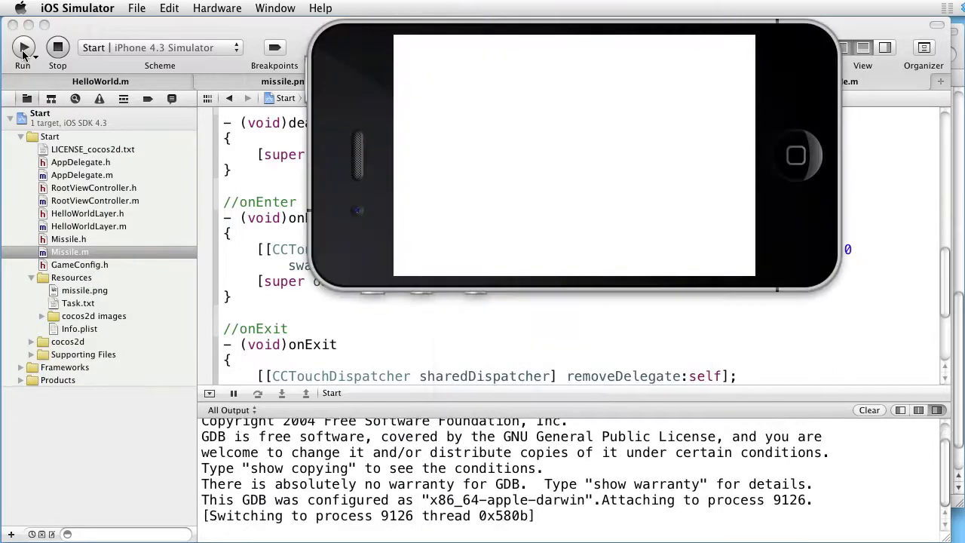
click(23, 47)
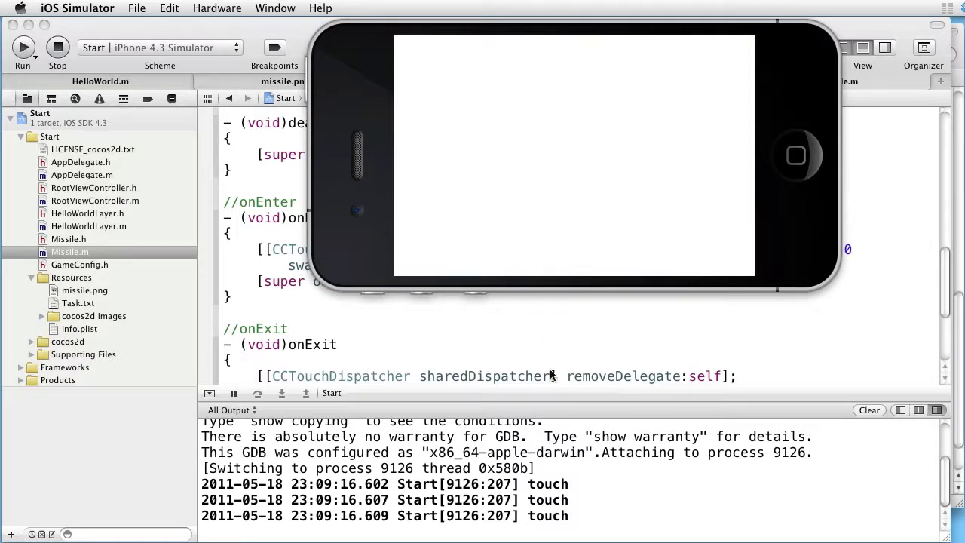
mouse_move(591, 518)
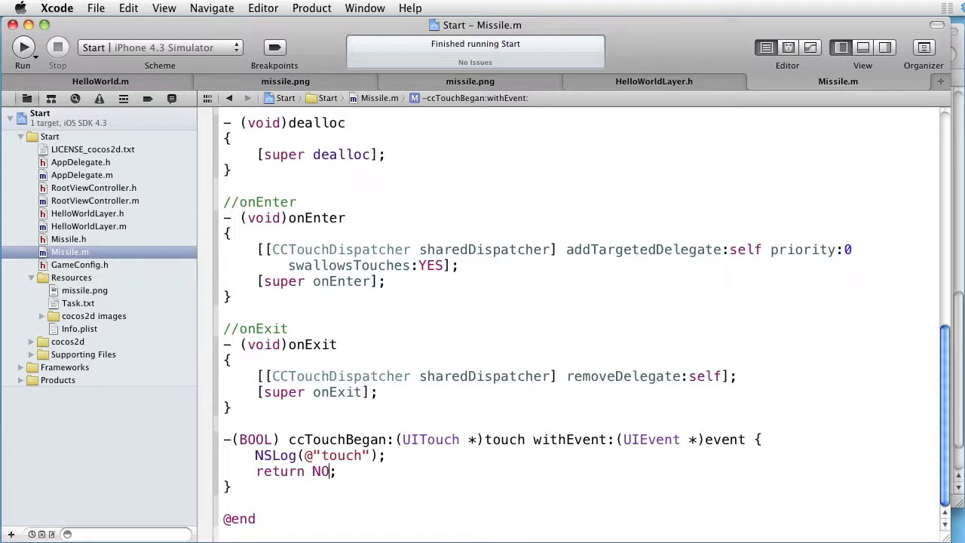
Make ccTouchBegan return YES, add a commented return NO for touches outside the missile, and start writing containsTouch.
double_click(320, 471)
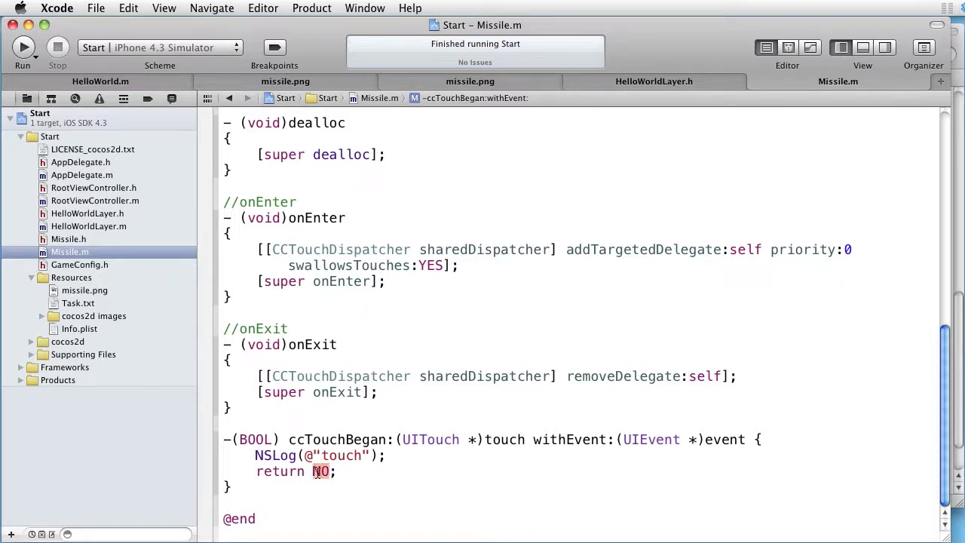
text(YES)
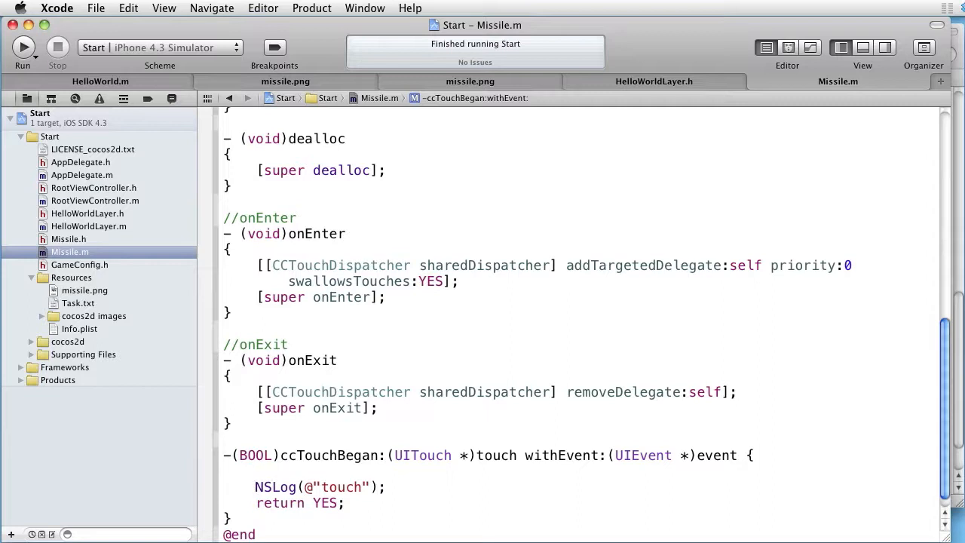
text(// if the)
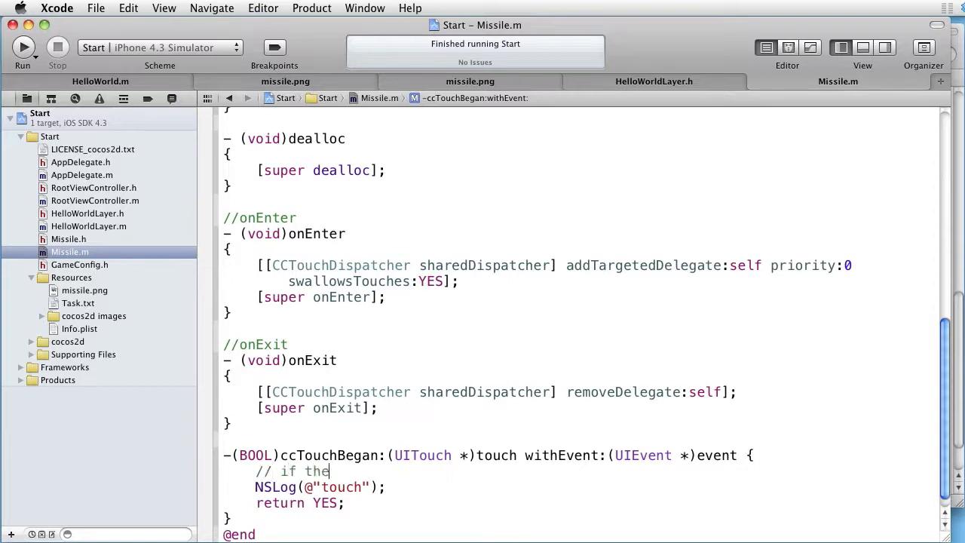
text(touch is)
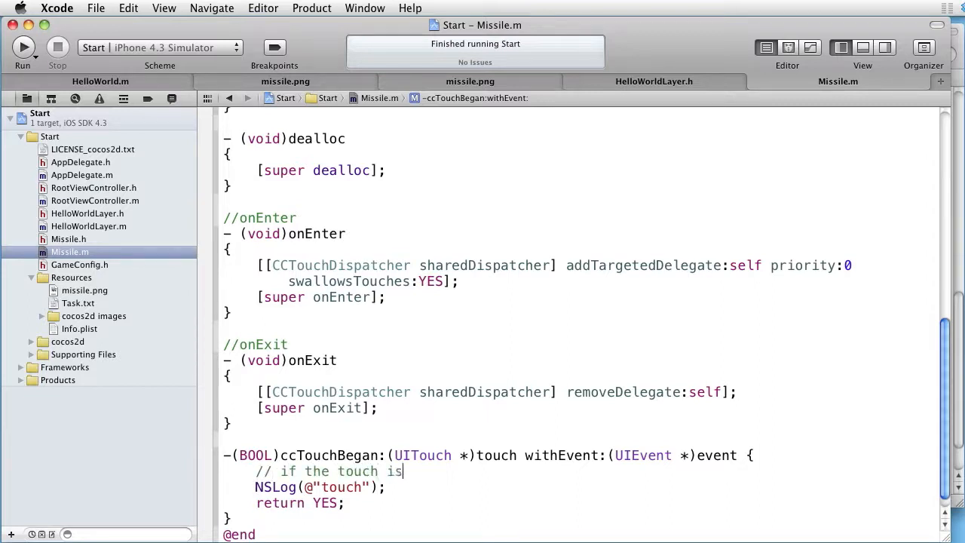
text(outside the m)
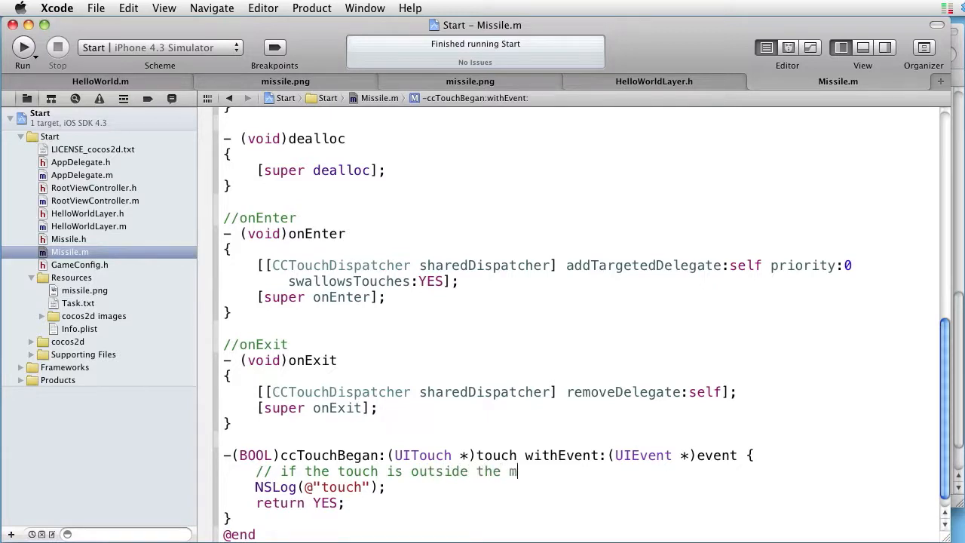
text(issile then ret)
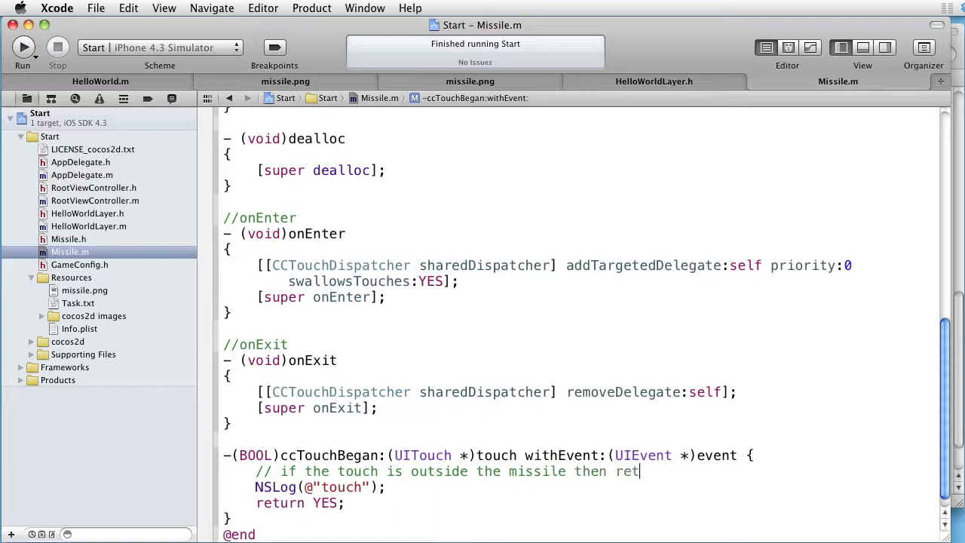
text(urn NO)
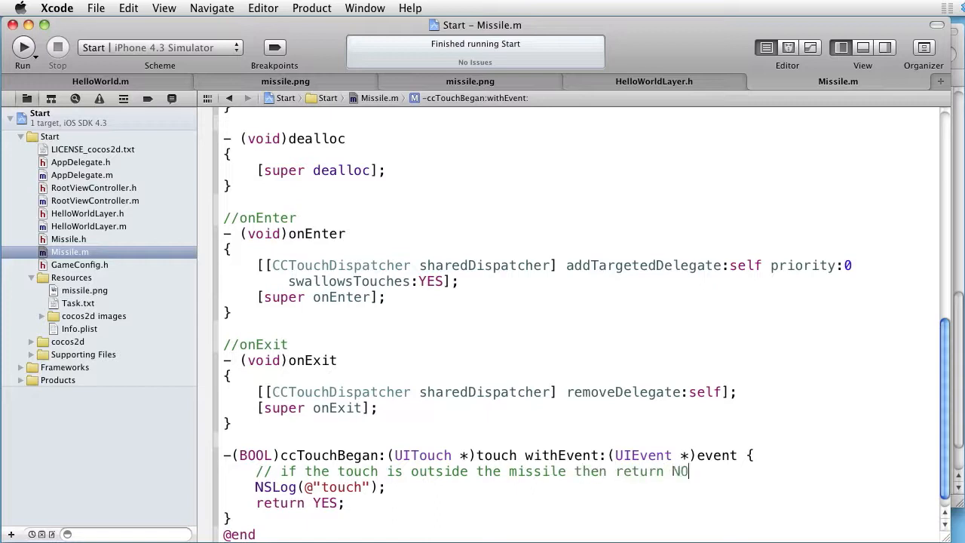
text(;)
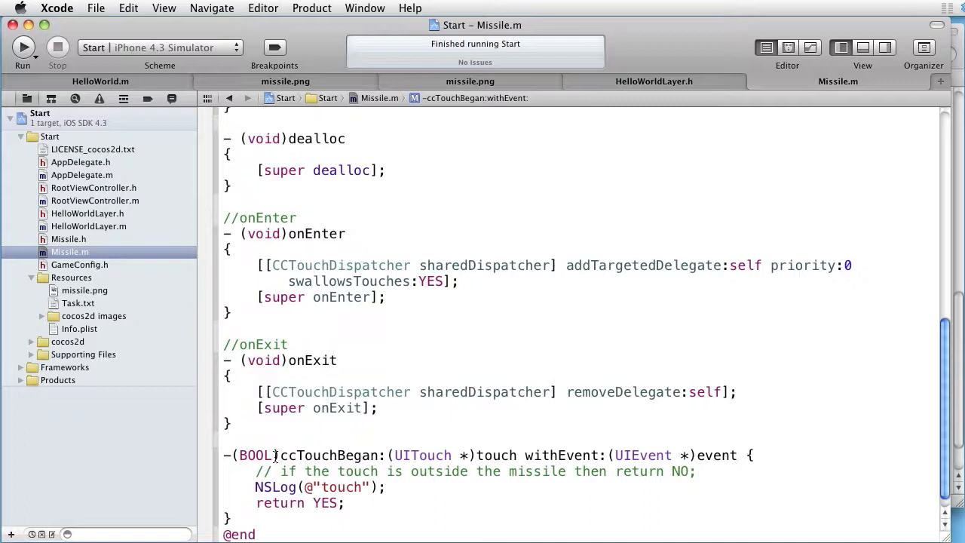
drag(281, 455, 344, 503)
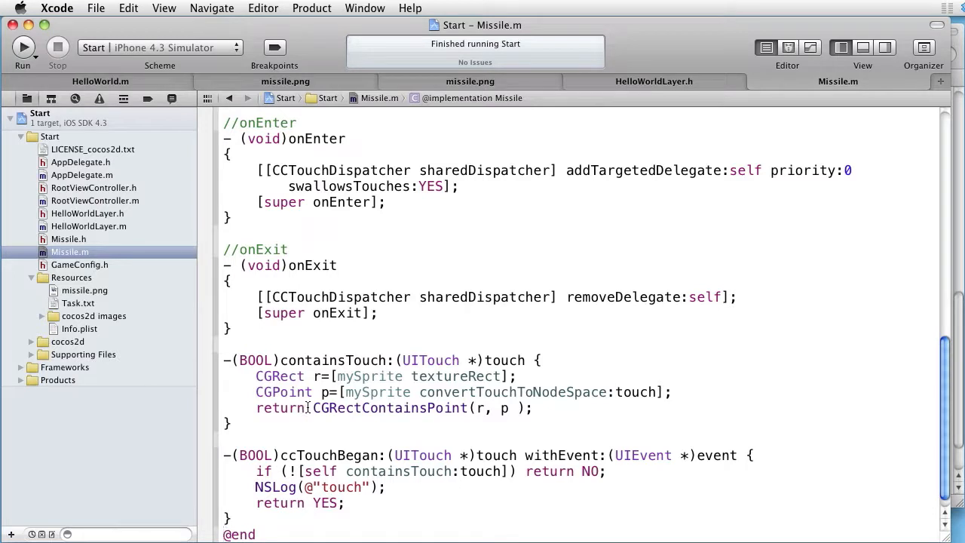
Highlight the CGRectContainsPoint check and the texture rectangle code in containsTouch.
double_click(388, 408)
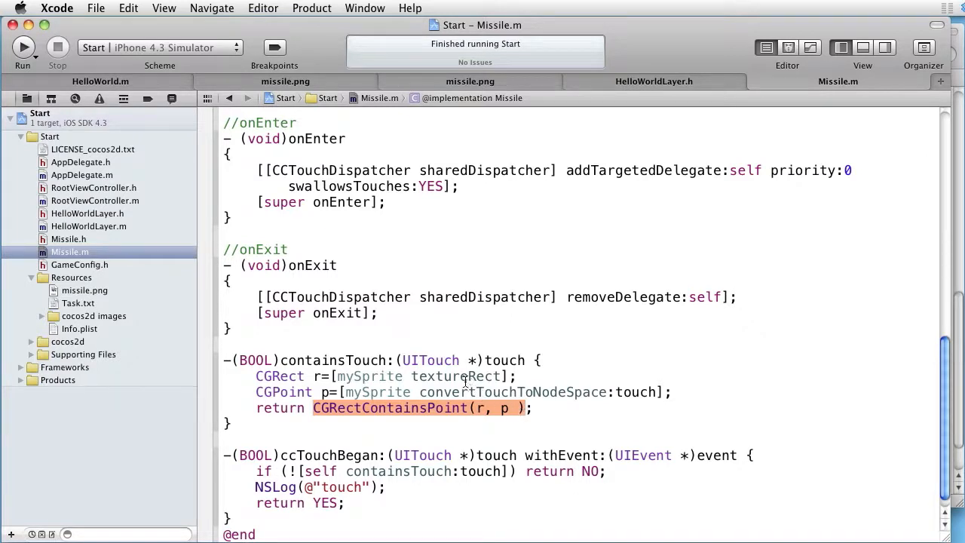
double_click(456, 377)
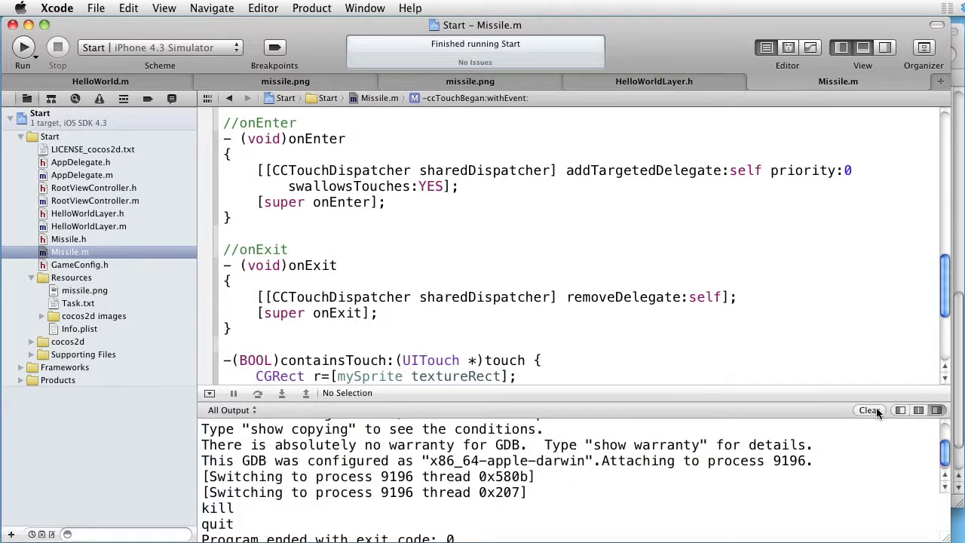
Clear the debug console output and run the game again.
click(869, 410)
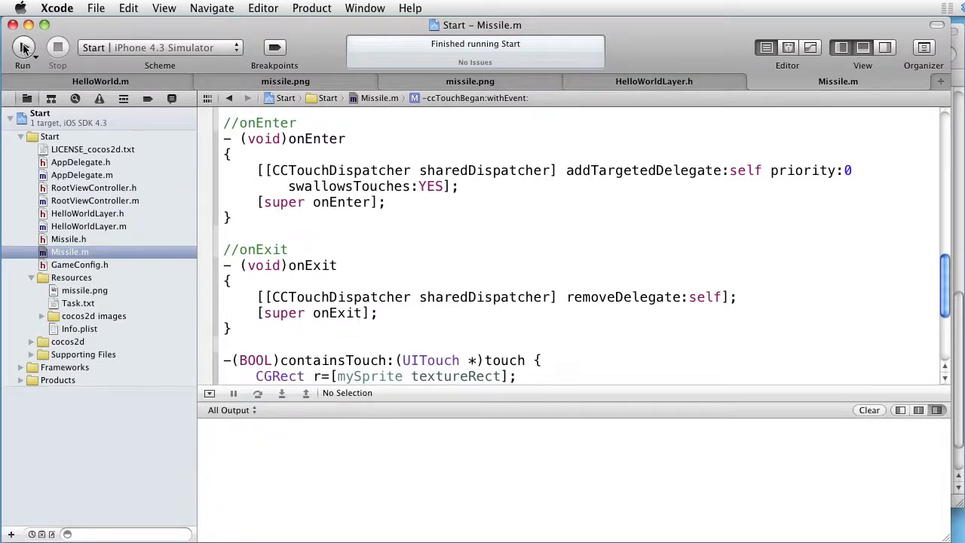
click(23, 47)
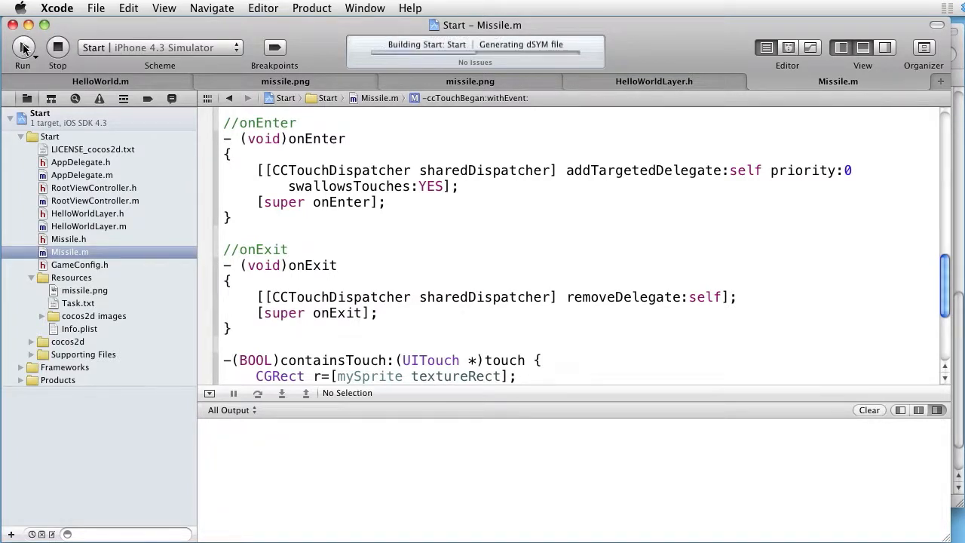
click(22, 47)
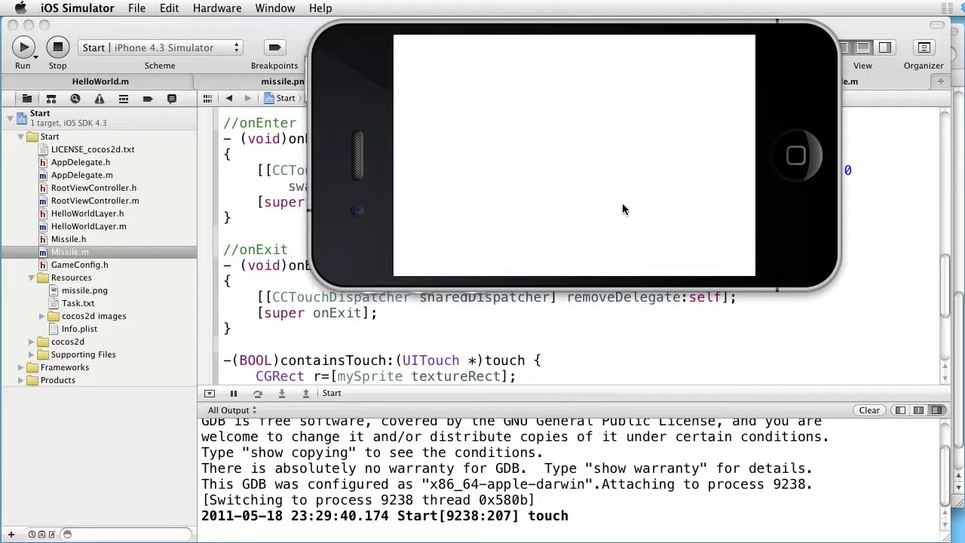
mouse_move(196, 79)
text([)
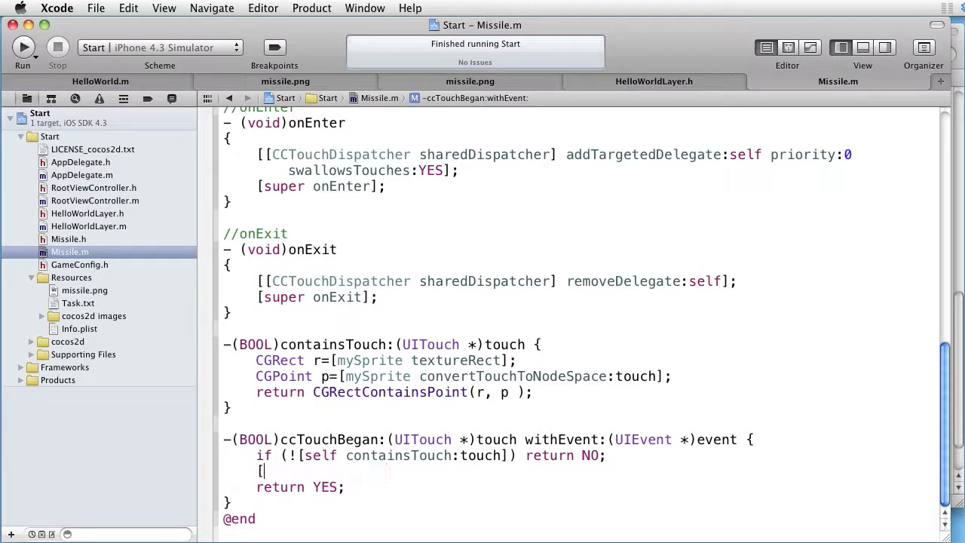
Replace the NSLog in ccTouchBegan with [self removeMe]; and run the updated game.
text(self removeMe)
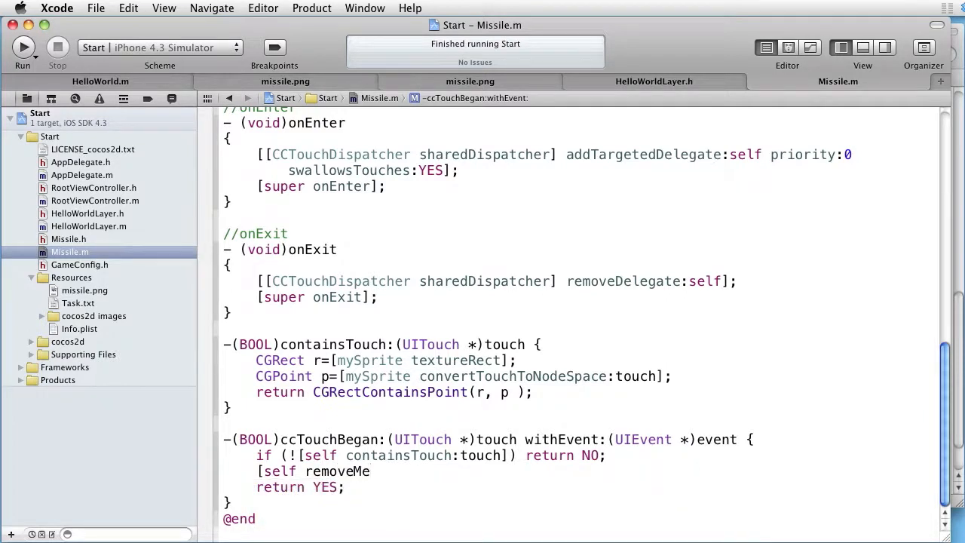
text(];)
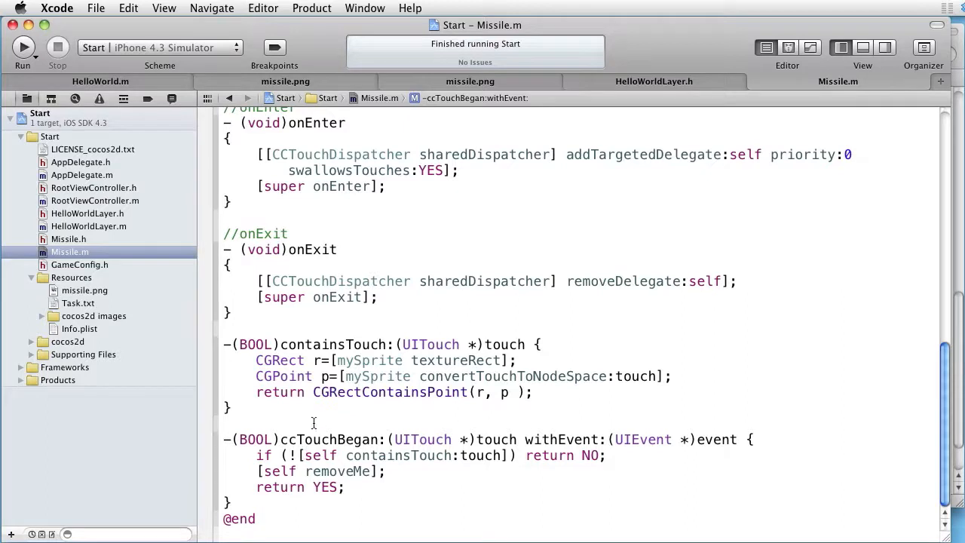
click(23, 47)
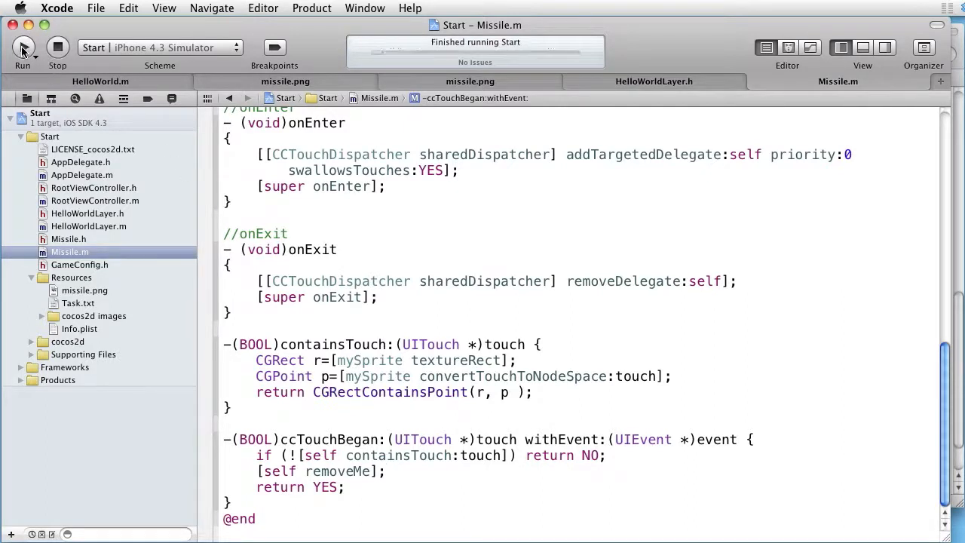
Tap the left missile in the running simulator game to remove it.
click(23, 47)
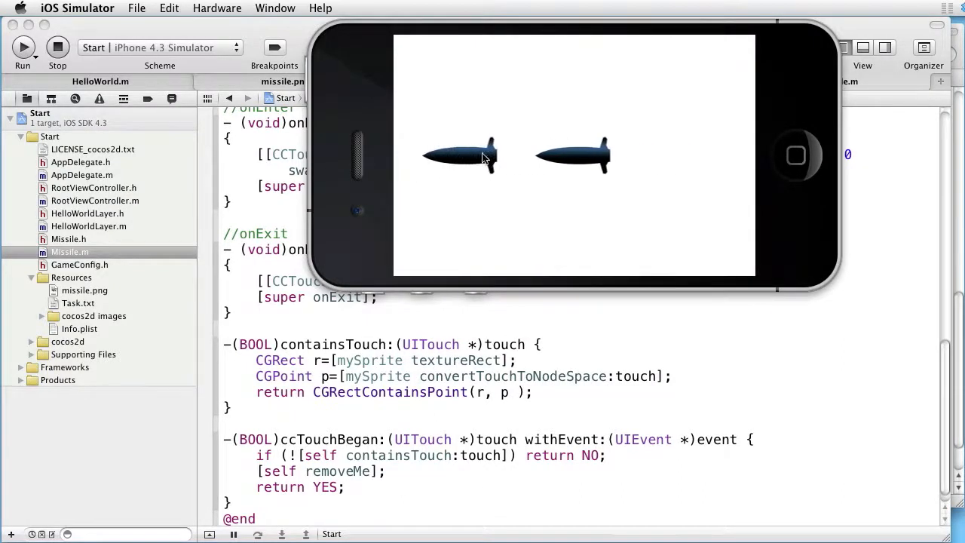
click(460, 155)
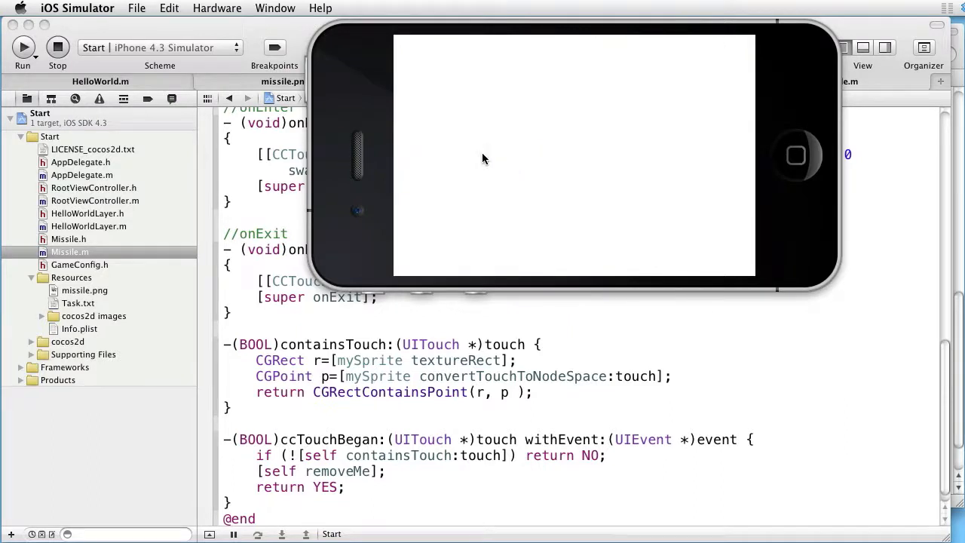